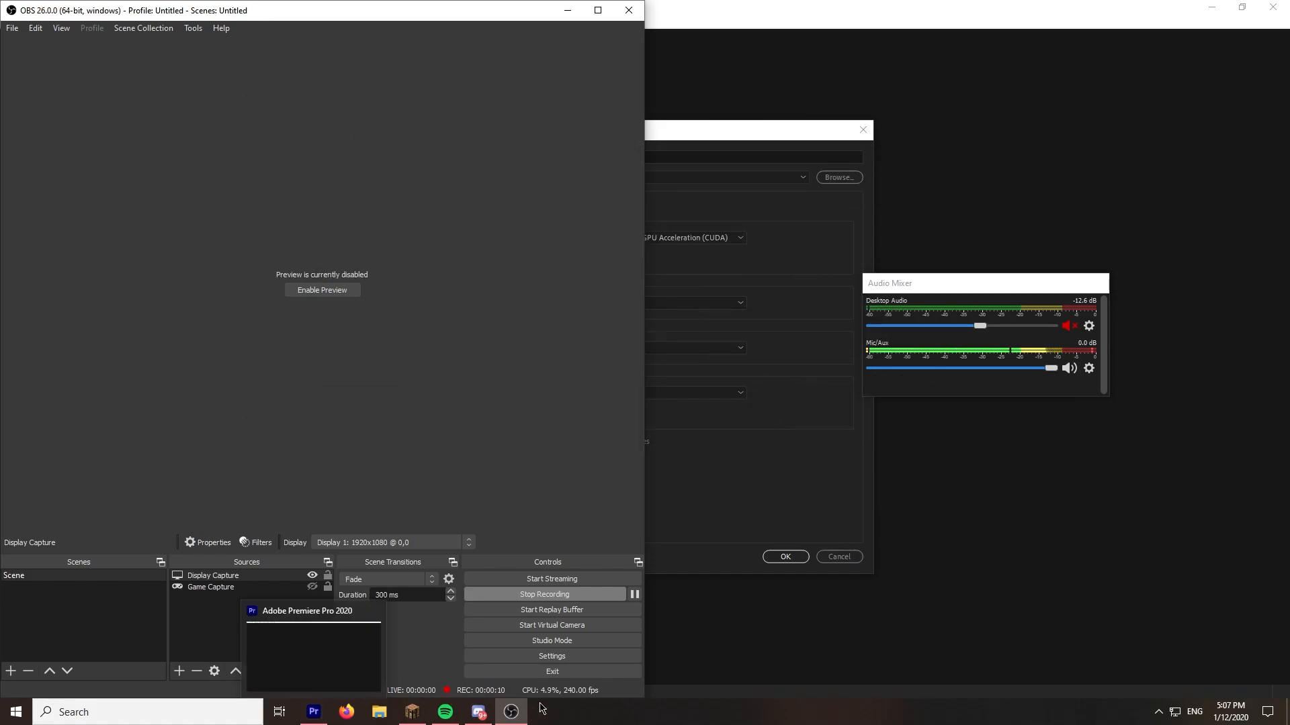
{"action": "mouse_move", "coordinate": [412, 698]}
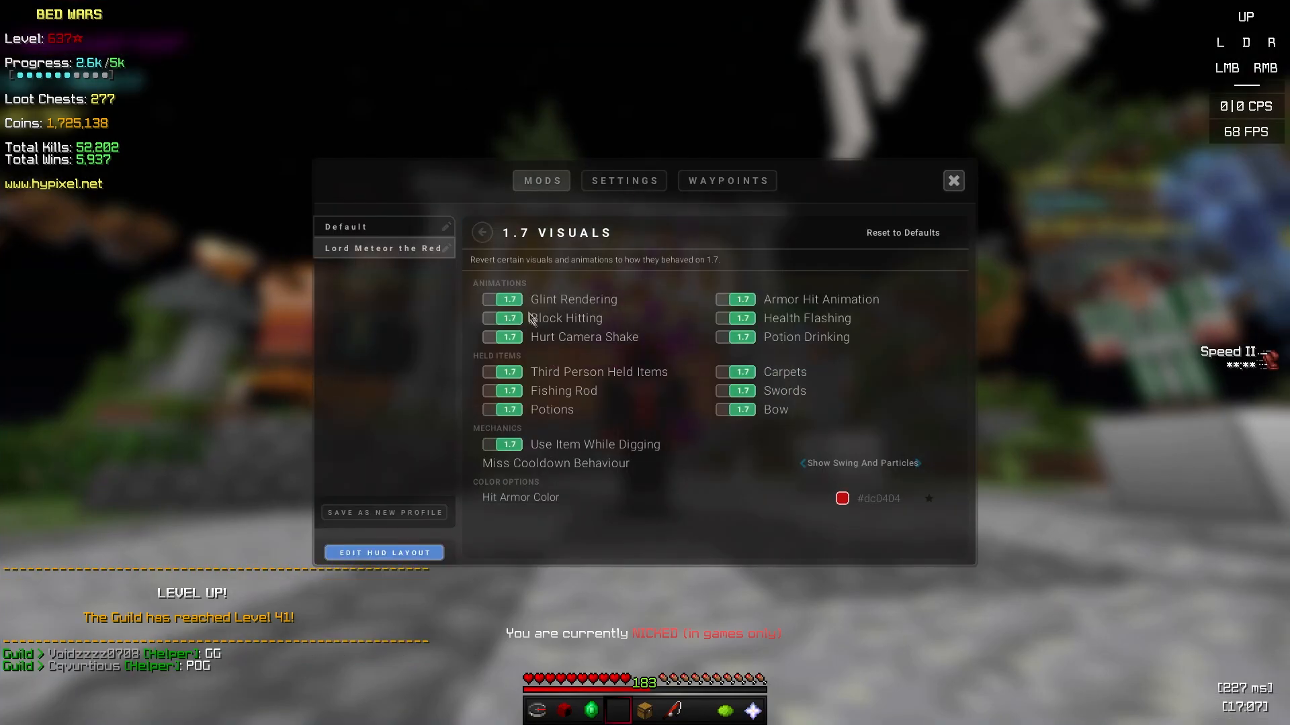
Step: Review the FPS and CPS mod options, returning to the mod list after each
{"action": "left_click", "coordinate": [841, 499]}
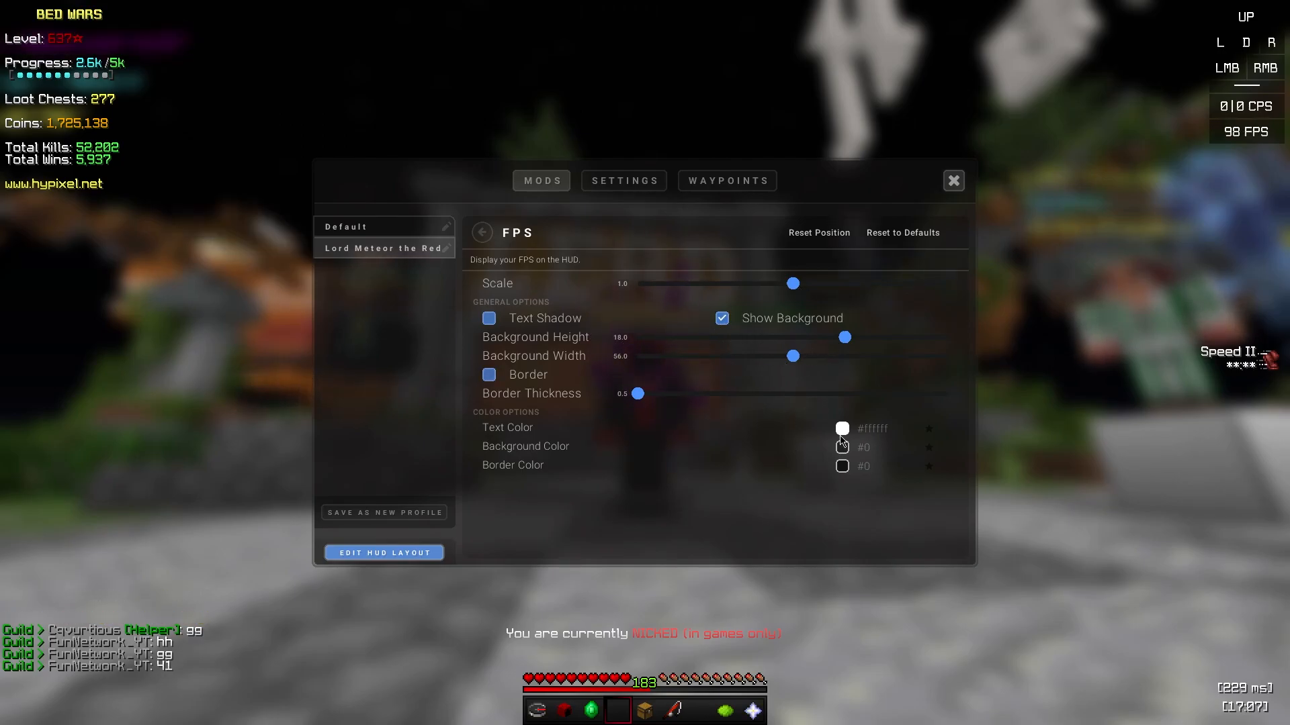
{"action": "left_click", "coordinate": [482, 232]}
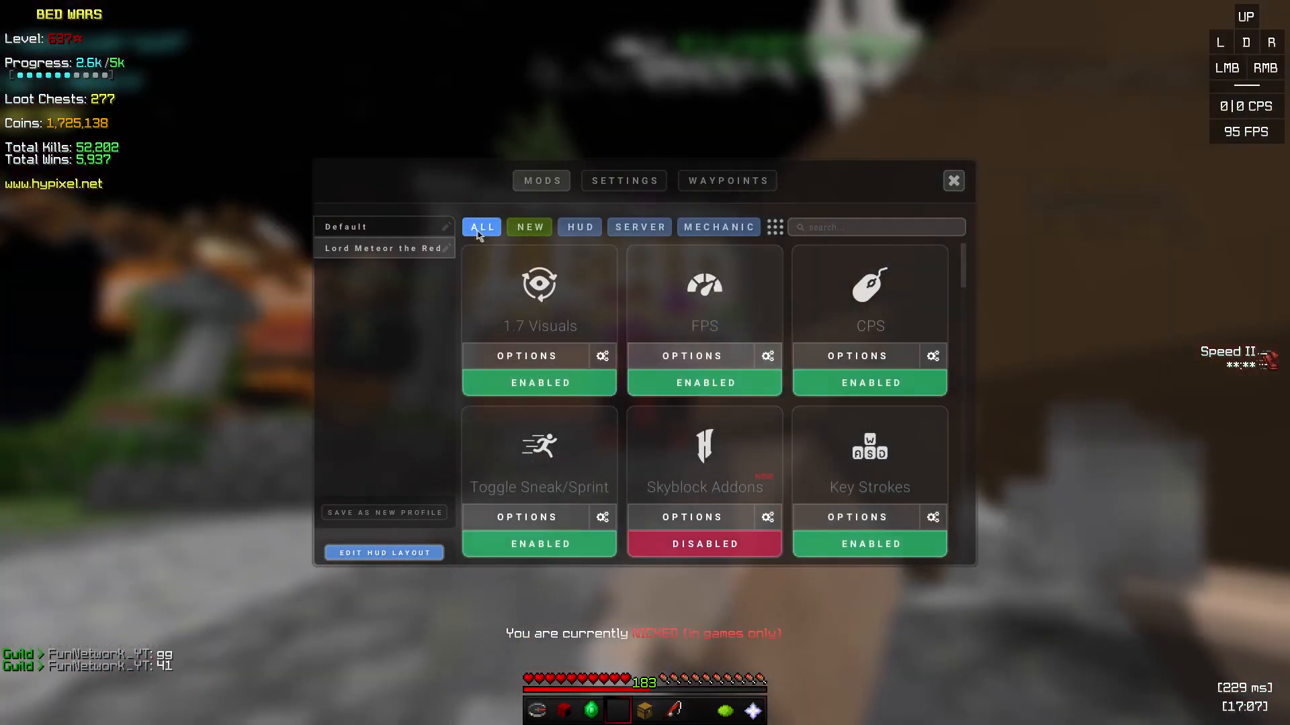
{"action": "left_click", "coordinate": [856, 355]}
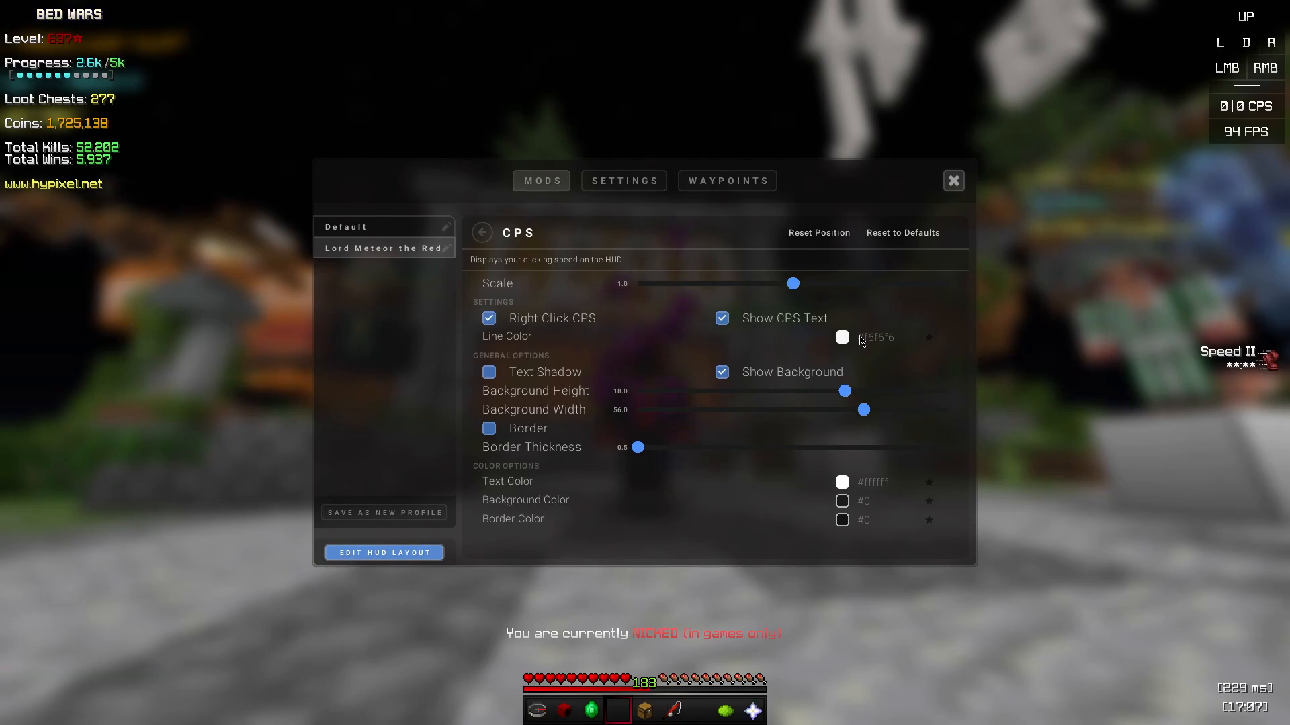
{"action": "left_click", "coordinate": [482, 232]}
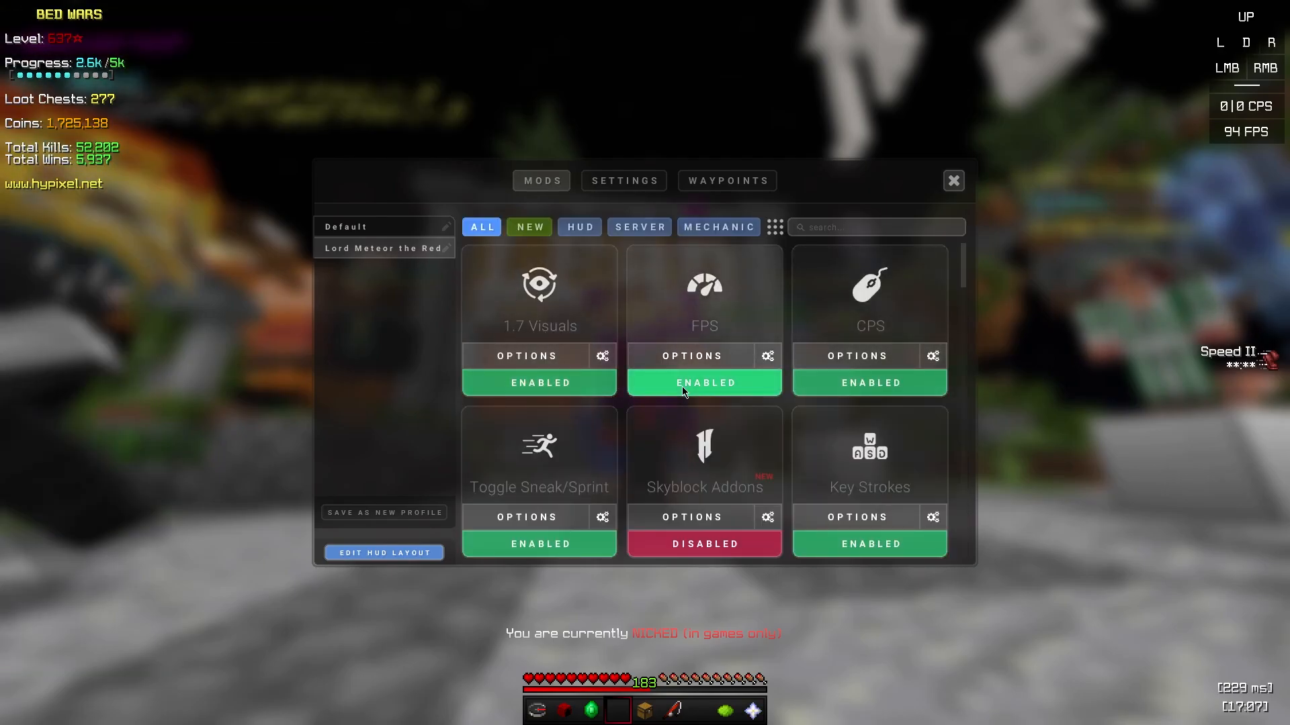
Step: Review the Key Strokes and Hypixel Mods options, returning to the mod list after each
{"action": "left_click", "coordinate": [527, 516]}
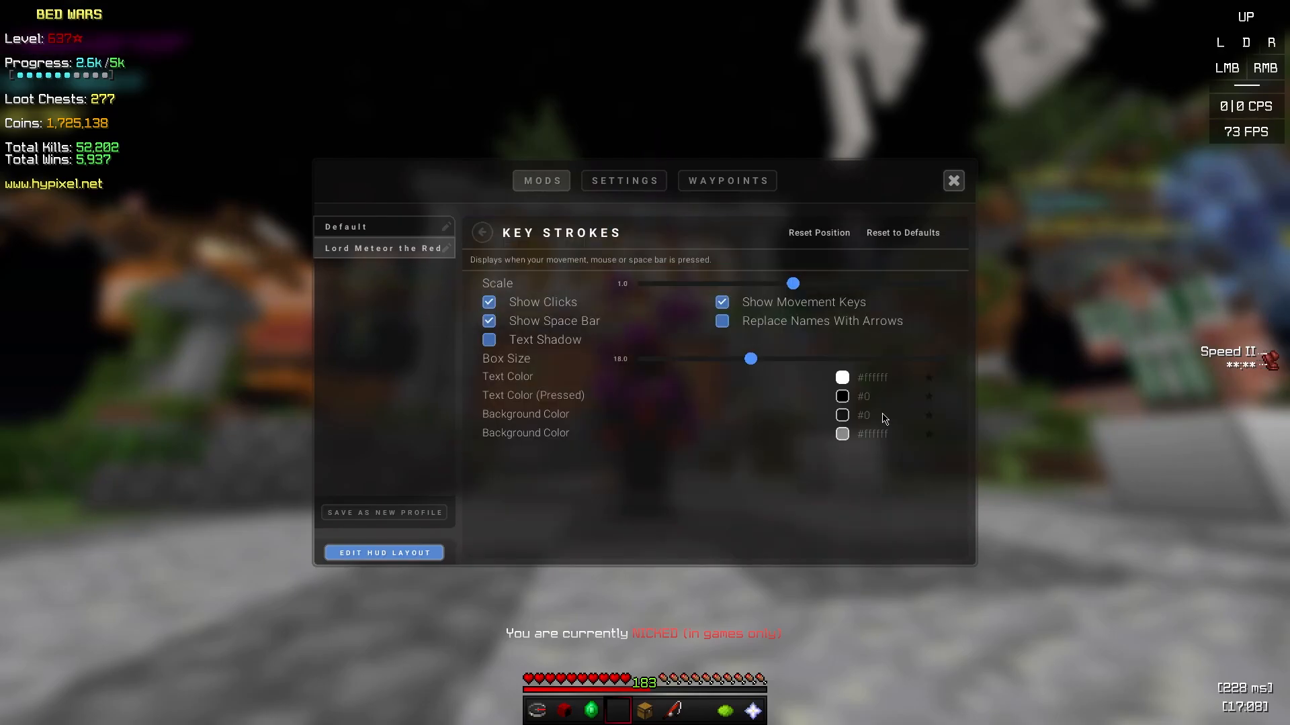
{"action": "left_click", "coordinate": [483, 232]}
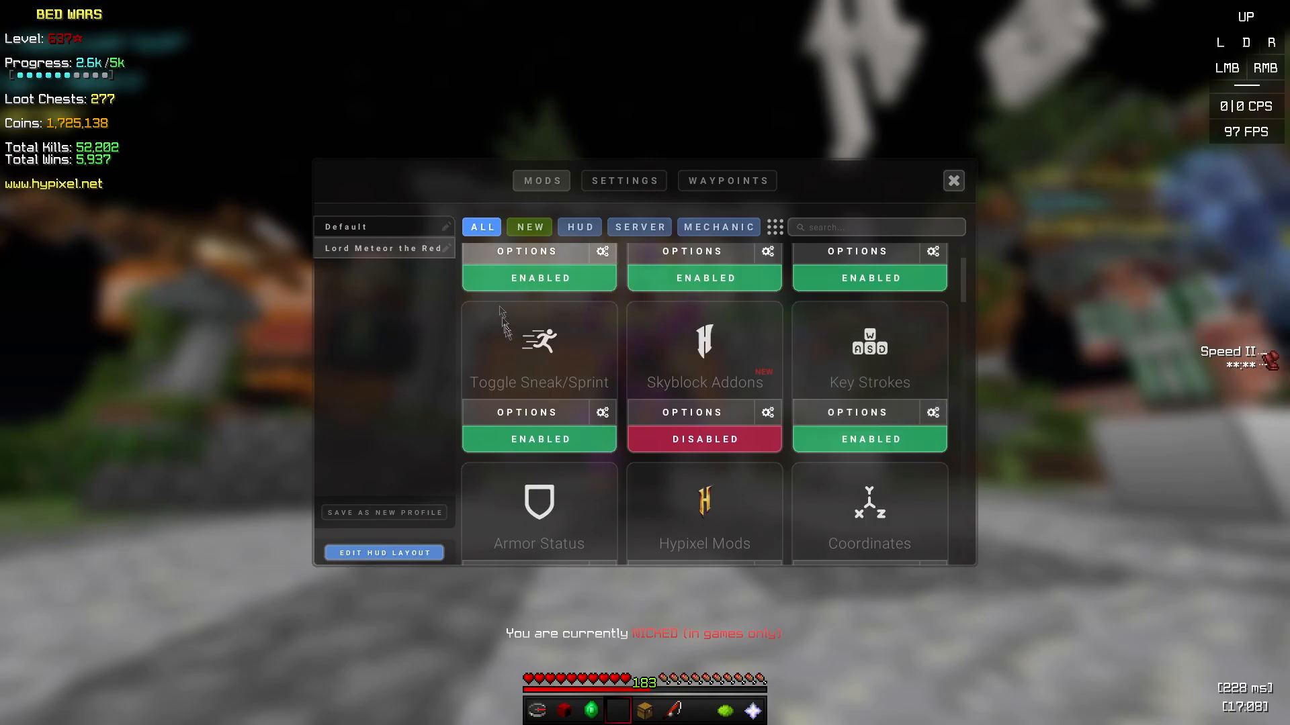
{"action": "left_click", "coordinate": [703, 514]}
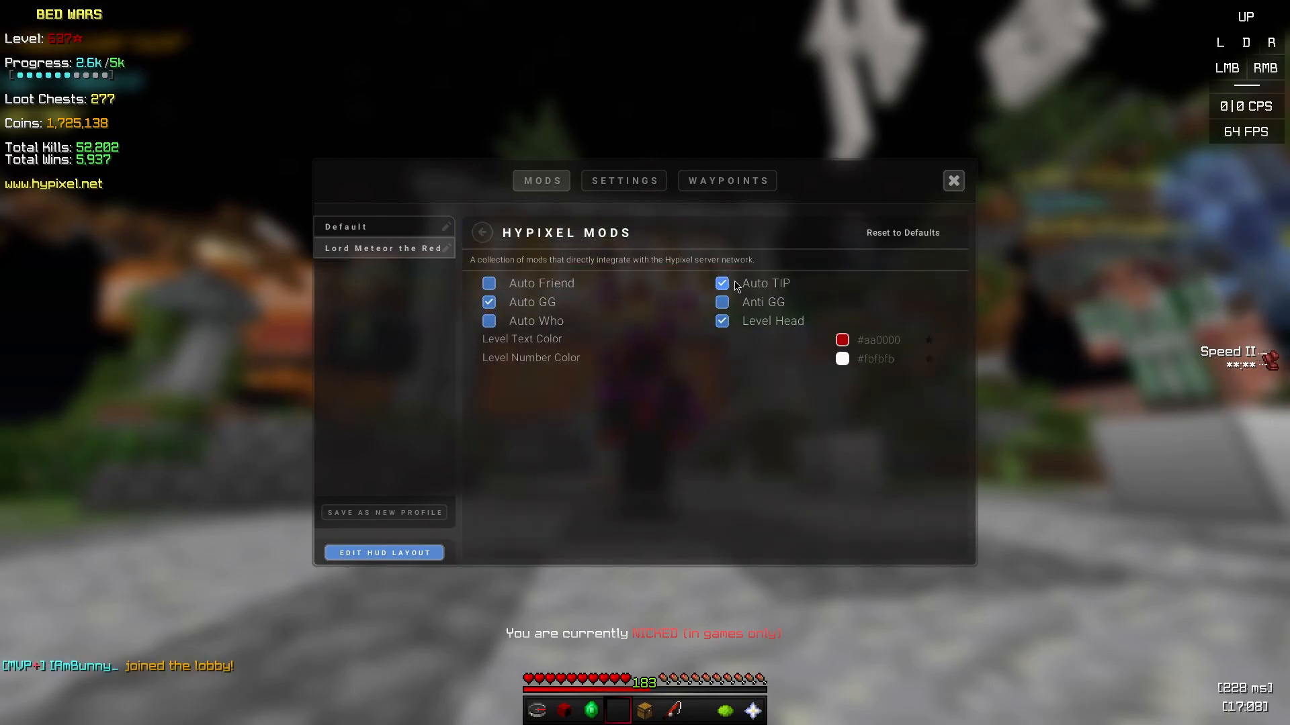
{"action": "mouse_move", "coordinate": [563, 333]}
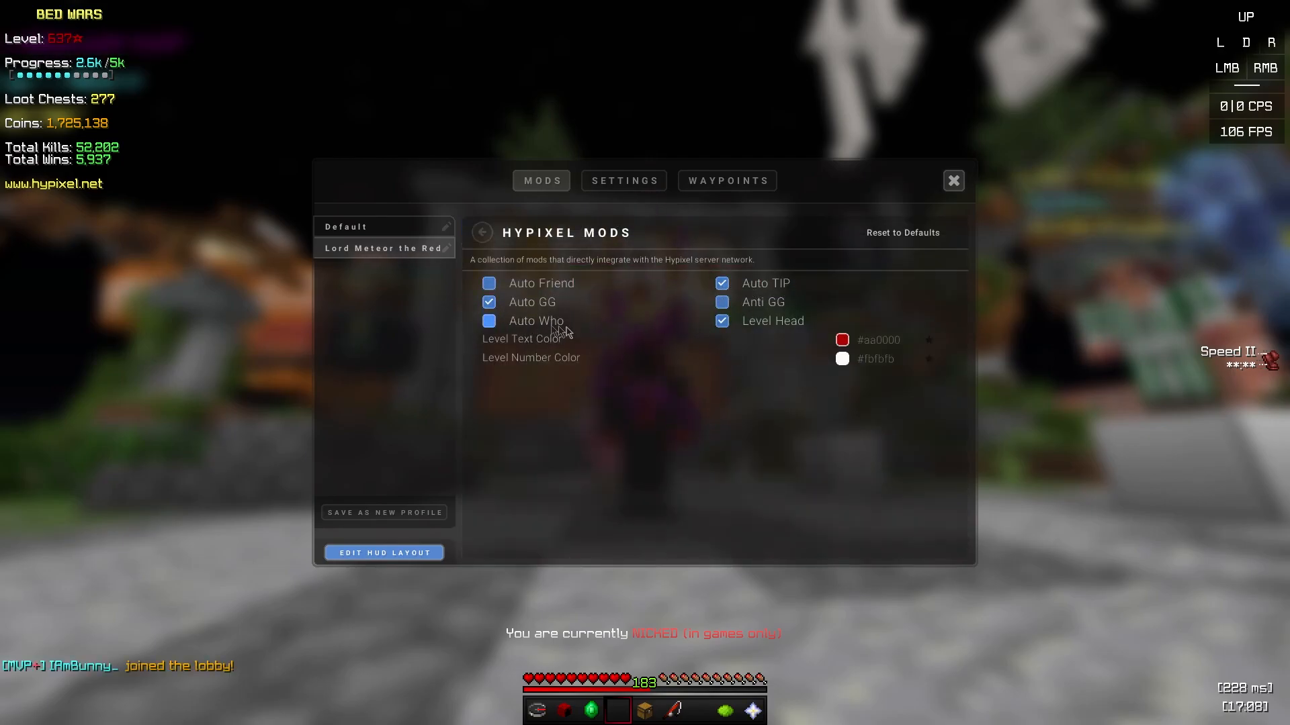
{"action": "mouse_move", "coordinate": [468, 242]}
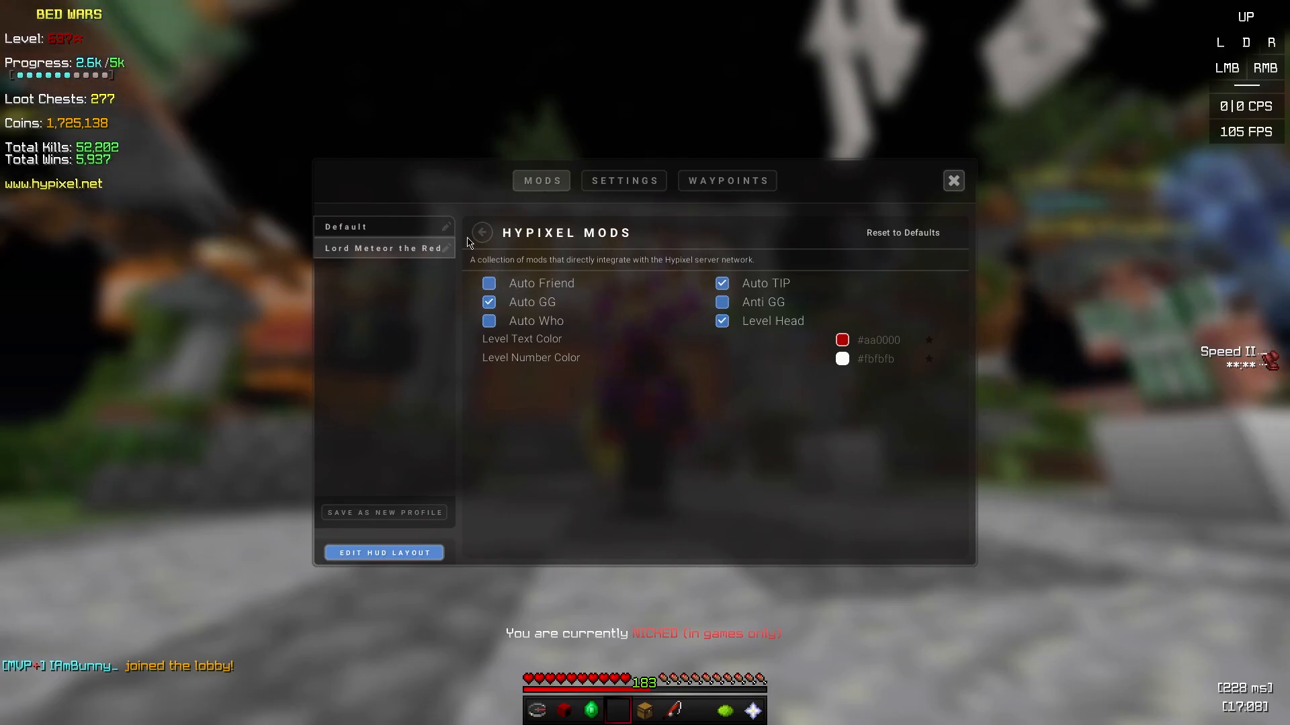
{"action": "left_click", "coordinate": [482, 233]}
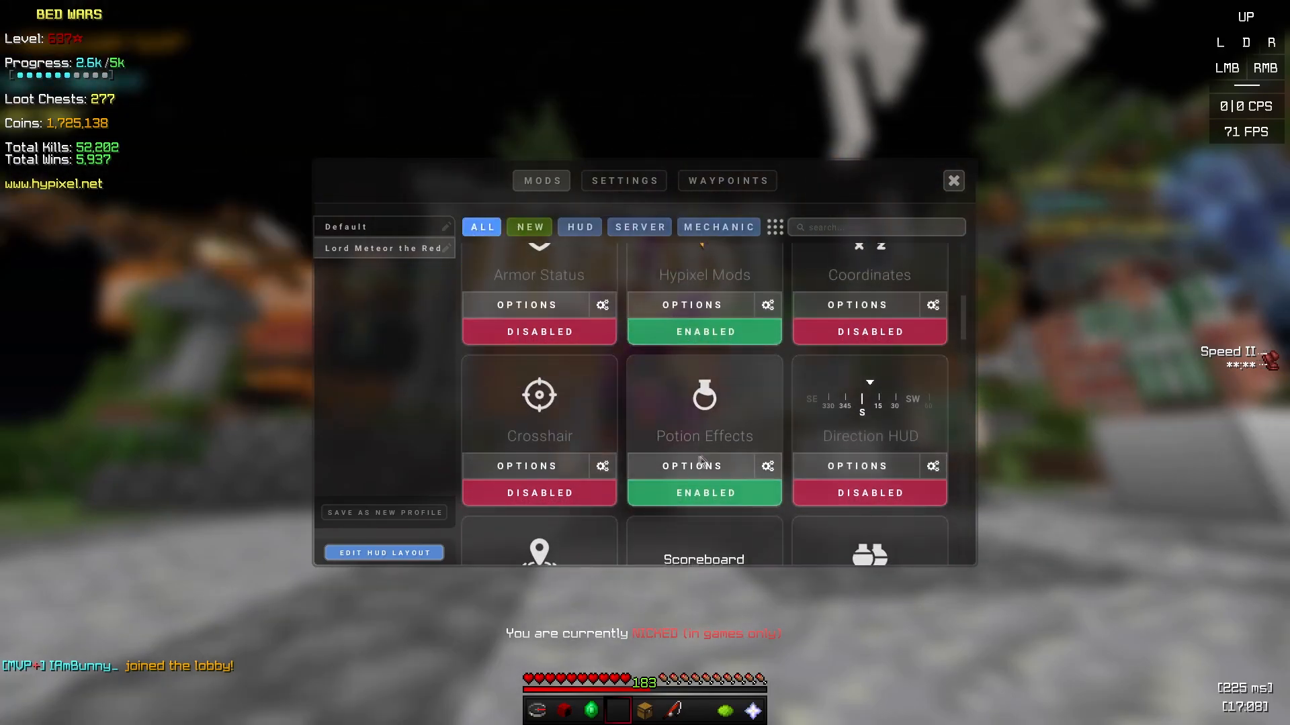
Step: Review the Potion Effects and Crosshair mod options, returning to the list each time
{"action": "left_click", "coordinate": [692, 466]}
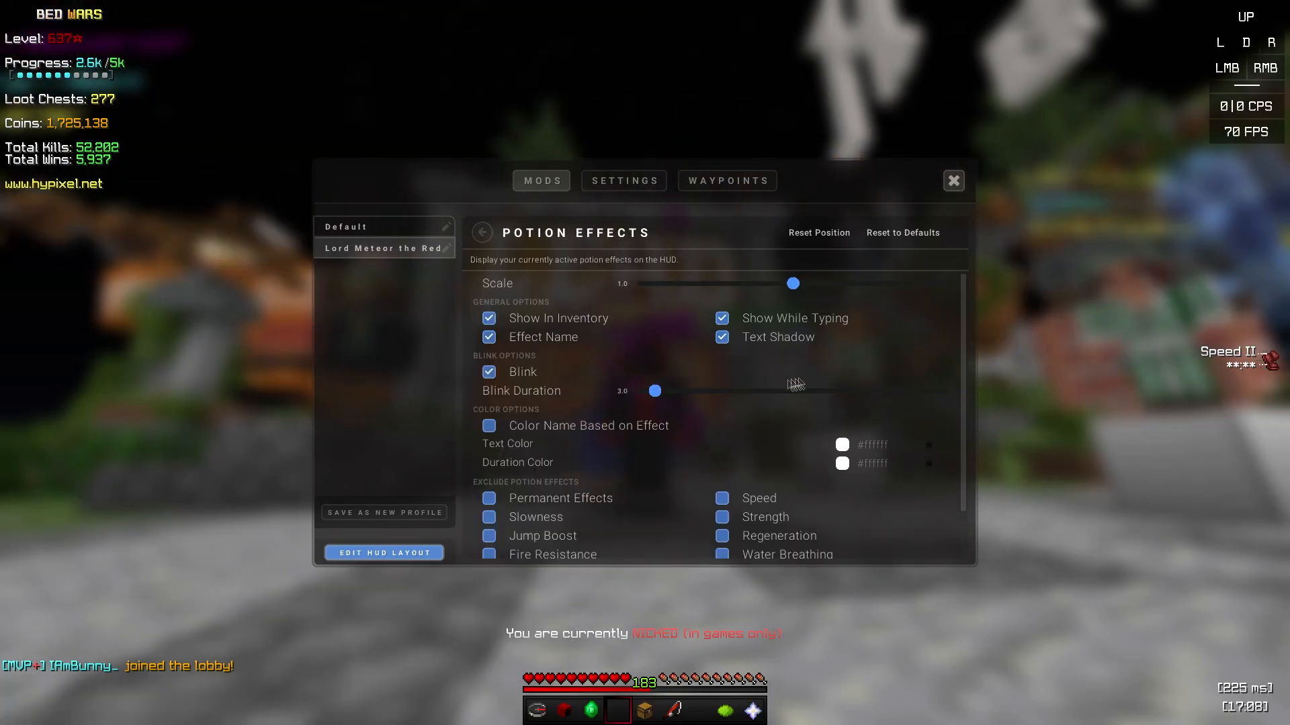
{"action": "left_click", "coordinate": [481, 232]}
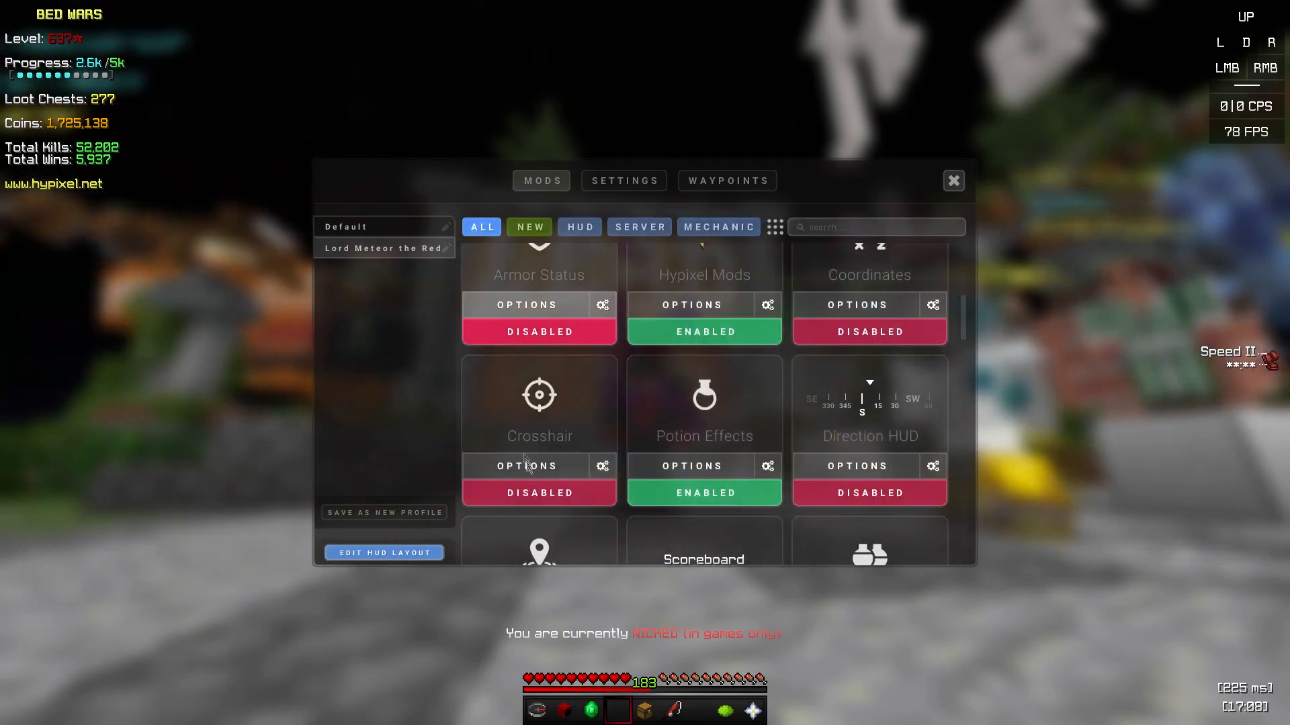
{"action": "left_click", "coordinate": [953, 180]}
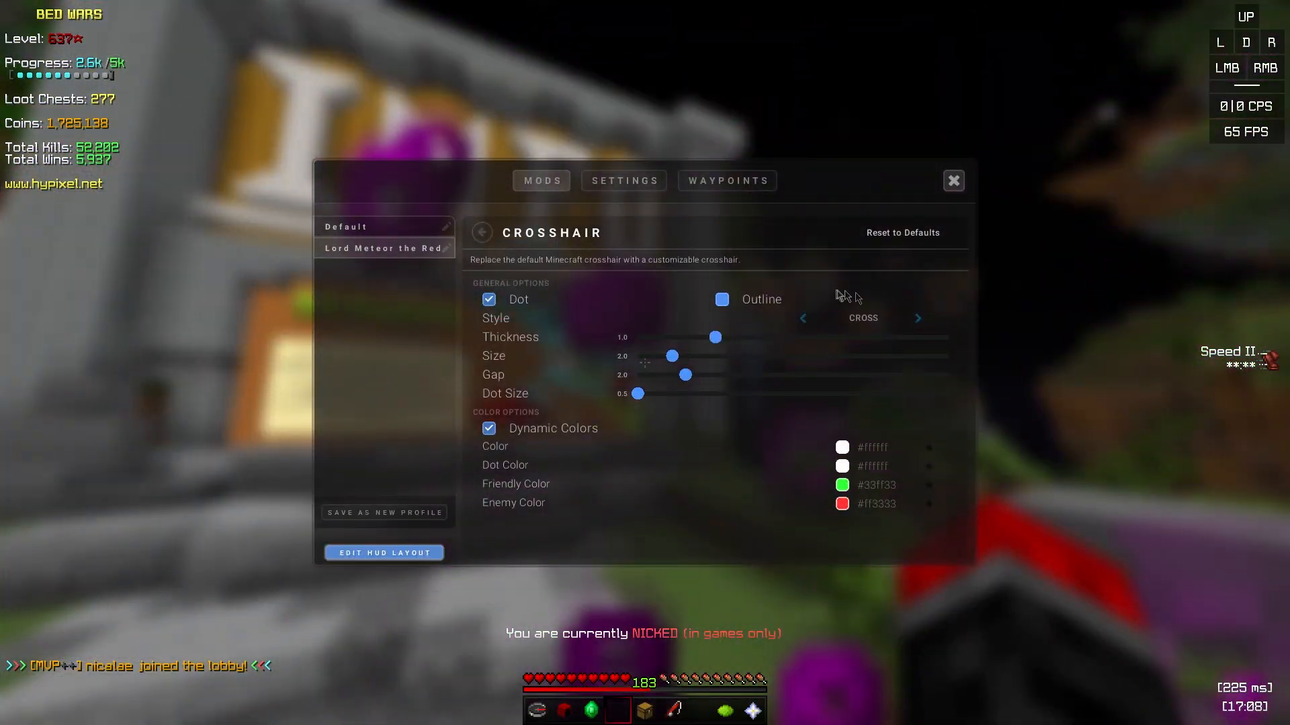
{"action": "left_click", "coordinate": [481, 232]}
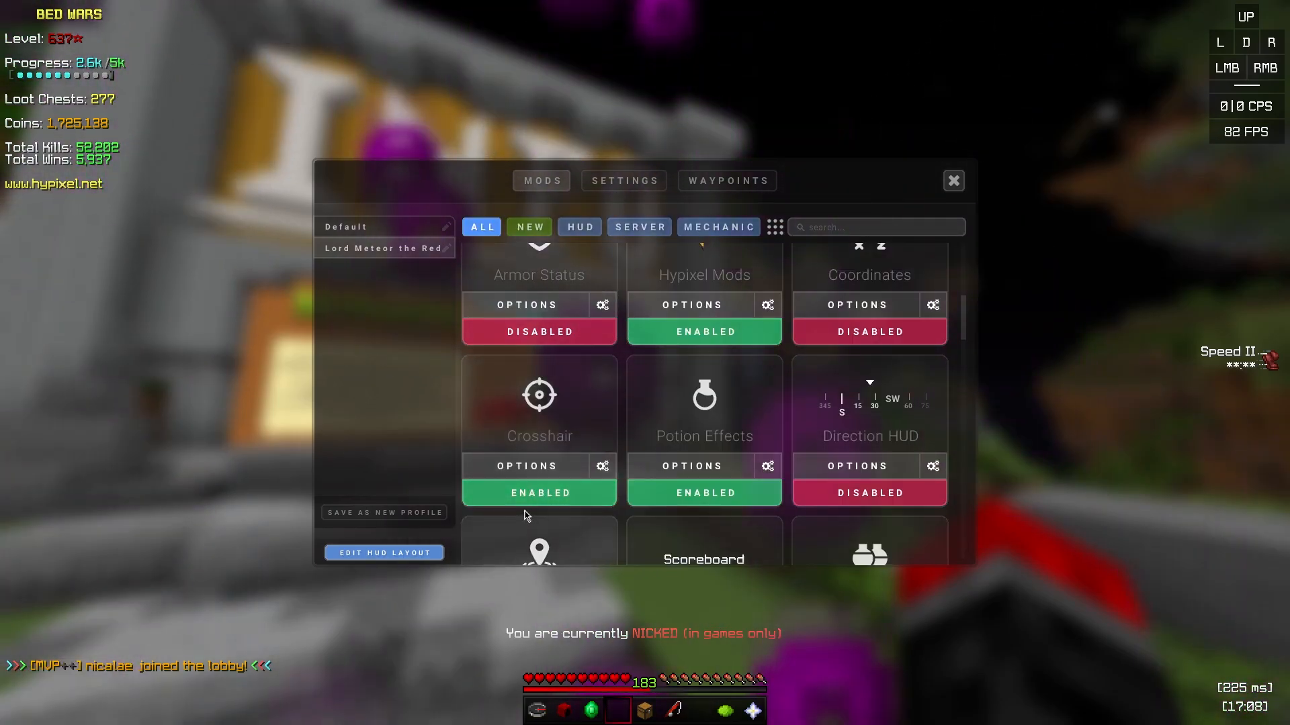
Step: Review the Scoreboard options including its background colour, then the Chat mod options
{"action": "left_click", "coordinate": [703, 559]}
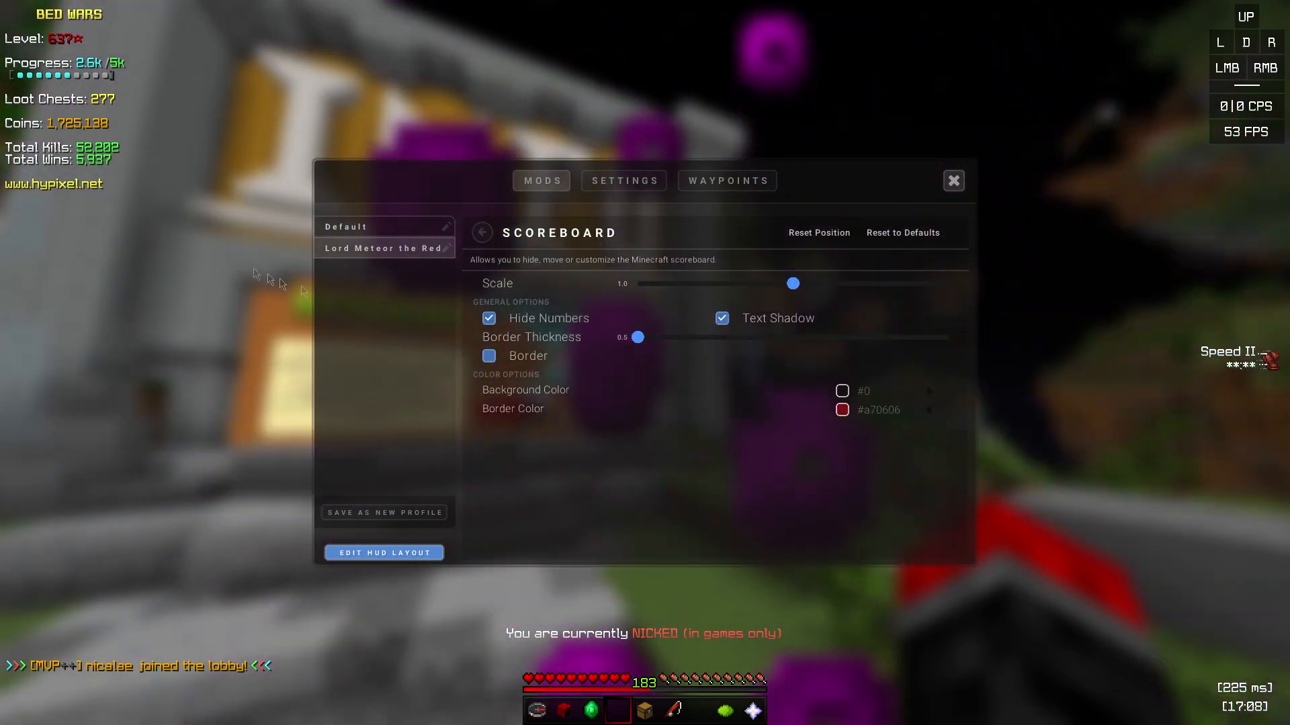
{"action": "mouse_move", "coordinate": [738, 335]}
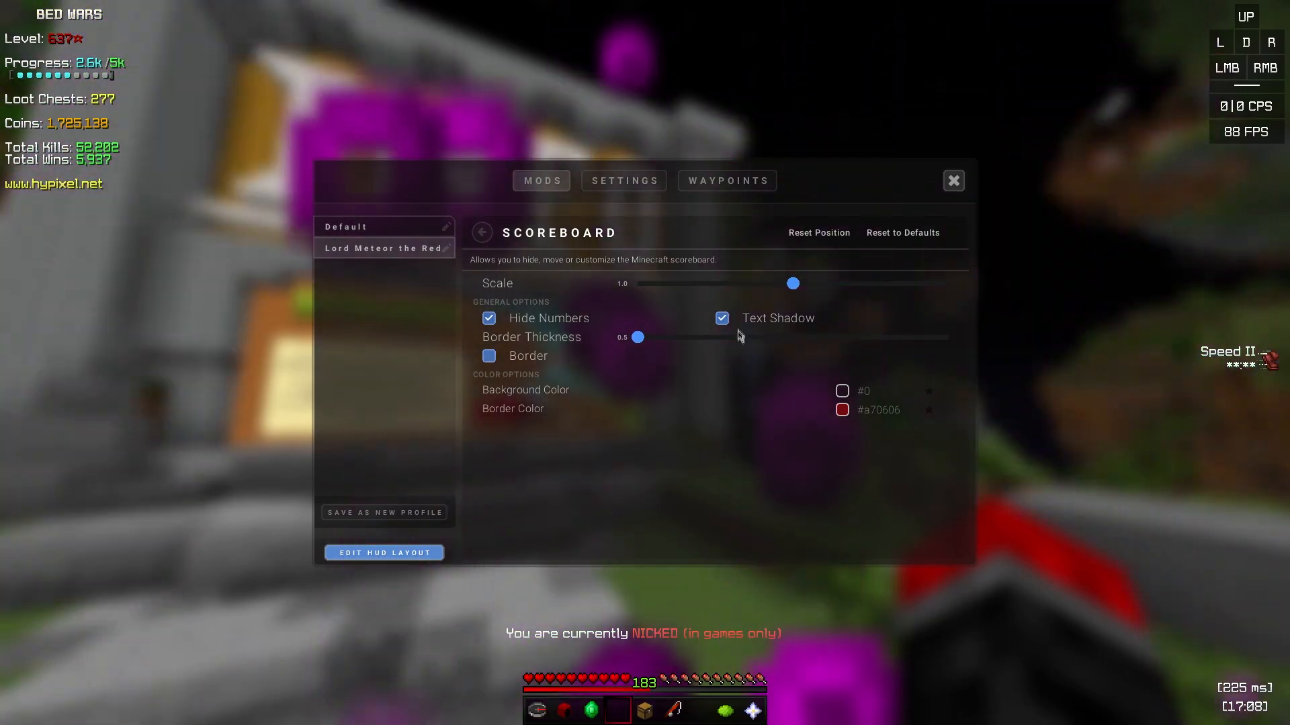
{"action": "left_click", "coordinate": [841, 391]}
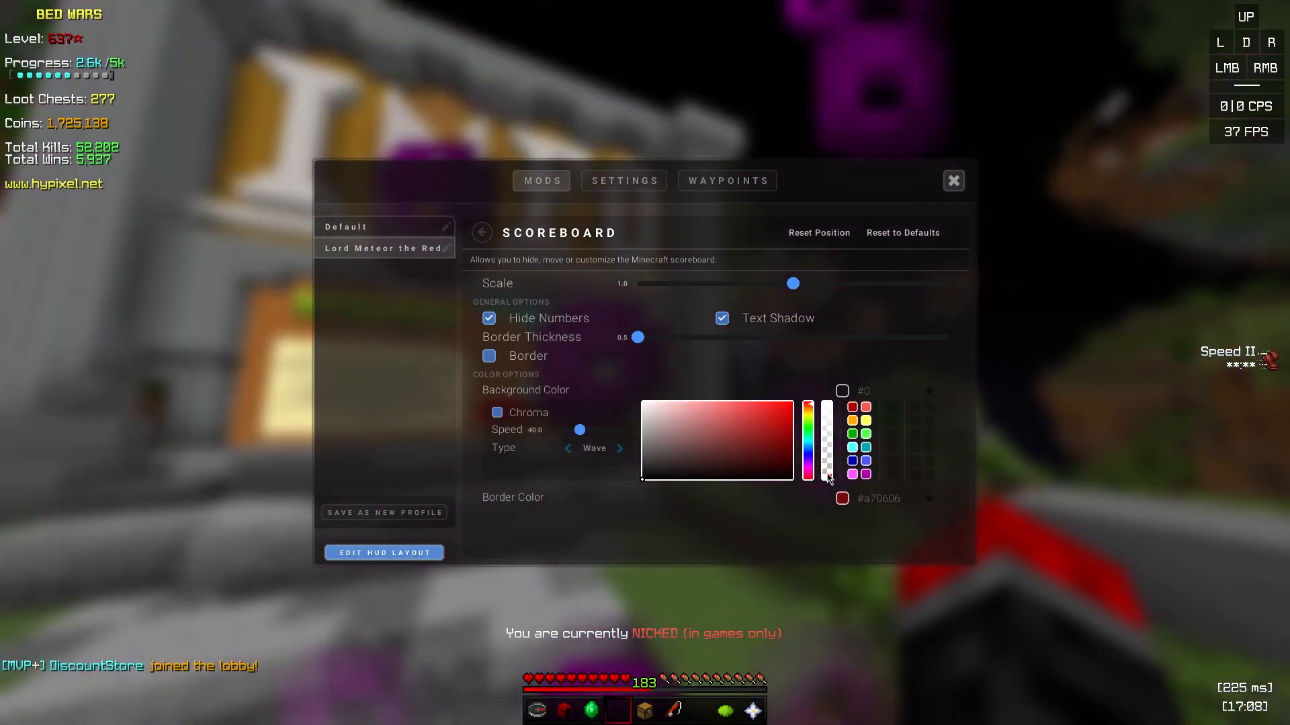
{"action": "left_click", "coordinate": [481, 232]}
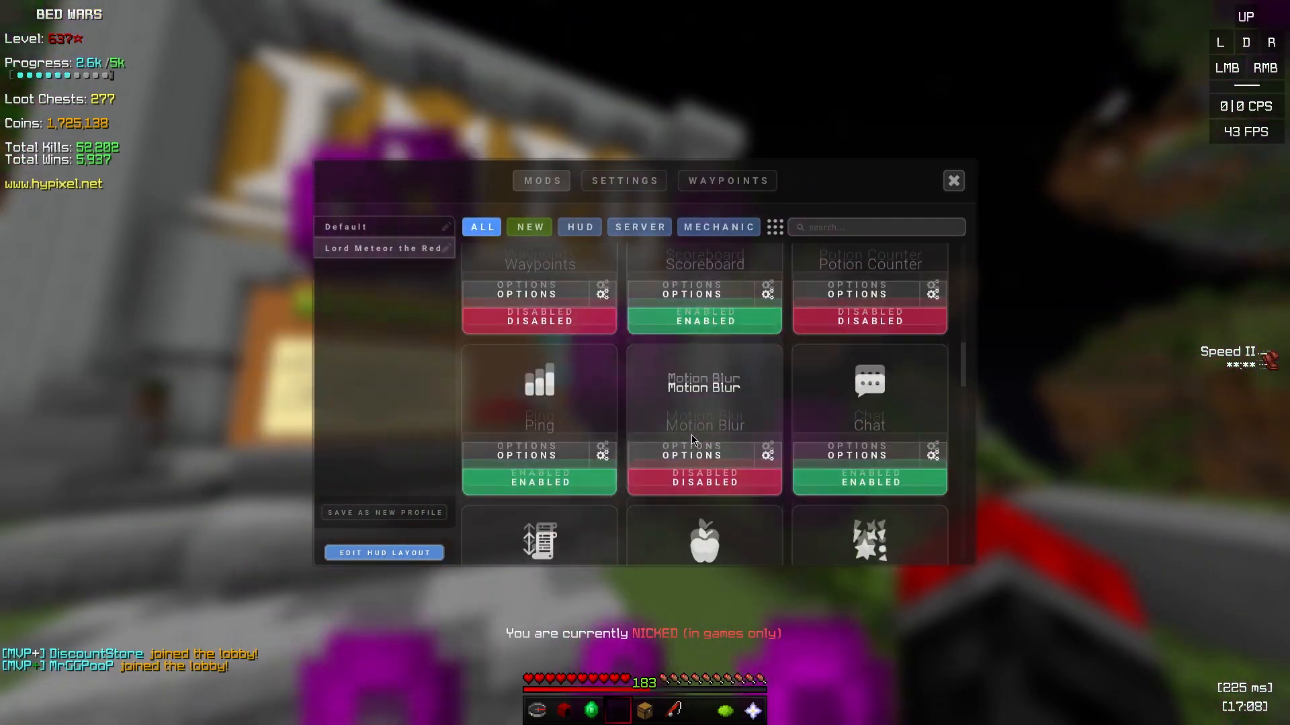
{"action": "scroll", "scroll_direction": "down", "scroll_amount": 3}
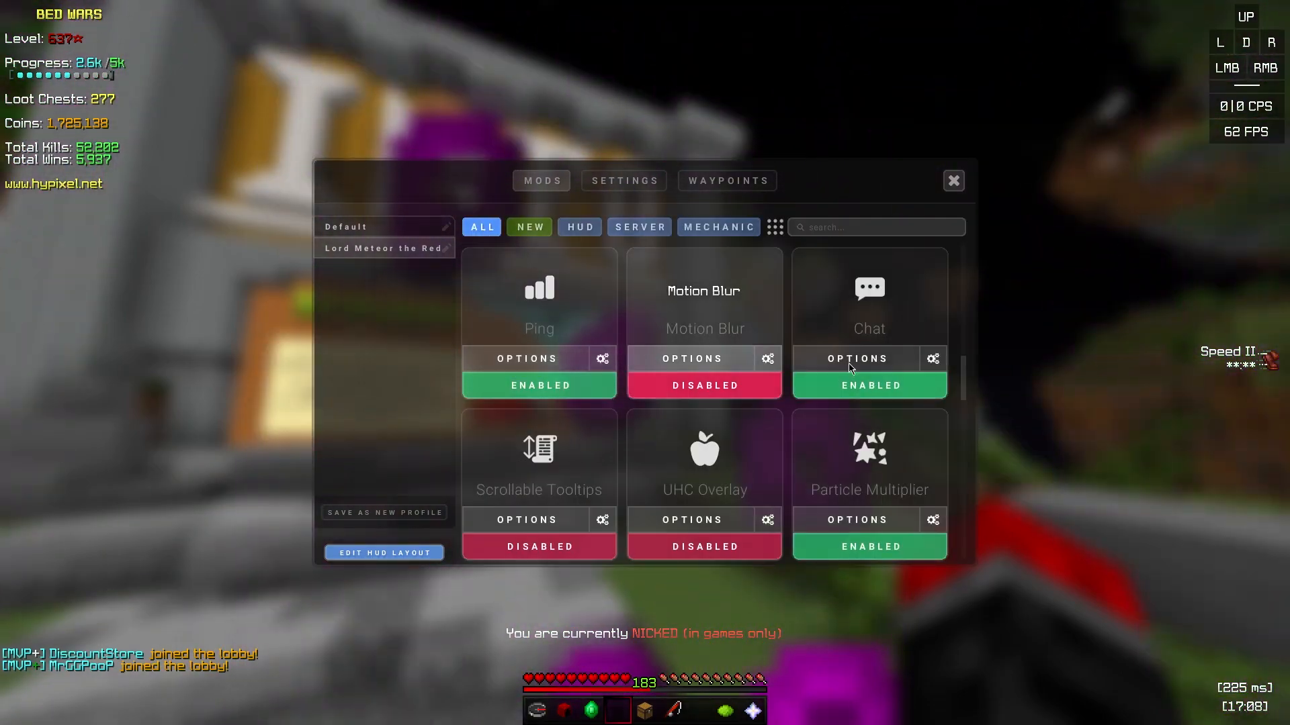
{"action": "left_click", "coordinate": [857, 357]}
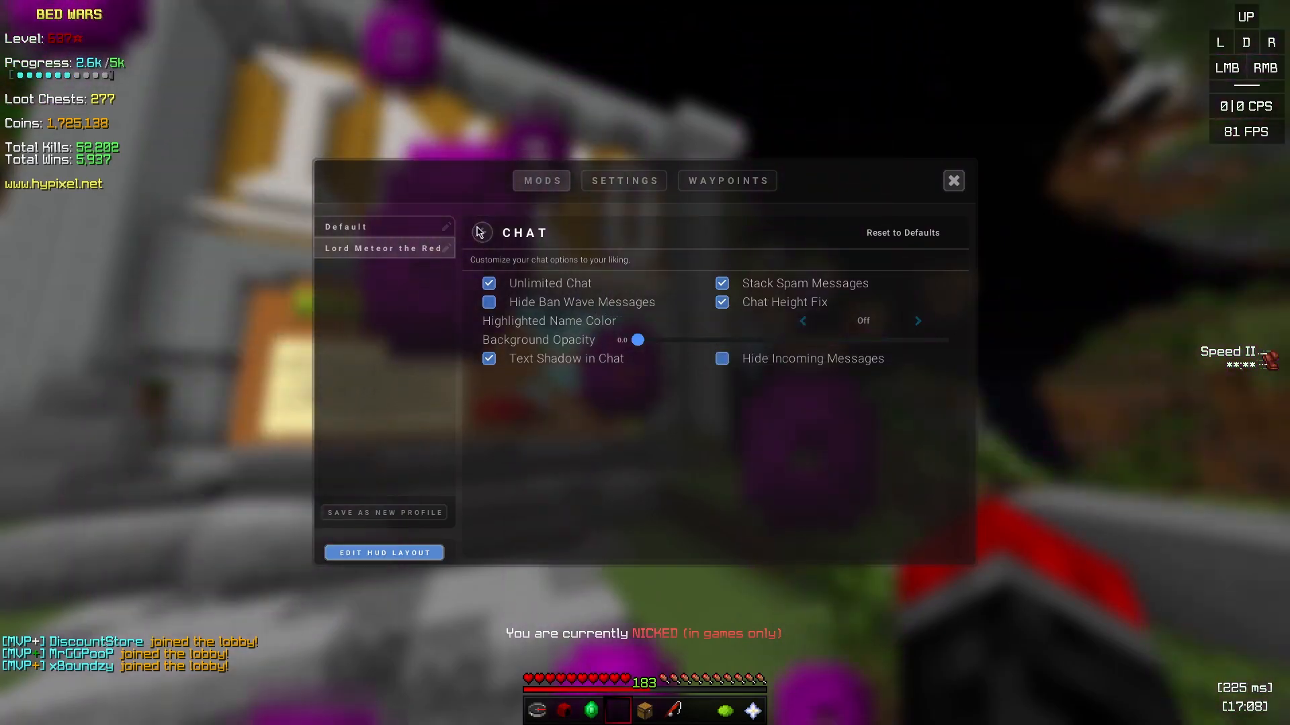
{"action": "left_click", "coordinate": [481, 232]}
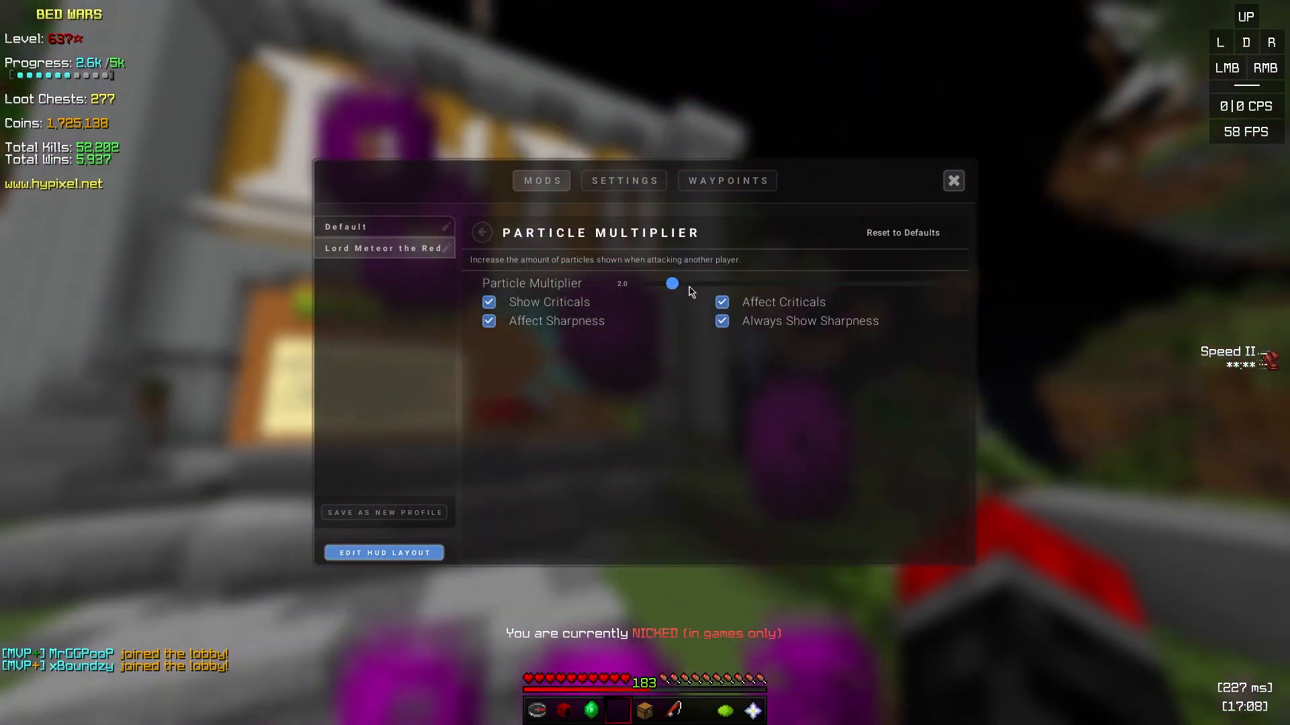
{"action": "left_click", "coordinate": [481, 232]}
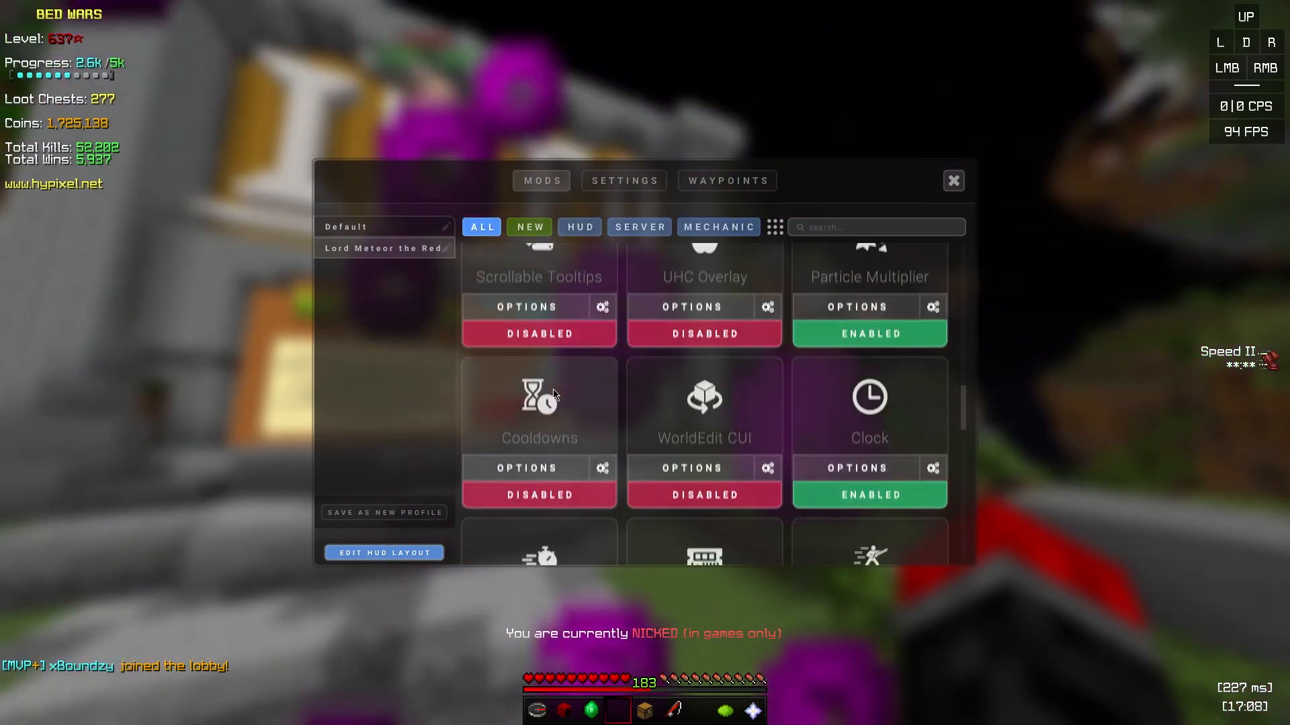
Step: Scroll down the list and review the Item Physics and Screenshot Uploader mod options
{"action": "scroll", "scroll_direction": "down", "scroll_amount": 3}
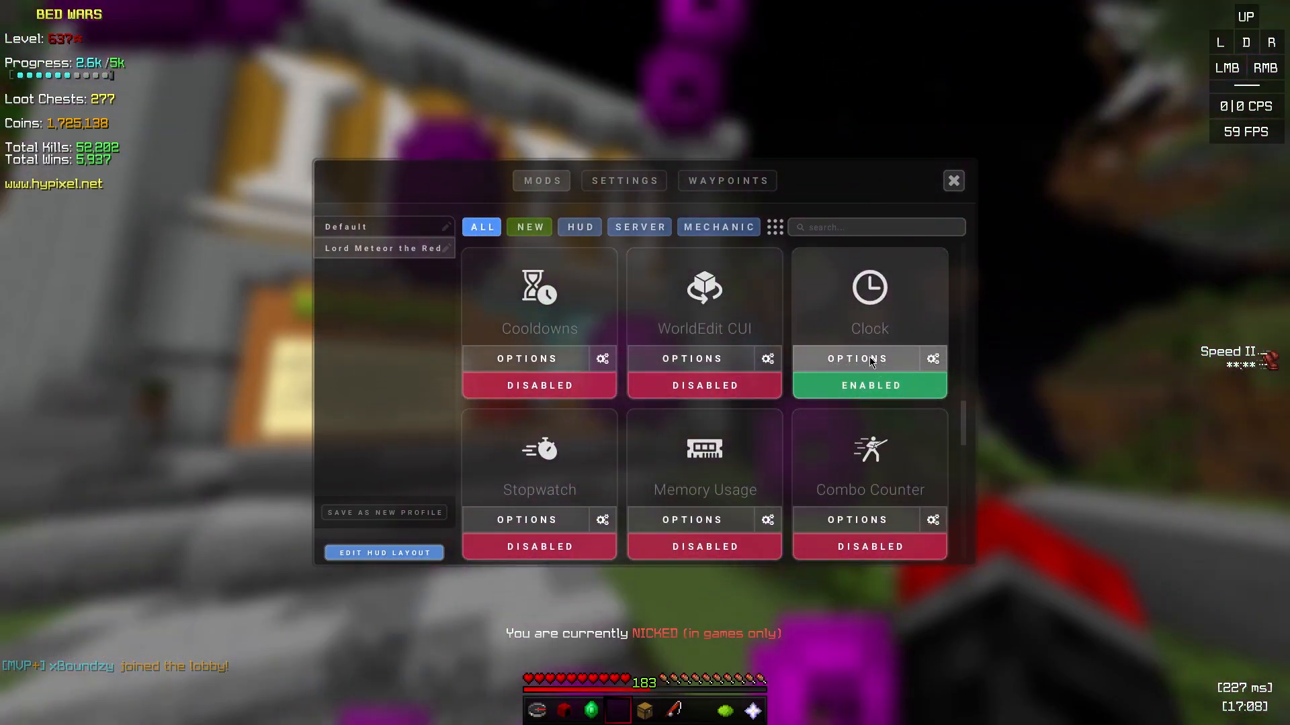
{"action": "scroll", "scroll_direction": "down", "scroll_amount": 3}
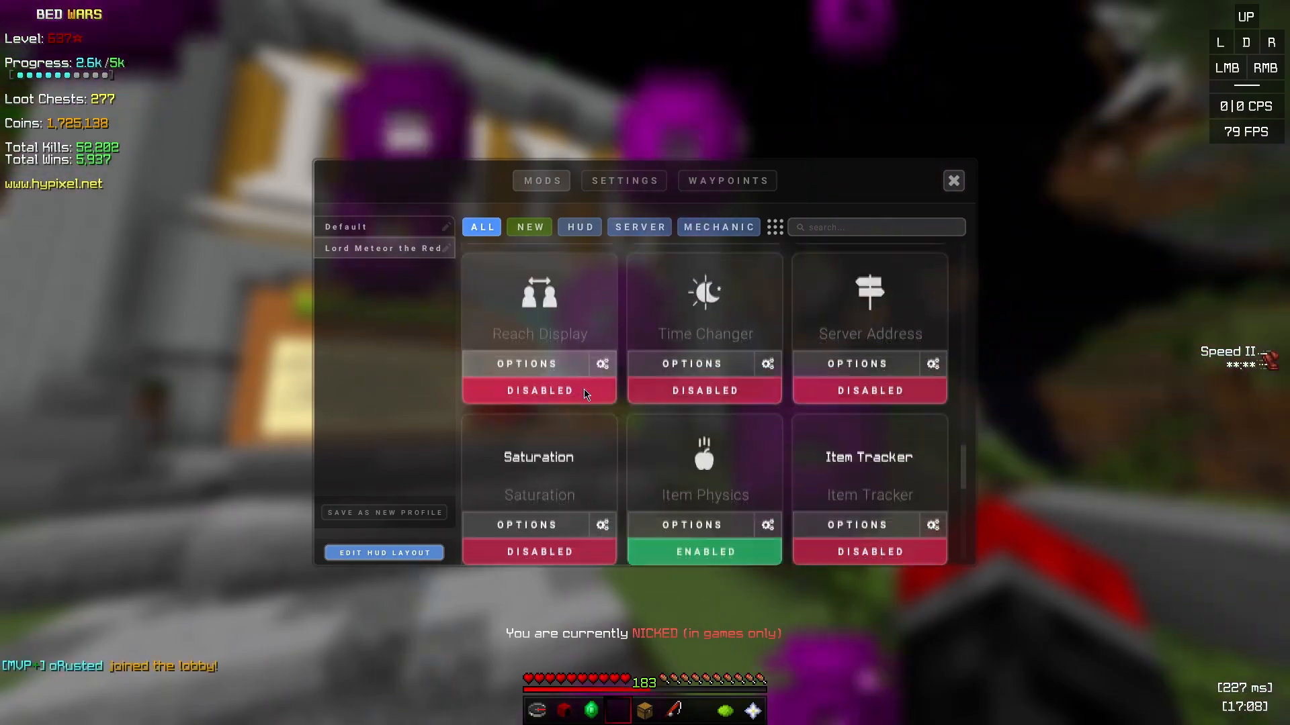
{"action": "left_click", "coordinate": [692, 525]}
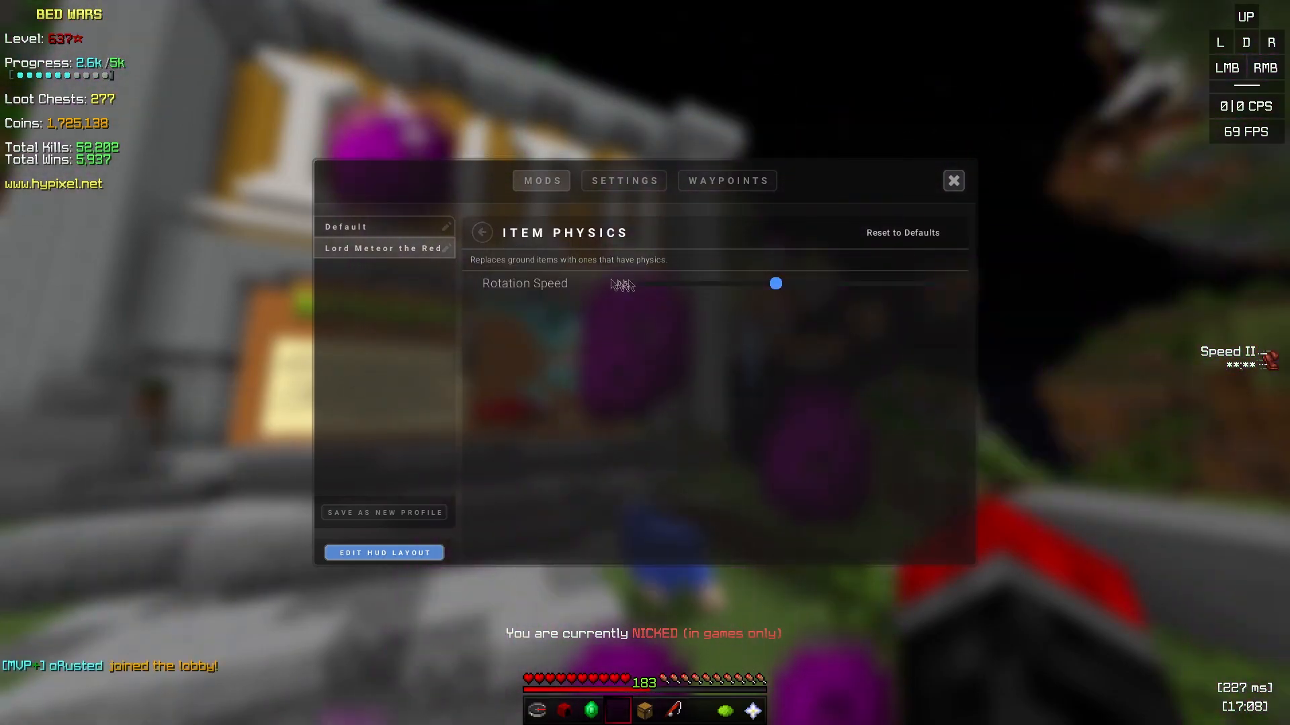
{"action": "left_click", "coordinate": [481, 232]}
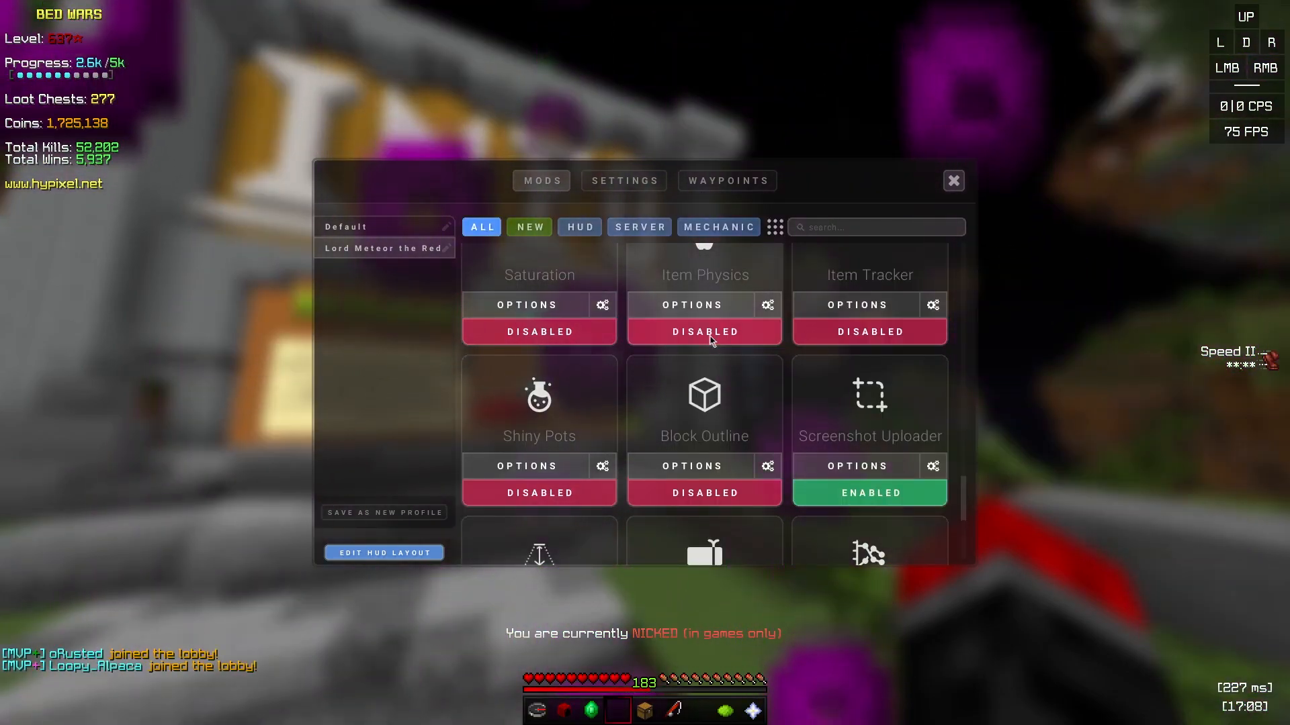
{"action": "left_click", "coordinate": [856, 466]}
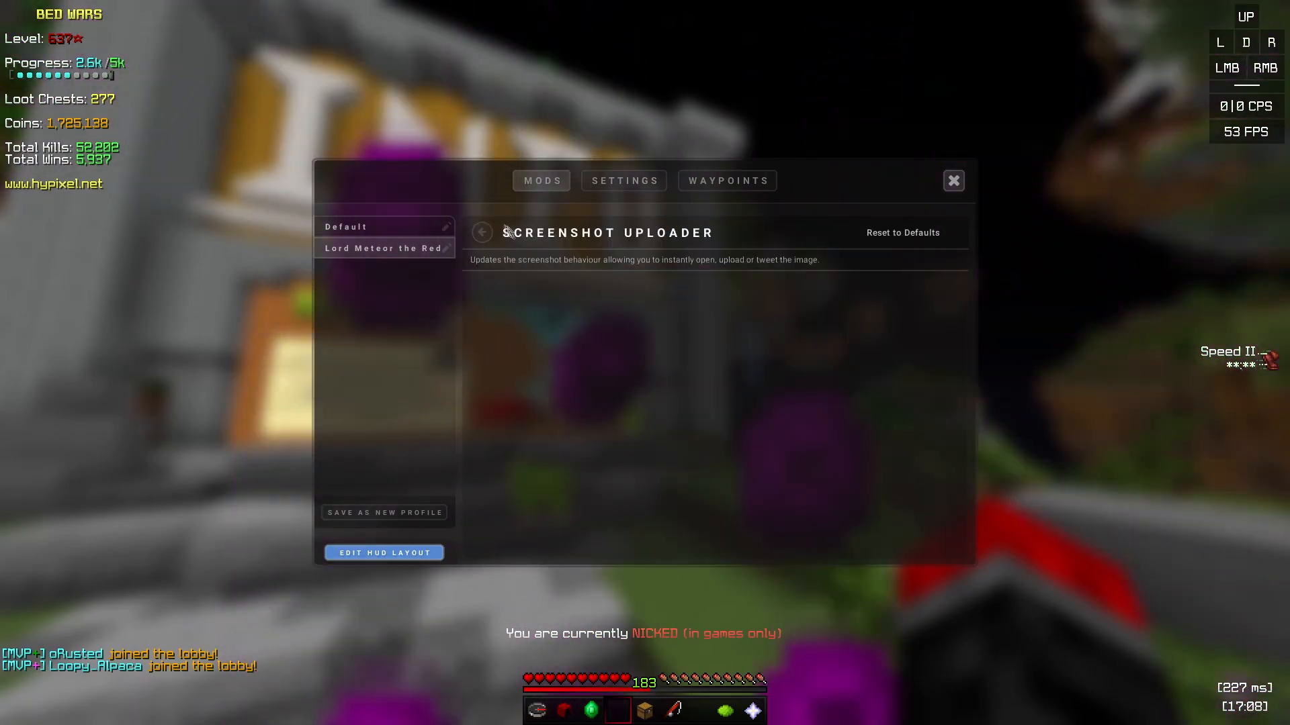
{"action": "left_click", "coordinate": [481, 232]}
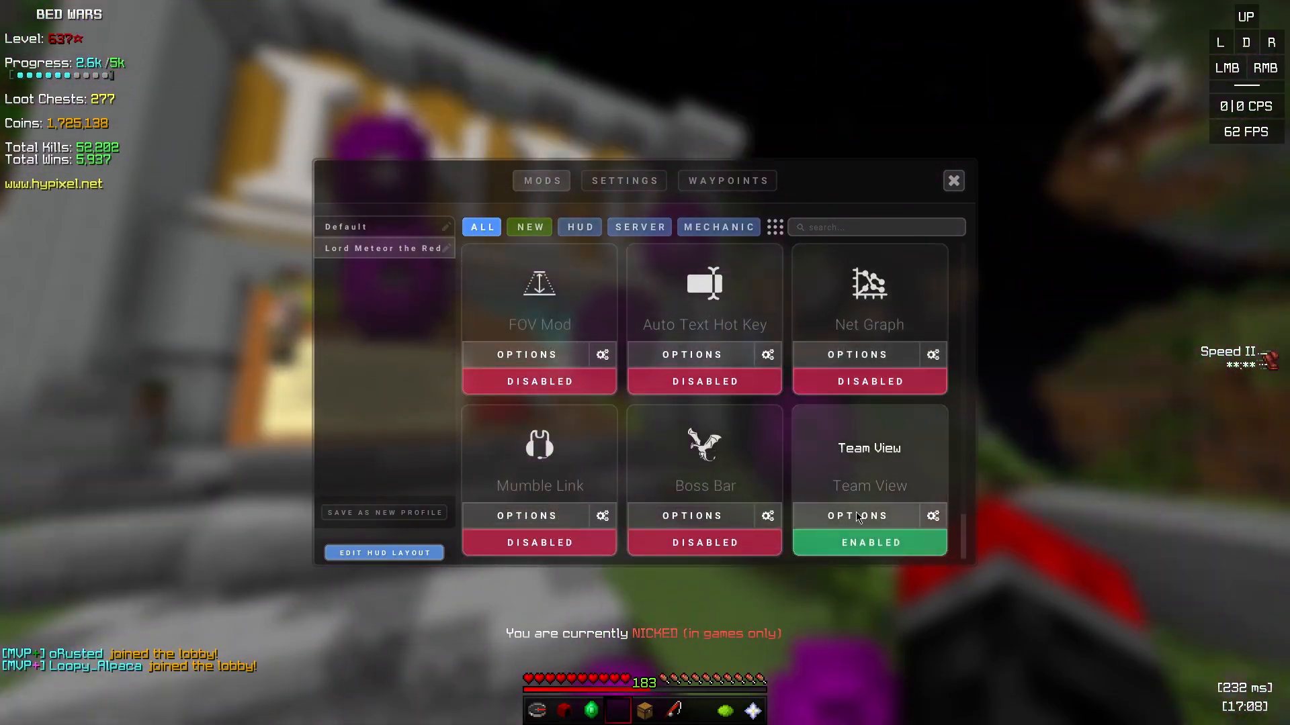
Step: Review the client's General, Performance and Controls settings tabs, then leave with Escape
{"action": "left_click", "coordinate": [623, 180]}
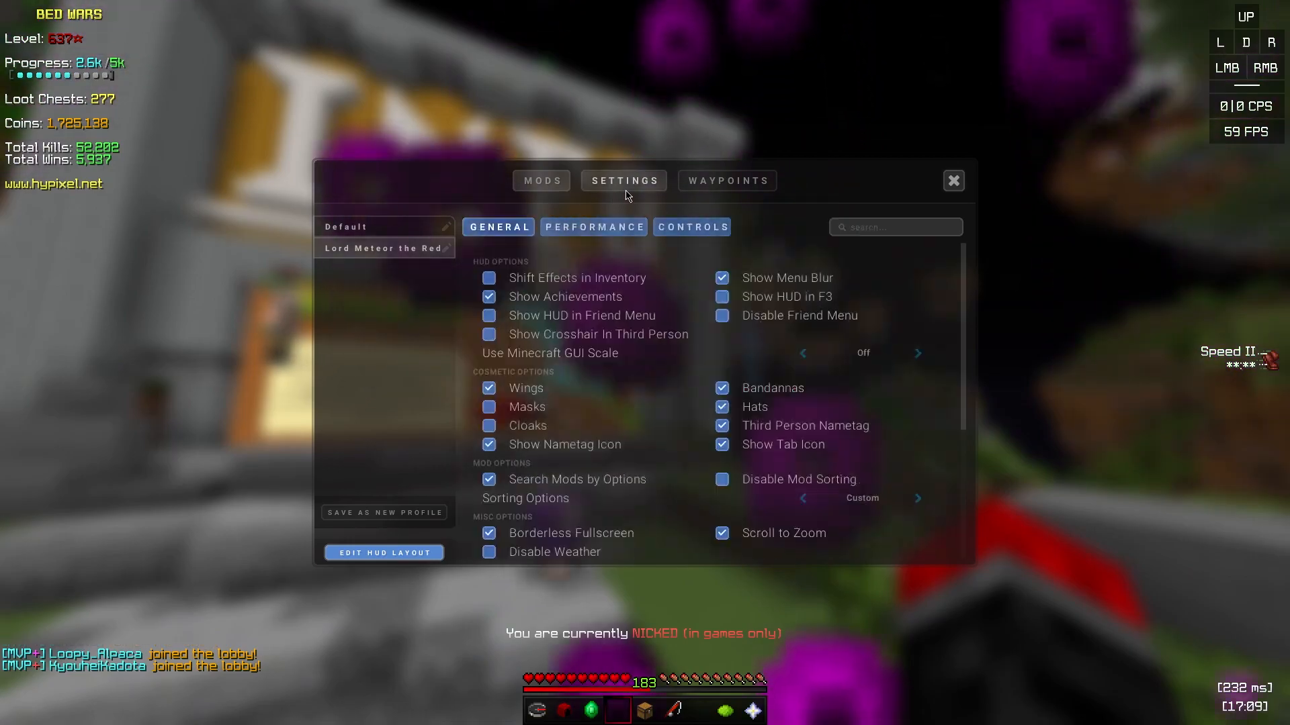
{"action": "scroll", "scroll_direction": "down", "scroll_amount": 3}
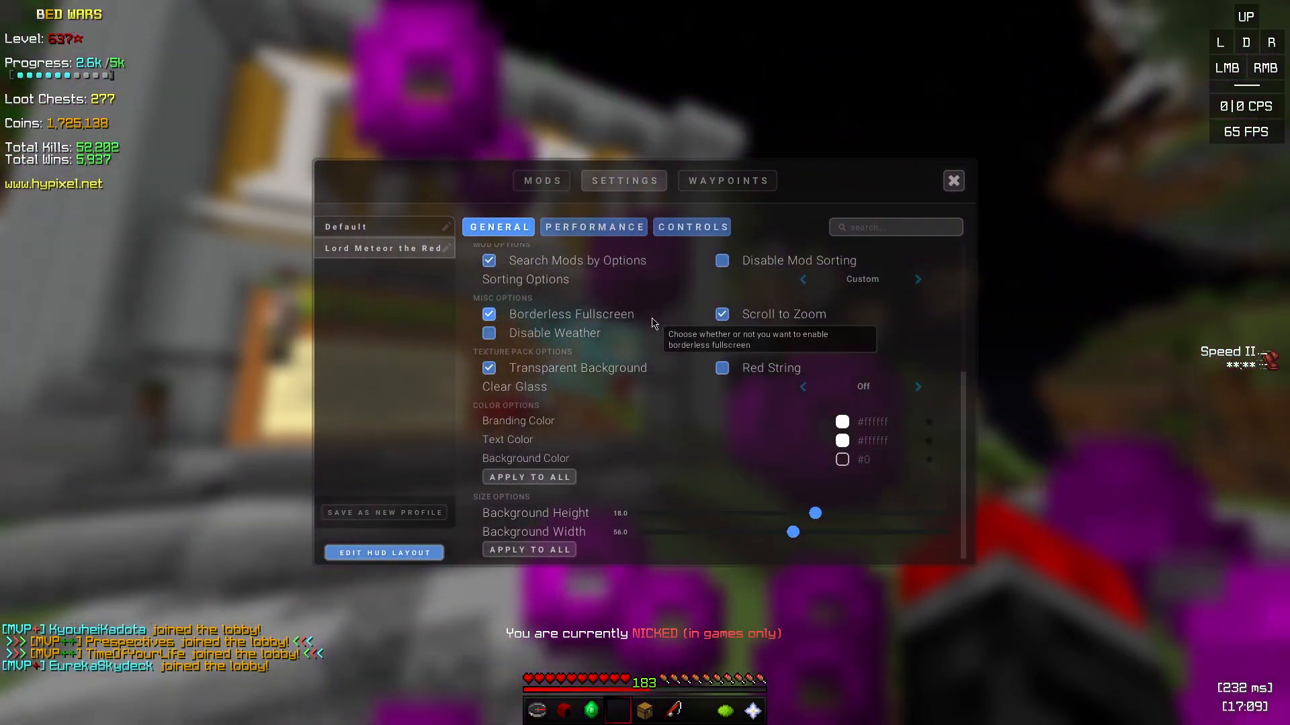
{"action": "left_click", "coordinate": [593, 227]}
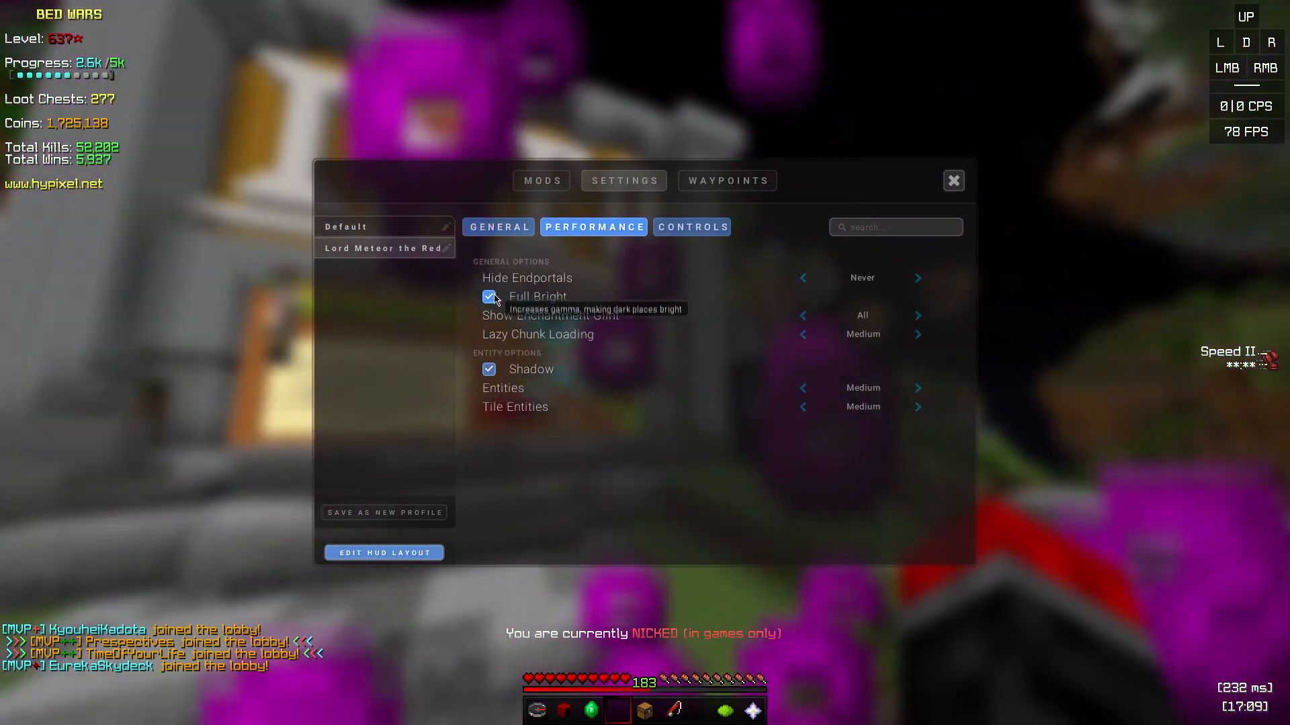
{"action": "mouse_move", "coordinate": [740, 416]}
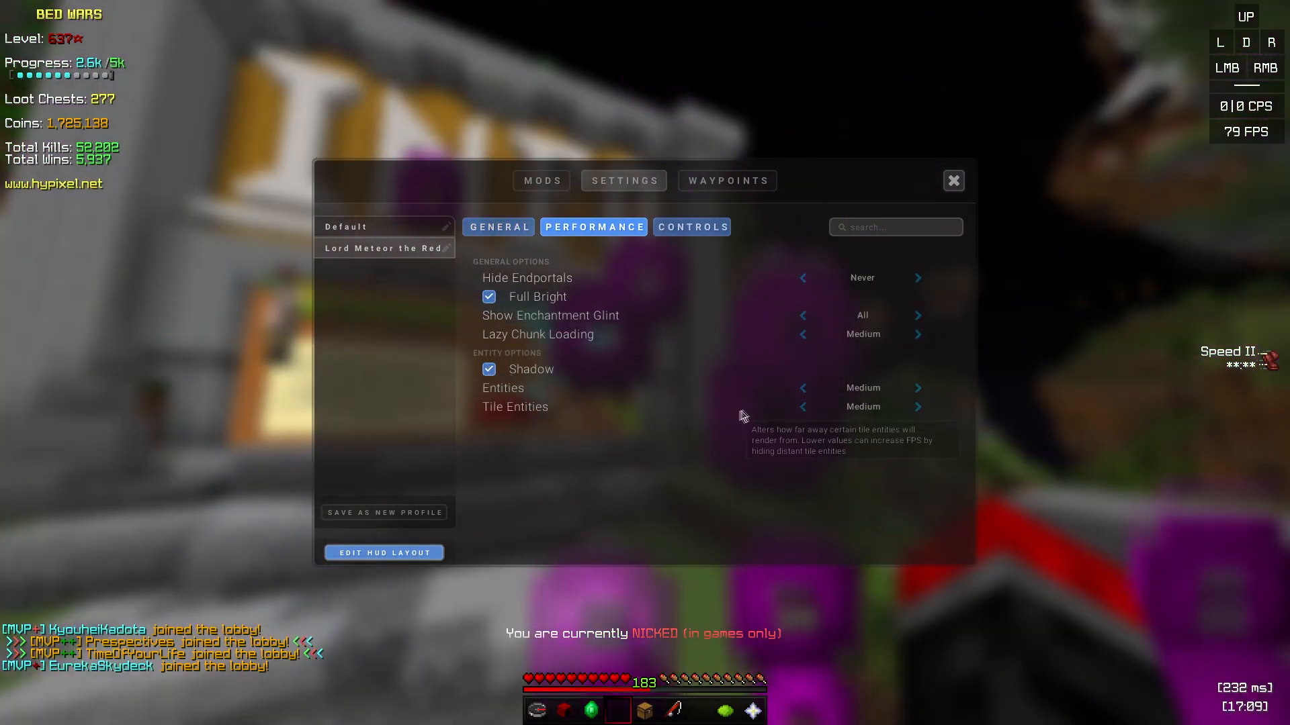
{"action": "left_click", "coordinate": [692, 227]}
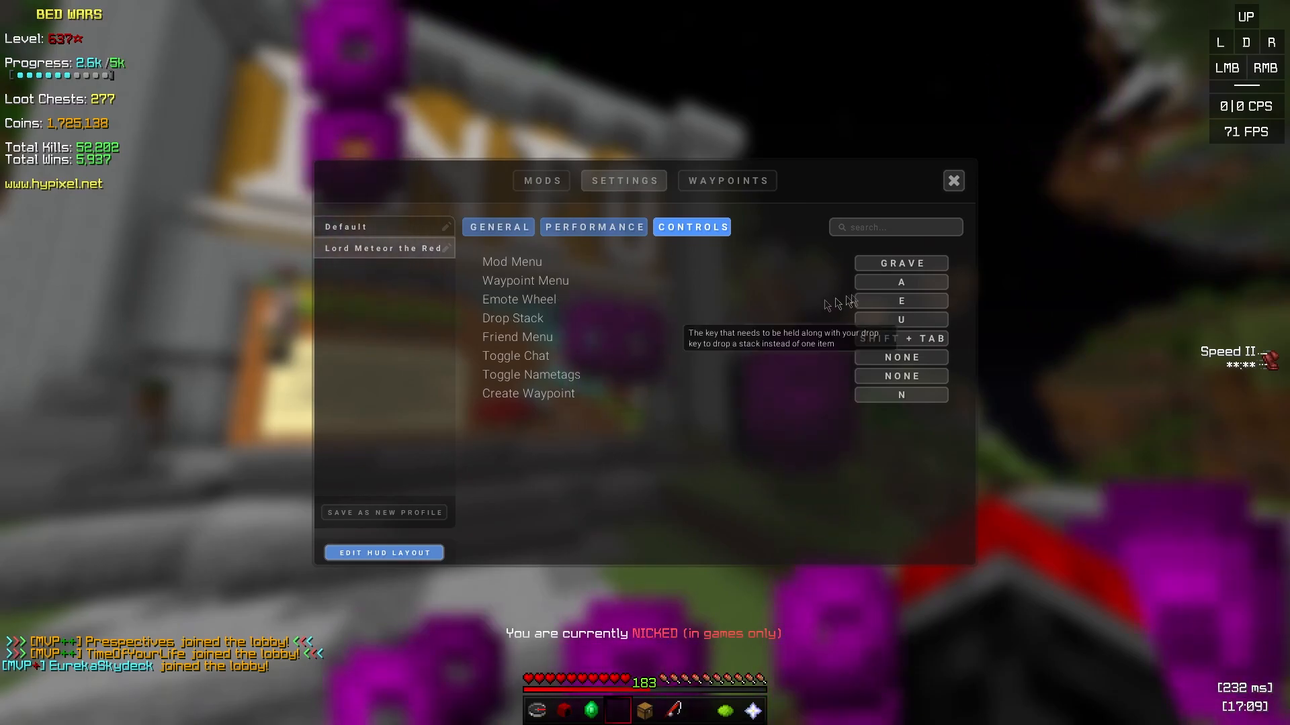
{"action": "mouse_move", "coordinate": [848, 405]}
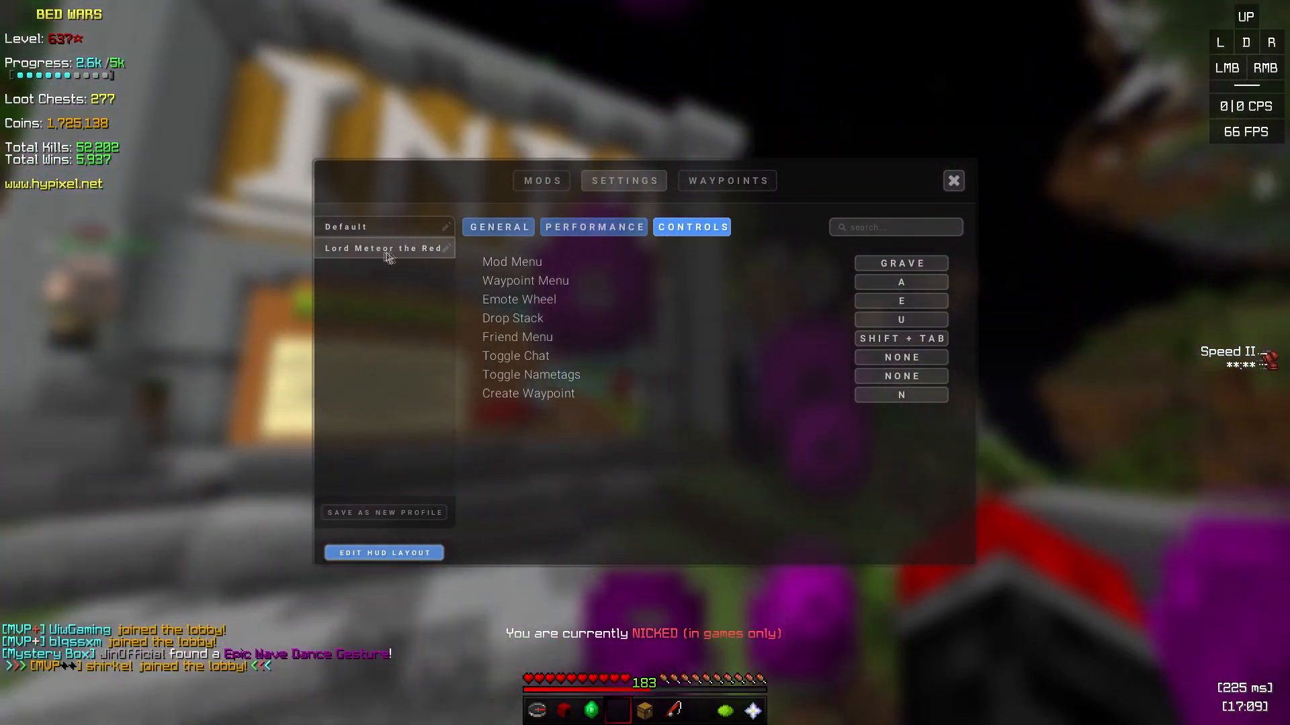
{"action": "key", "text": "Escape"}
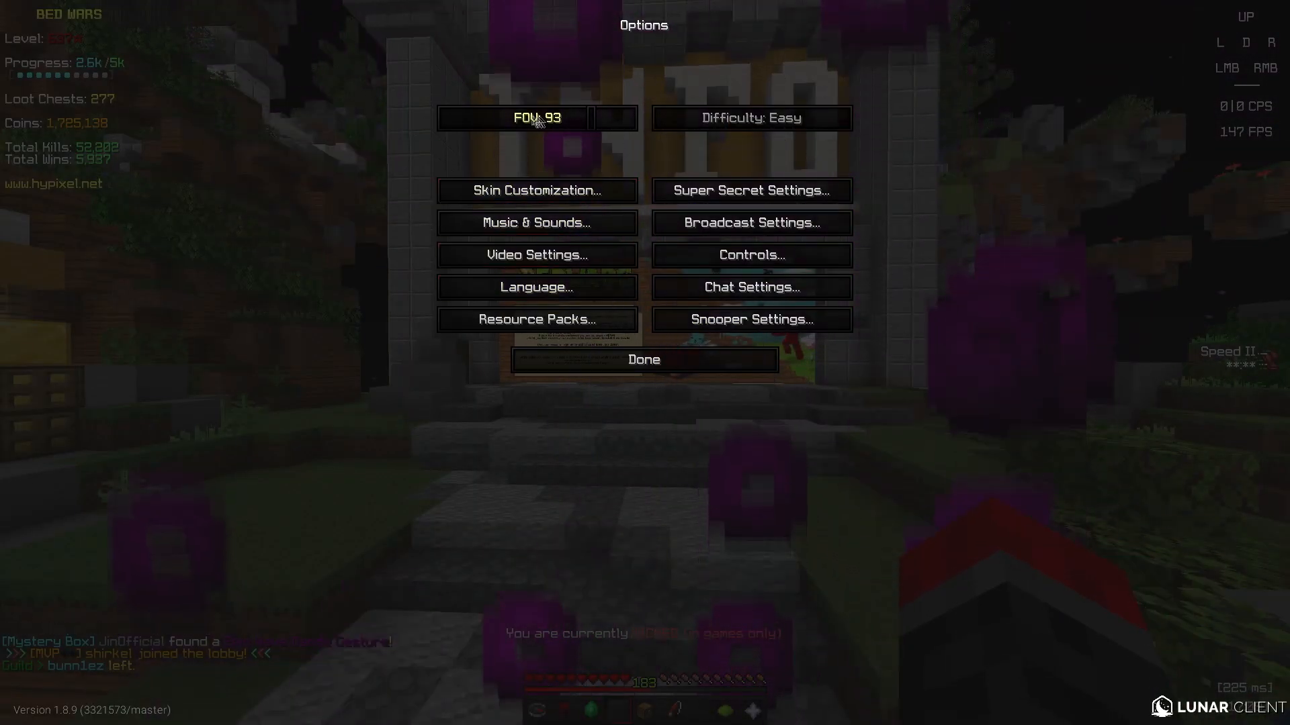
Step: In Video Settings, set Graphics to Fast and Alternate Blocks to OFF
{"action": "left_click", "coordinate": [536, 254]}
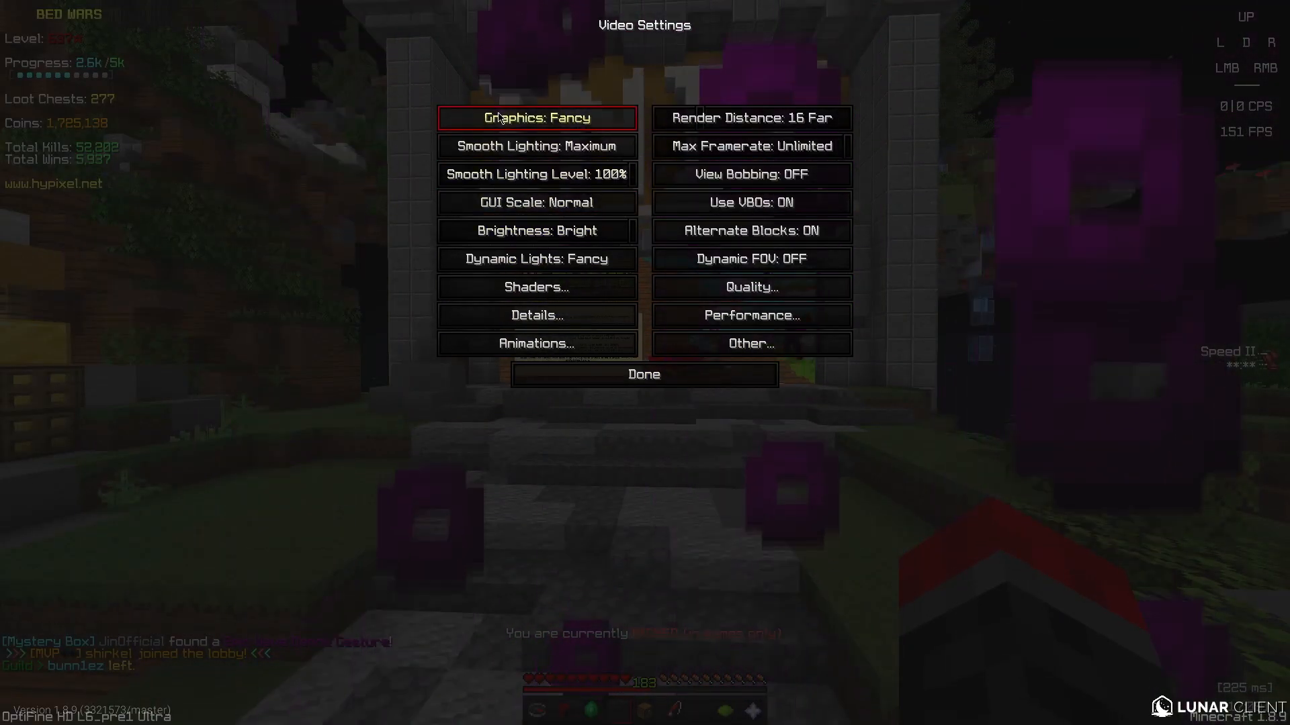
{"action": "mouse_move", "coordinate": [536, 173]}
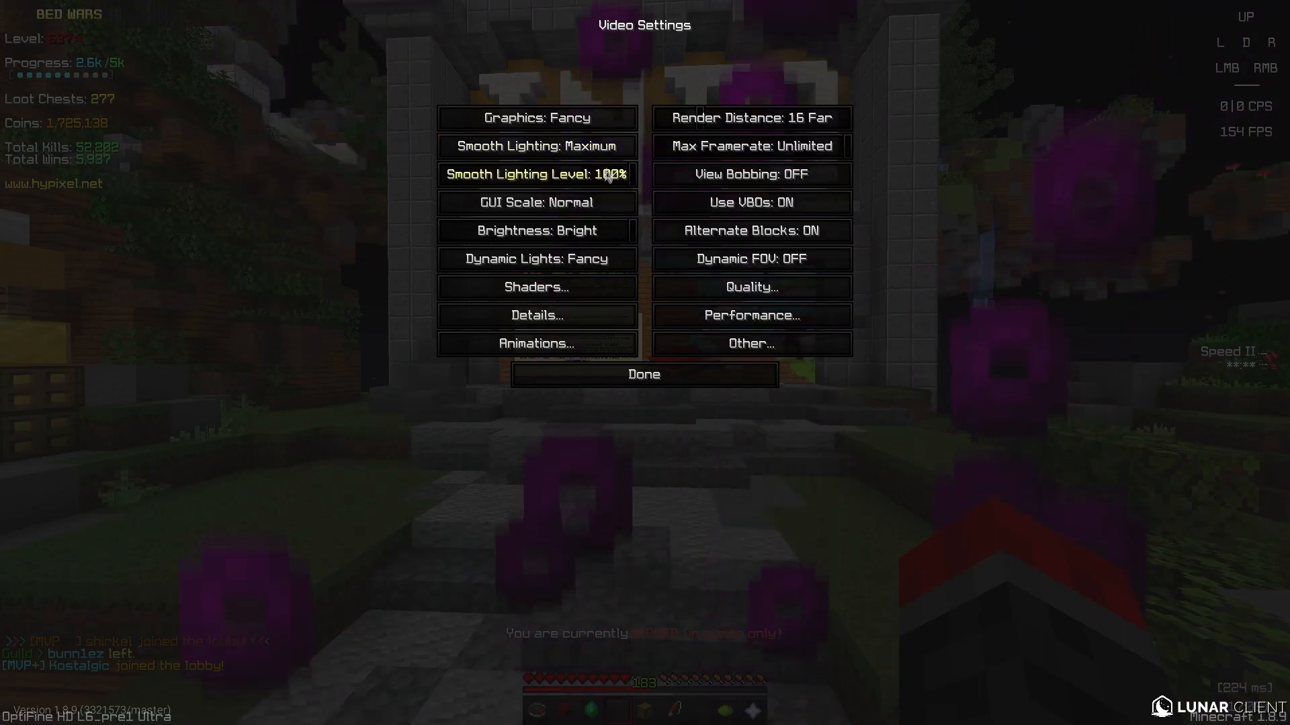
{"action": "left_click", "coordinate": [536, 118]}
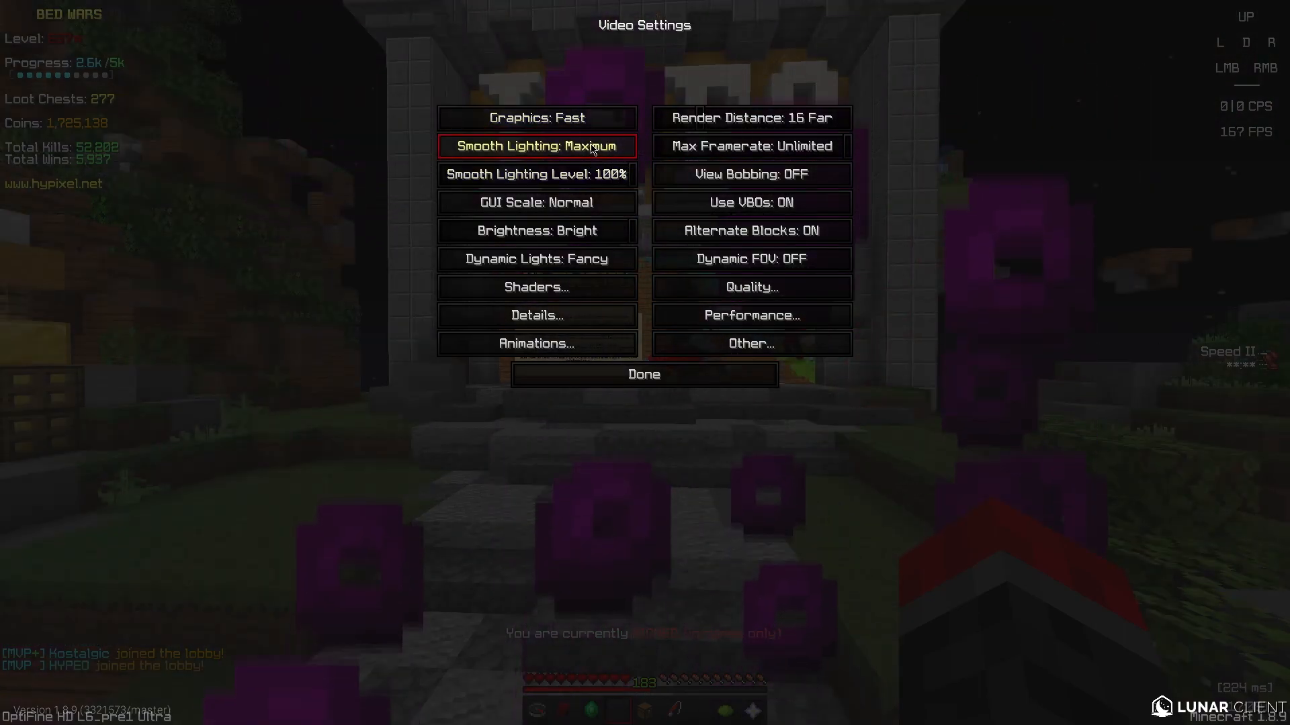
{"action": "mouse_move", "coordinate": [836, 155]}
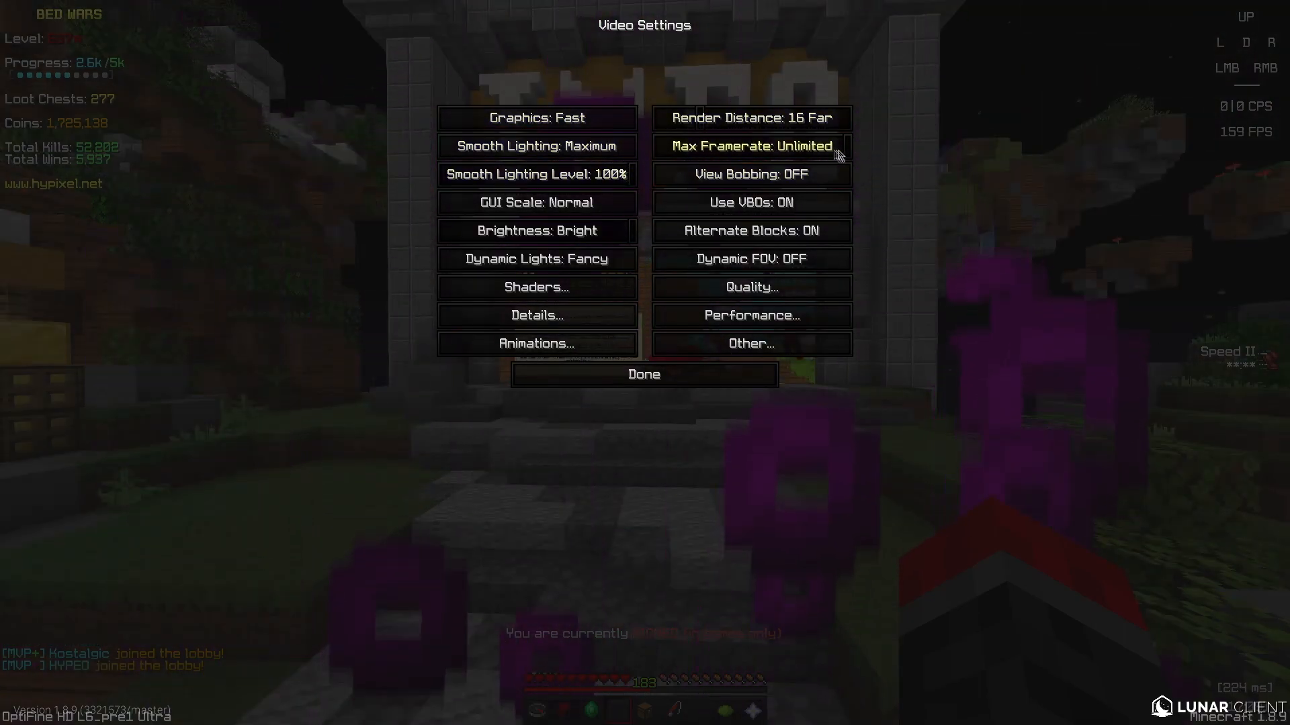
{"action": "mouse_move", "coordinate": [750, 203]}
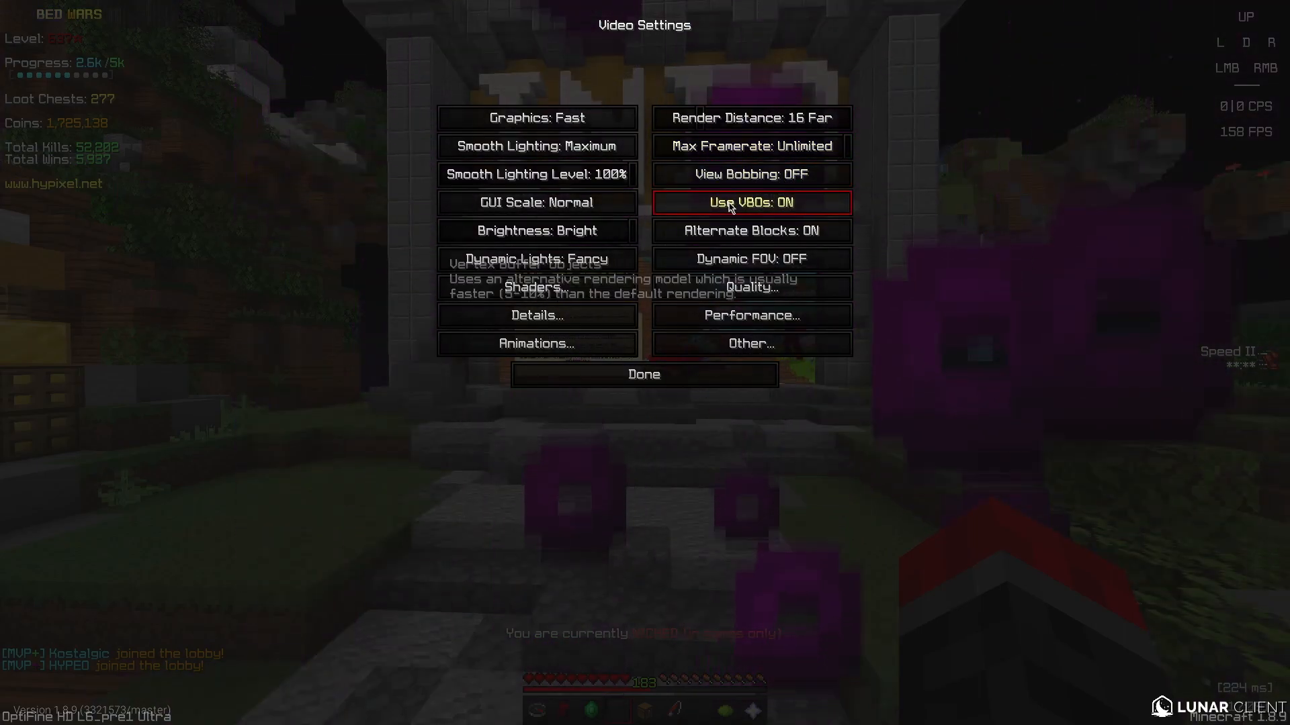
{"action": "left_click", "coordinate": [750, 230]}
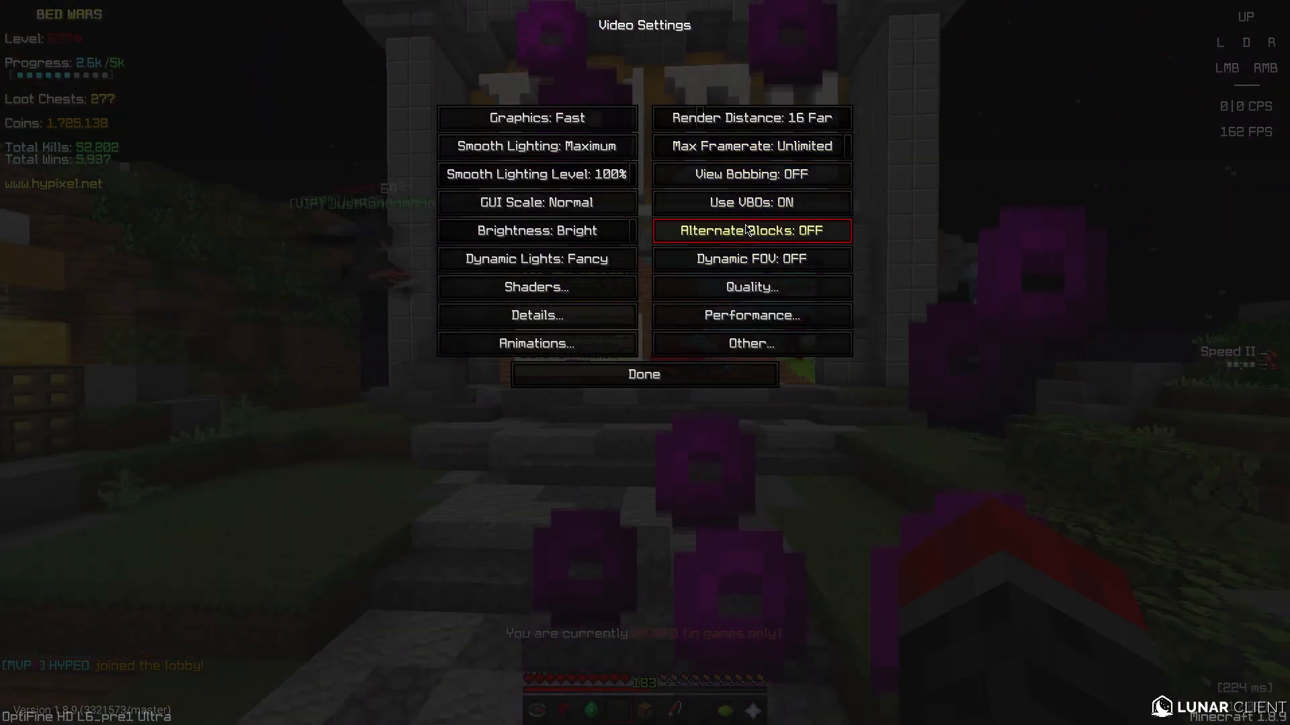
Step: Review the Quality, Animations, Shaders and Performance sub-pages, then return to Options
{"action": "left_click", "coordinate": [750, 286]}
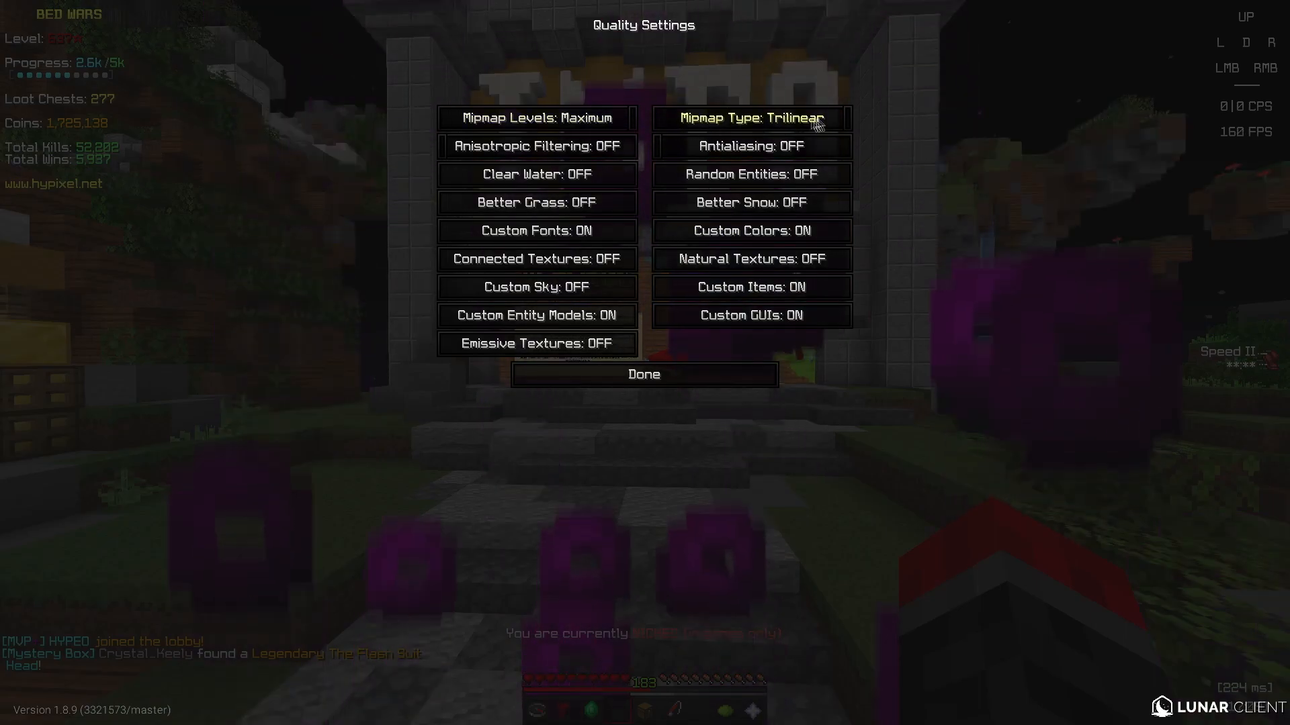
{"action": "mouse_move", "coordinate": [536, 343]}
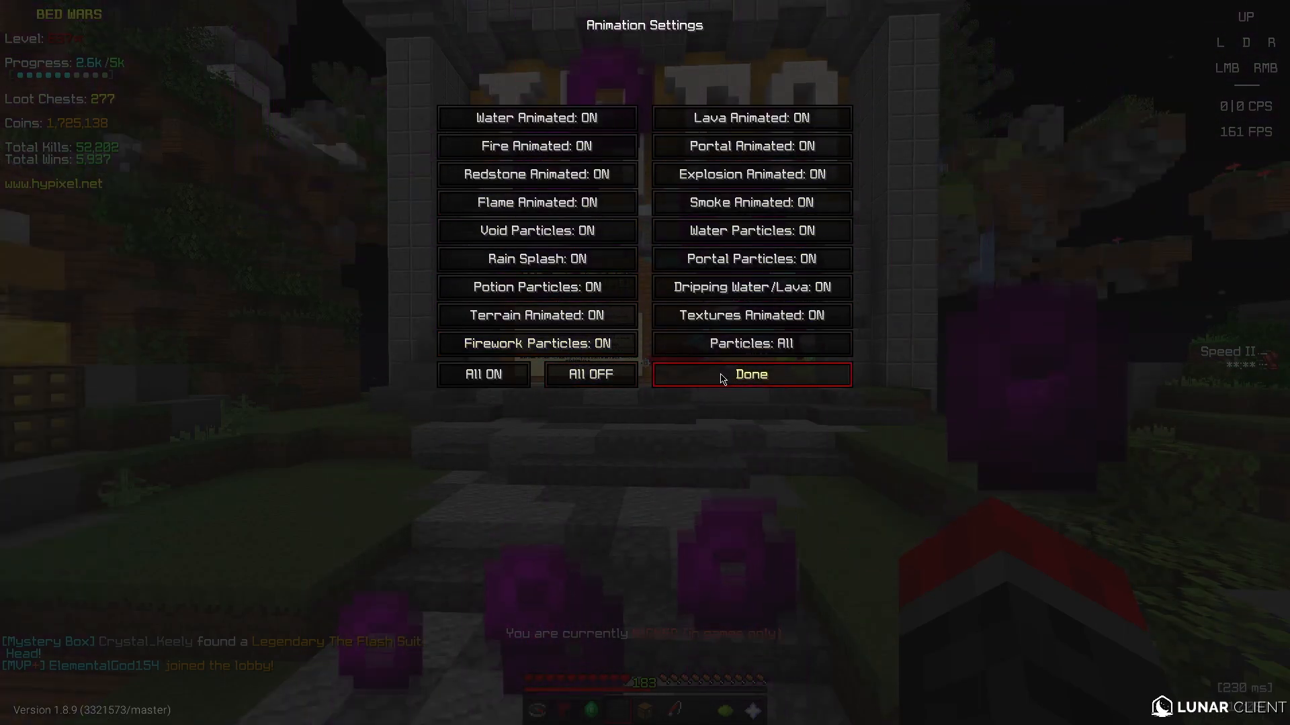
{"action": "left_click", "coordinate": [750, 375]}
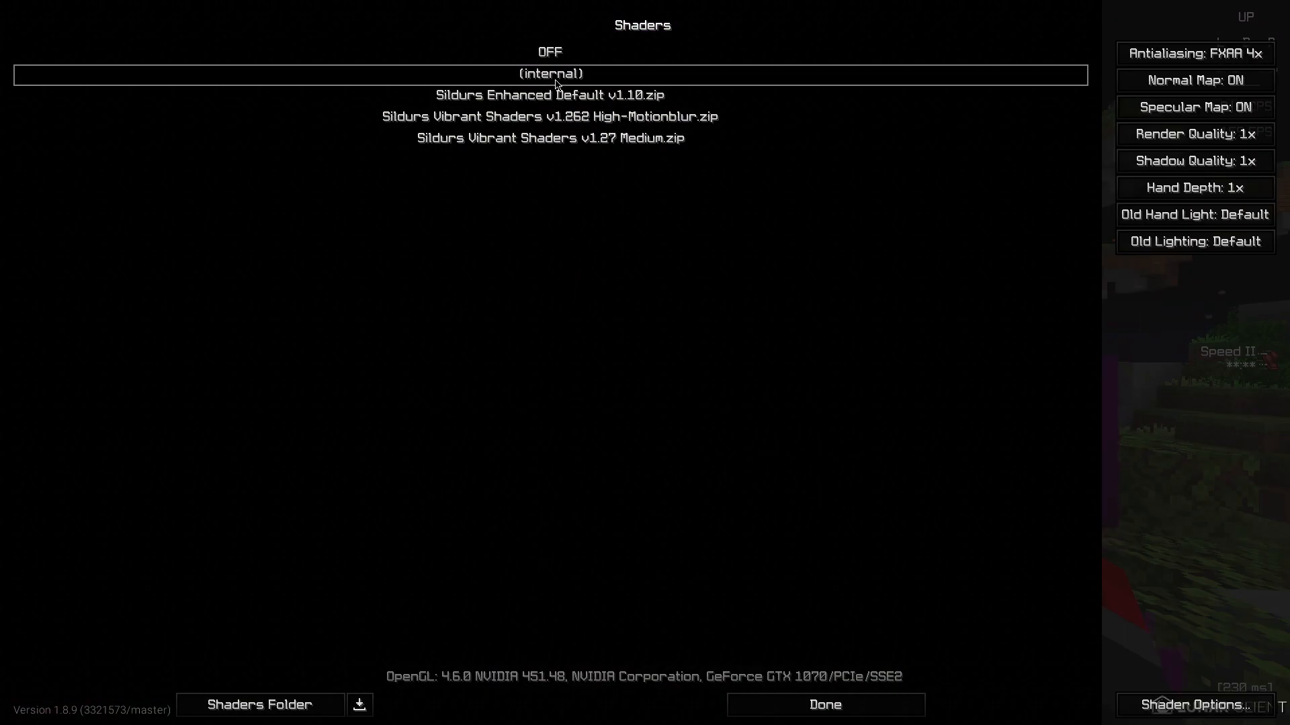
{"action": "mouse_move", "coordinate": [1194, 52]}
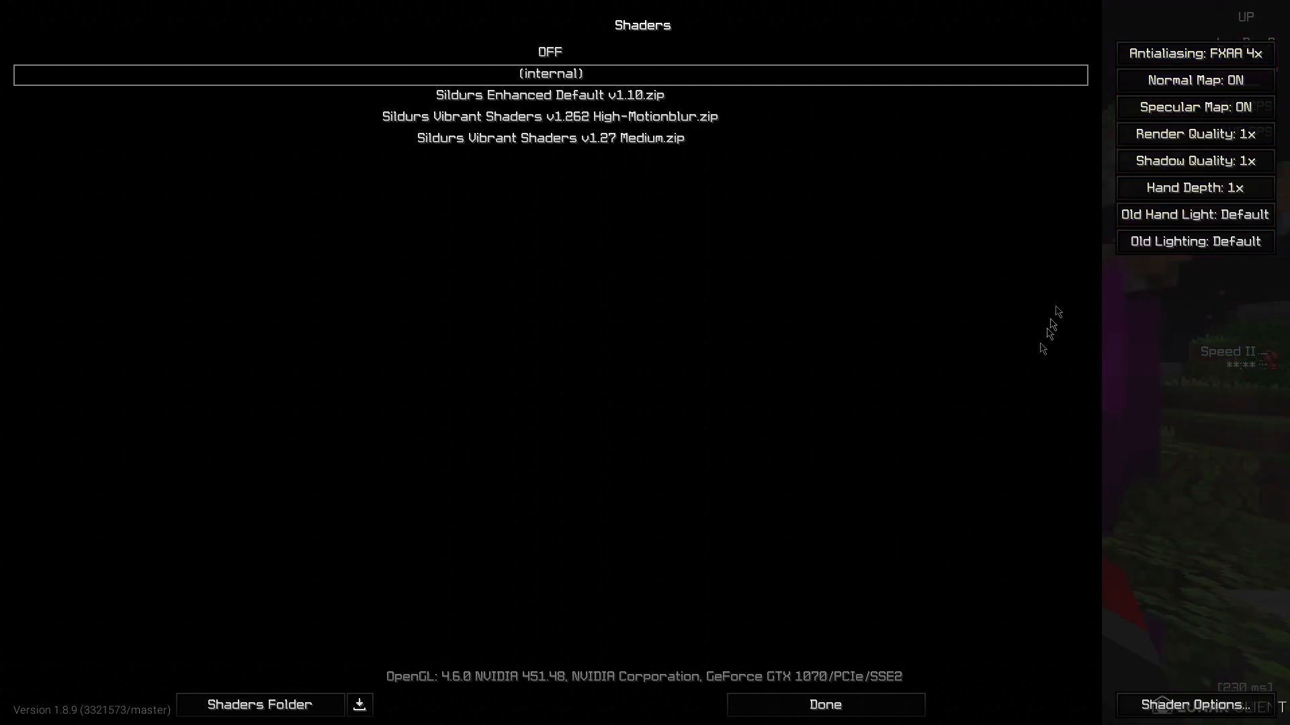
{"action": "left_click", "coordinate": [824, 705]}
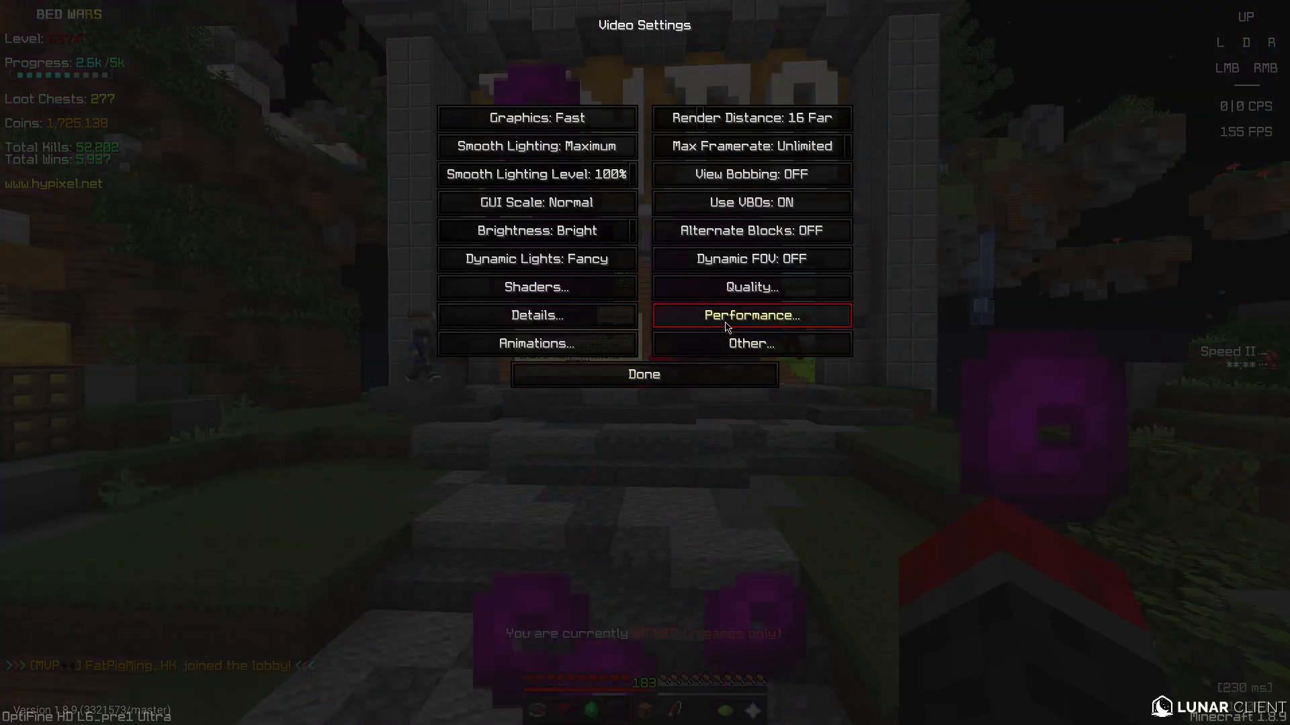
{"action": "left_click", "coordinate": [750, 315]}
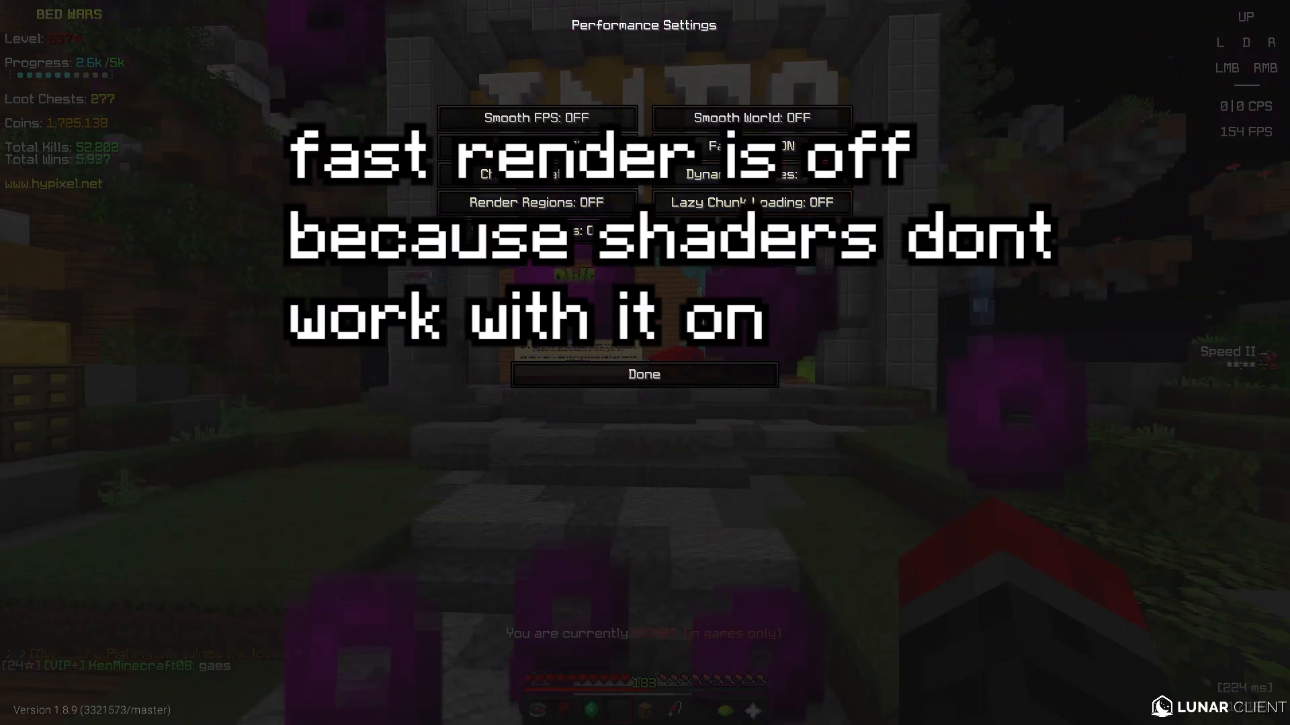
{"action": "left_click", "coordinate": [643, 374]}
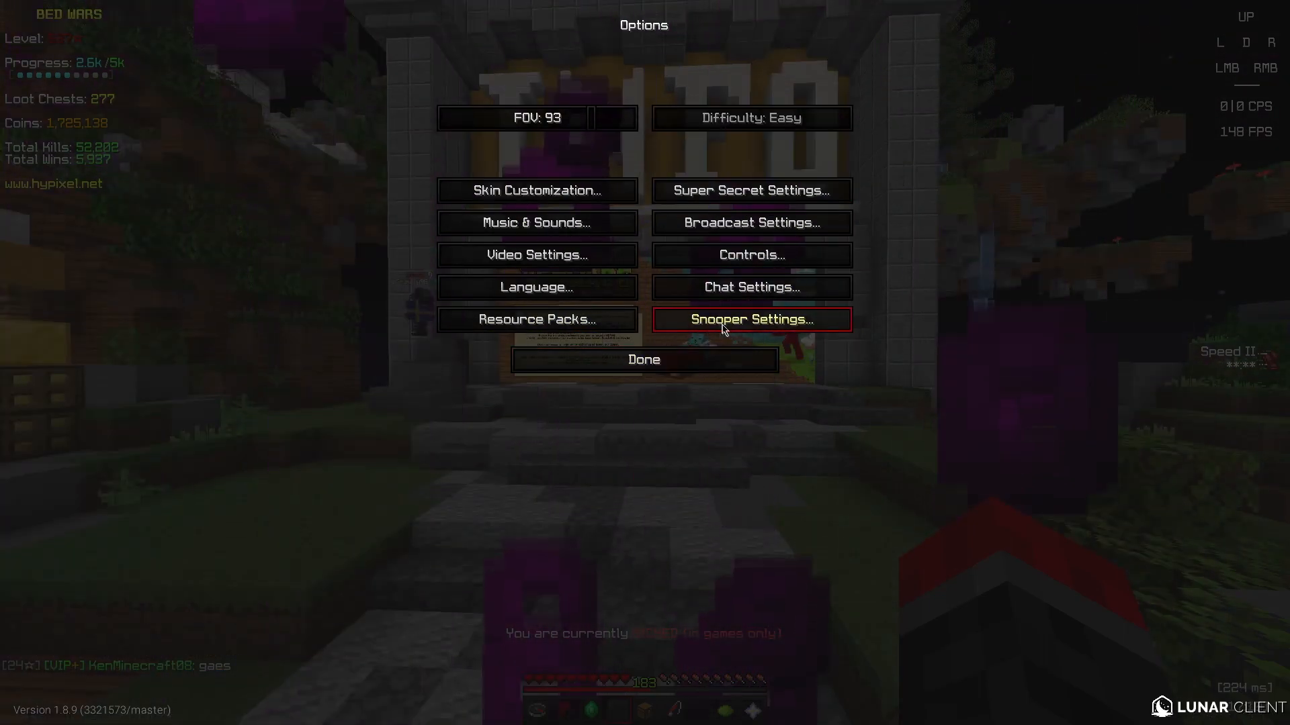
{"action": "mouse_move", "coordinate": [750, 254]}
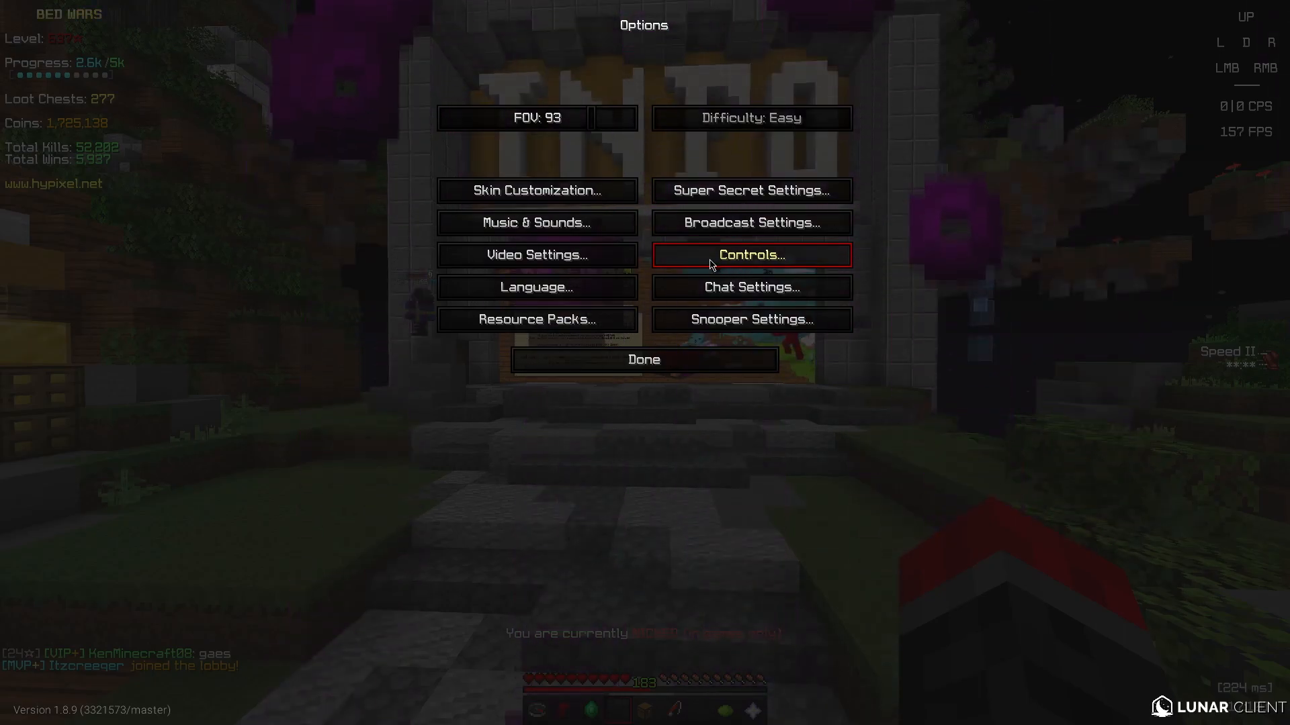
Step: In Controls, rebind Toggle Cinematic Camera to Y and scroll down the binding list
{"action": "left_click", "coordinate": [749, 254]}
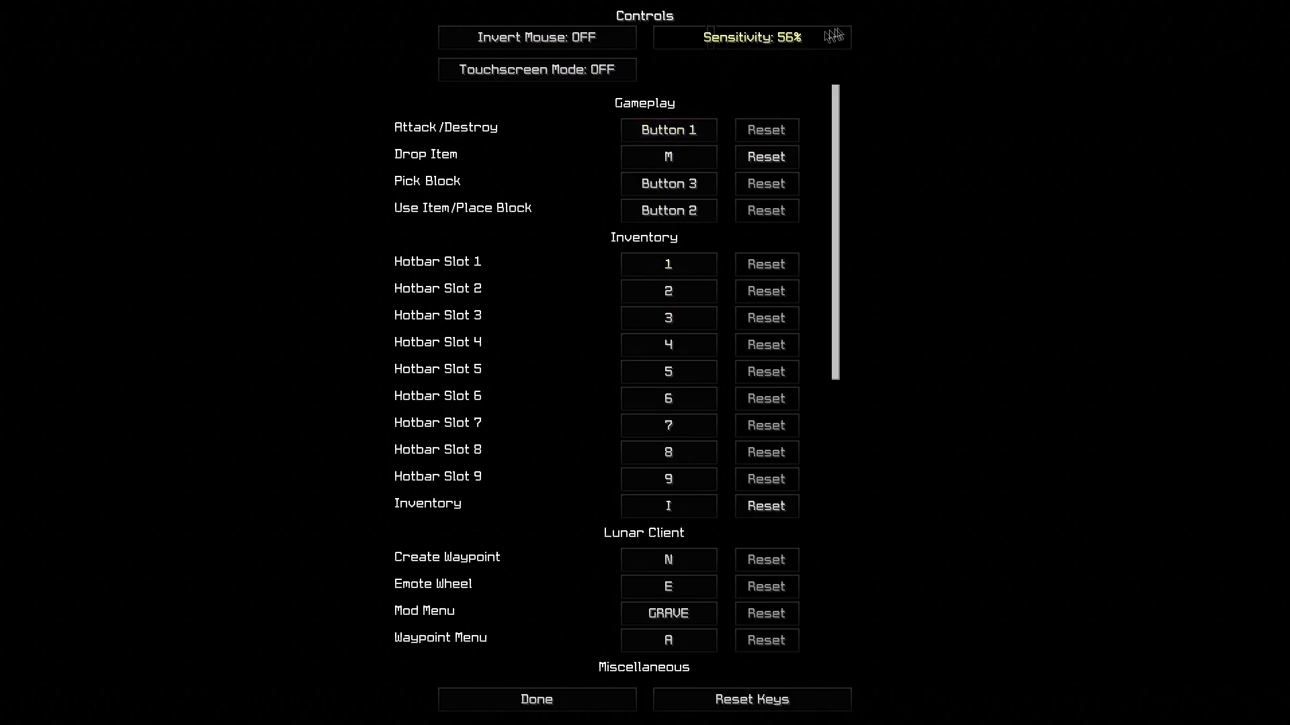
{"action": "left_click", "coordinate": [668, 130]}
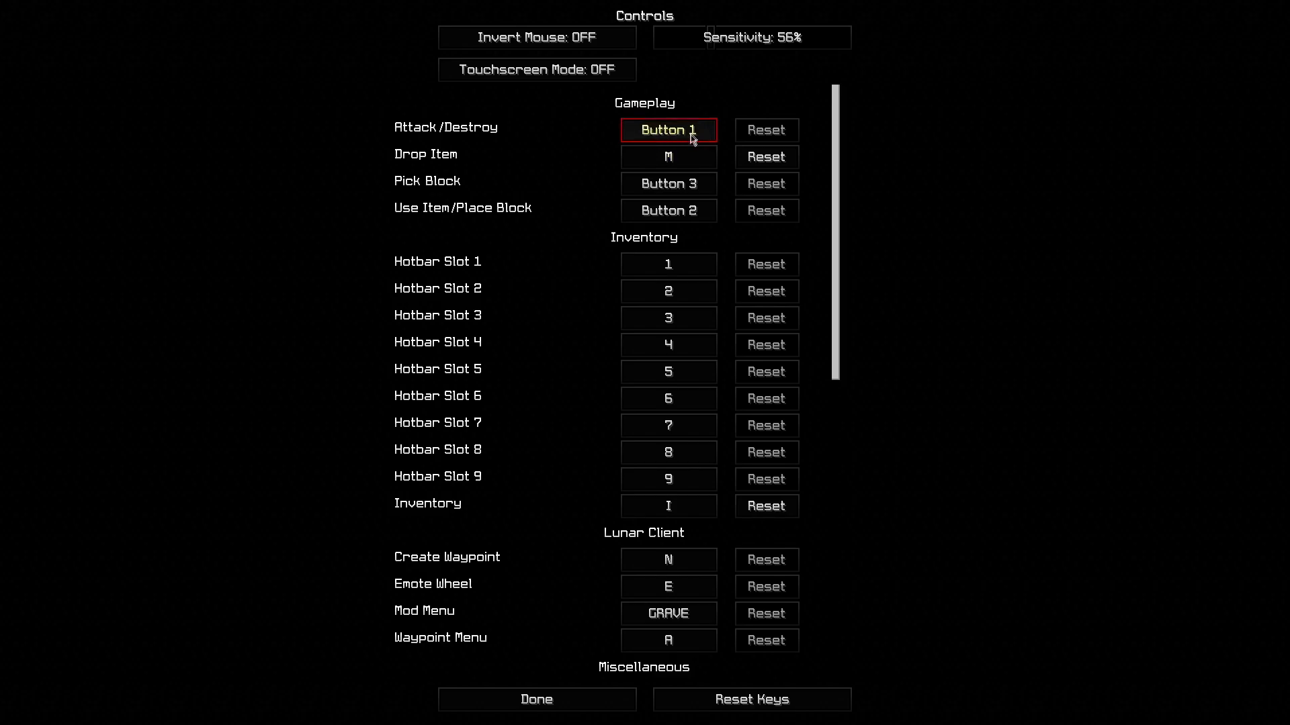
{"action": "scroll", "scroll_direction": "down", "scroll_amount": 3}
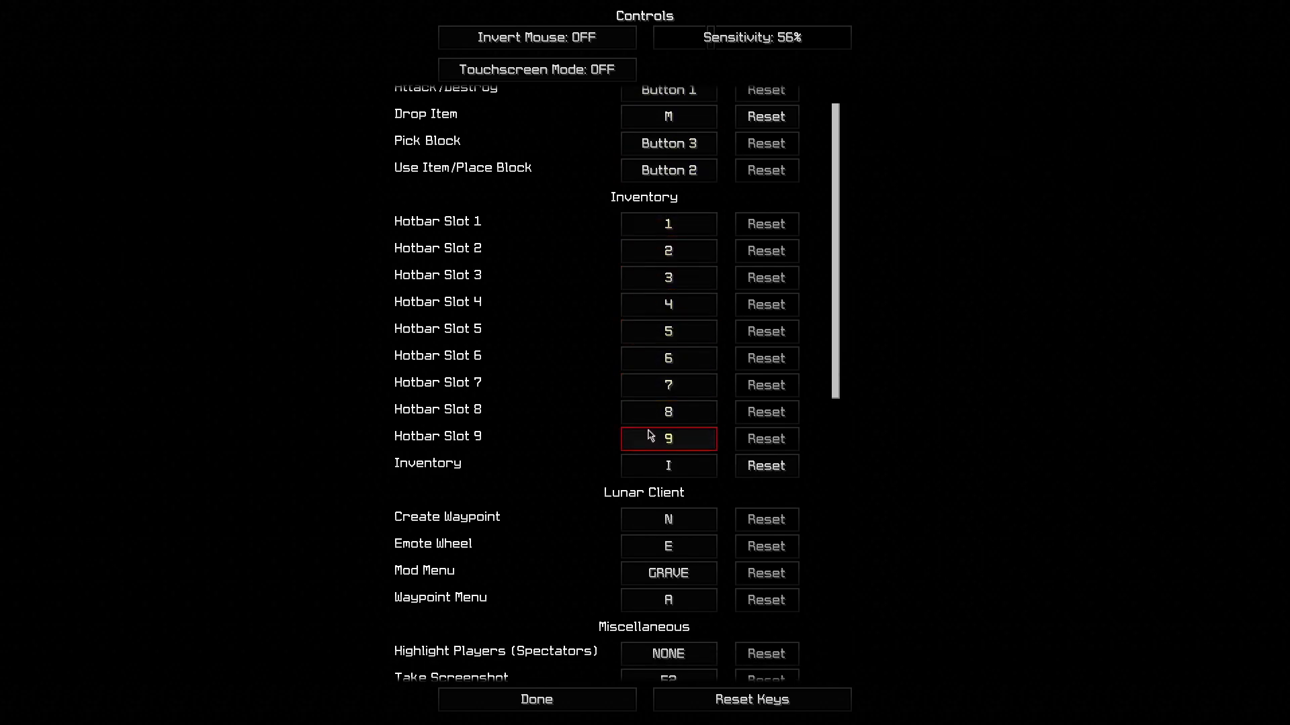
{"action": "scroll", "scroll_direction": "down", "scroll_amount": 3}
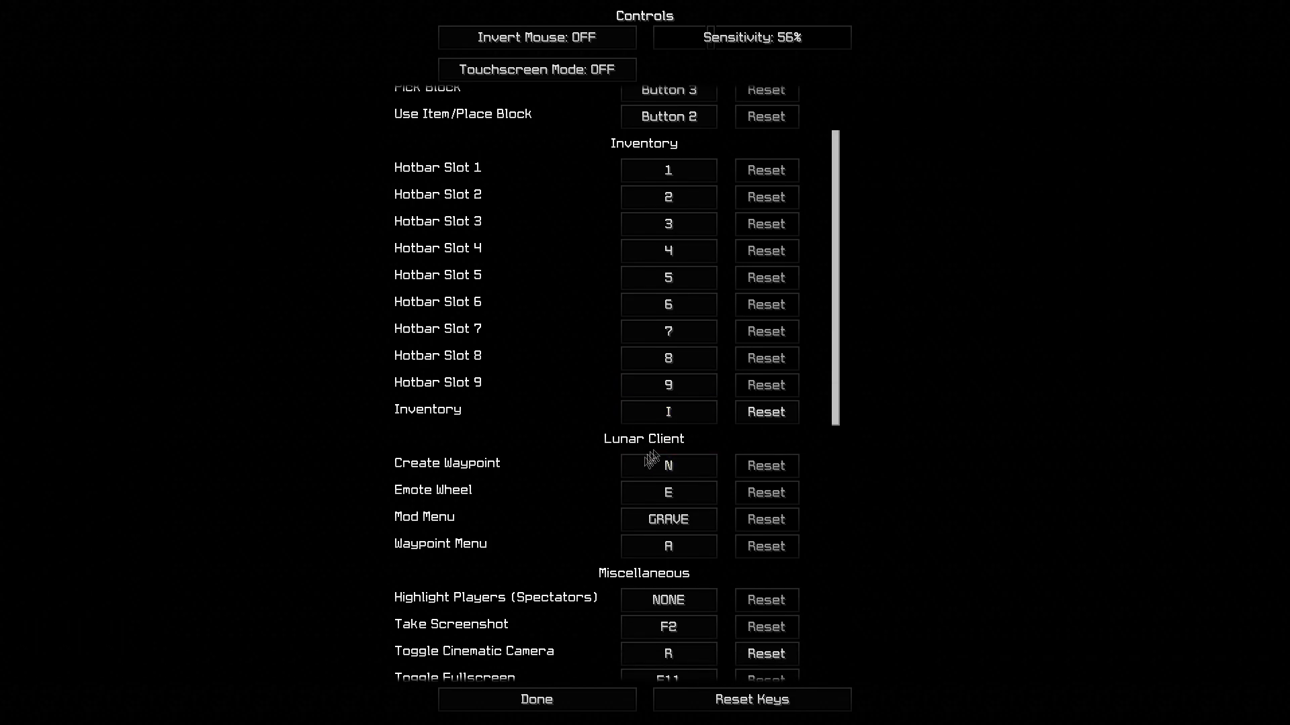
{"action": "scroll", "scroll_direction": "down", "scroll_amount": 3}
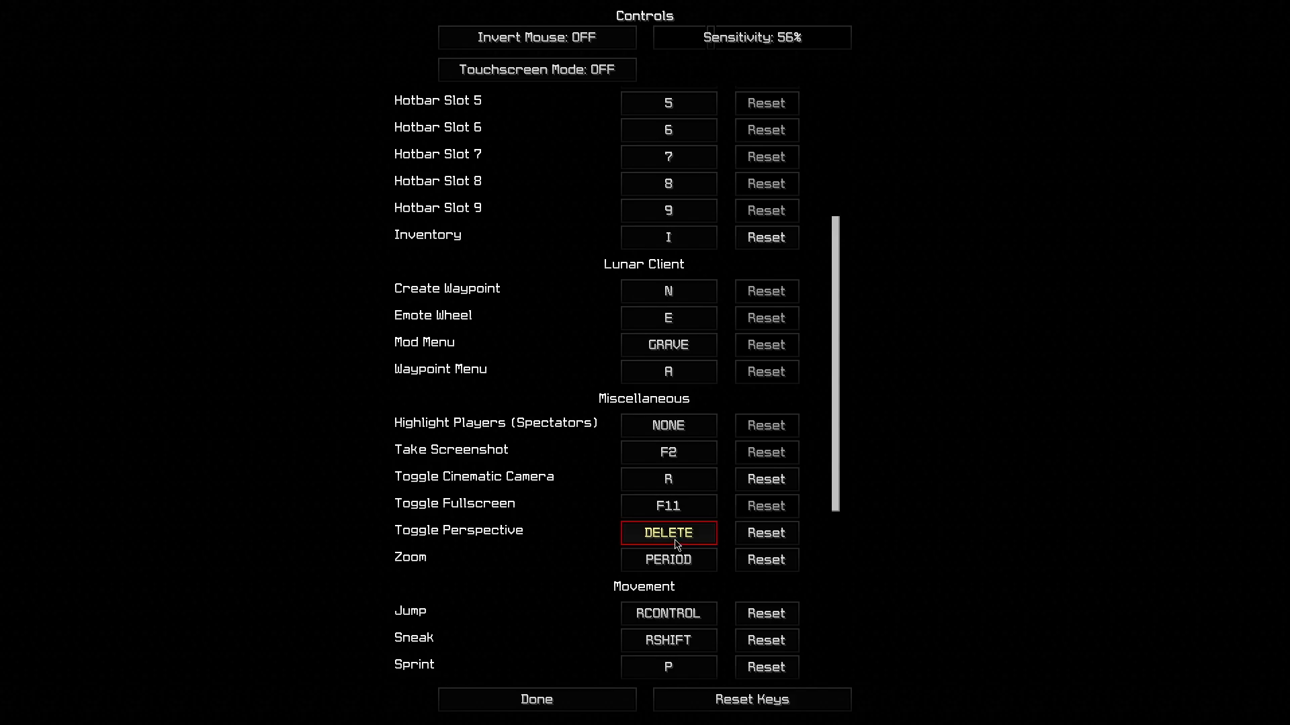
{"action": "left_click", "coordinate": [668, 505]}
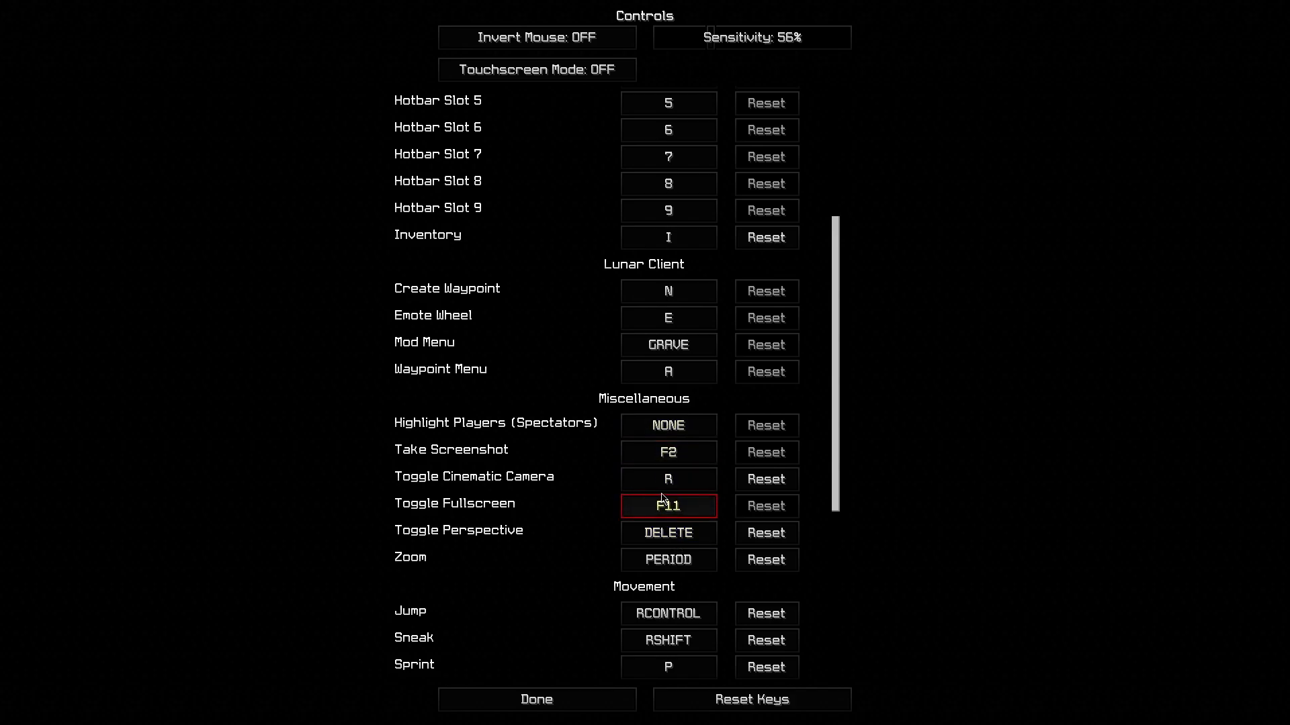
Step: Review the Jump and Sprint movement bindings and scroll on to the Multiplayer bindings
{"action": "scroll", "scroll_direction": "down", "scroll_amount": 3}
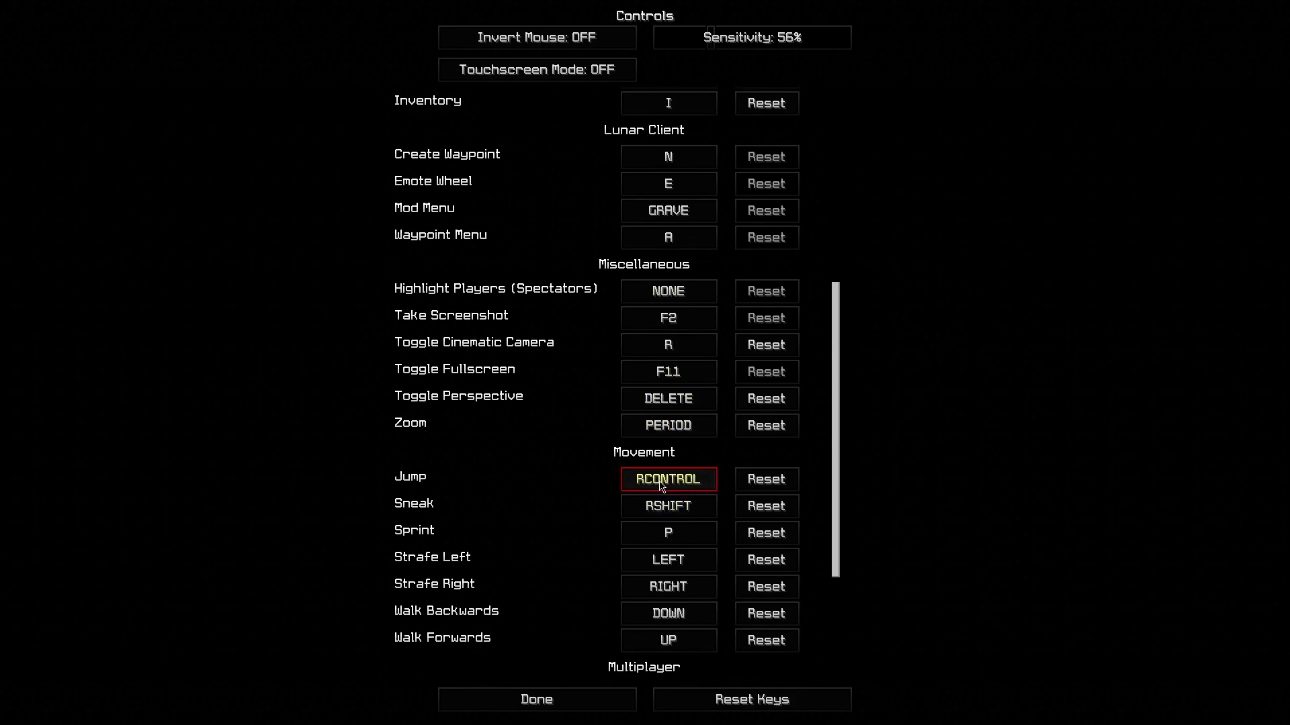
{"action": "left_click", "coordinate": [668, 346]}
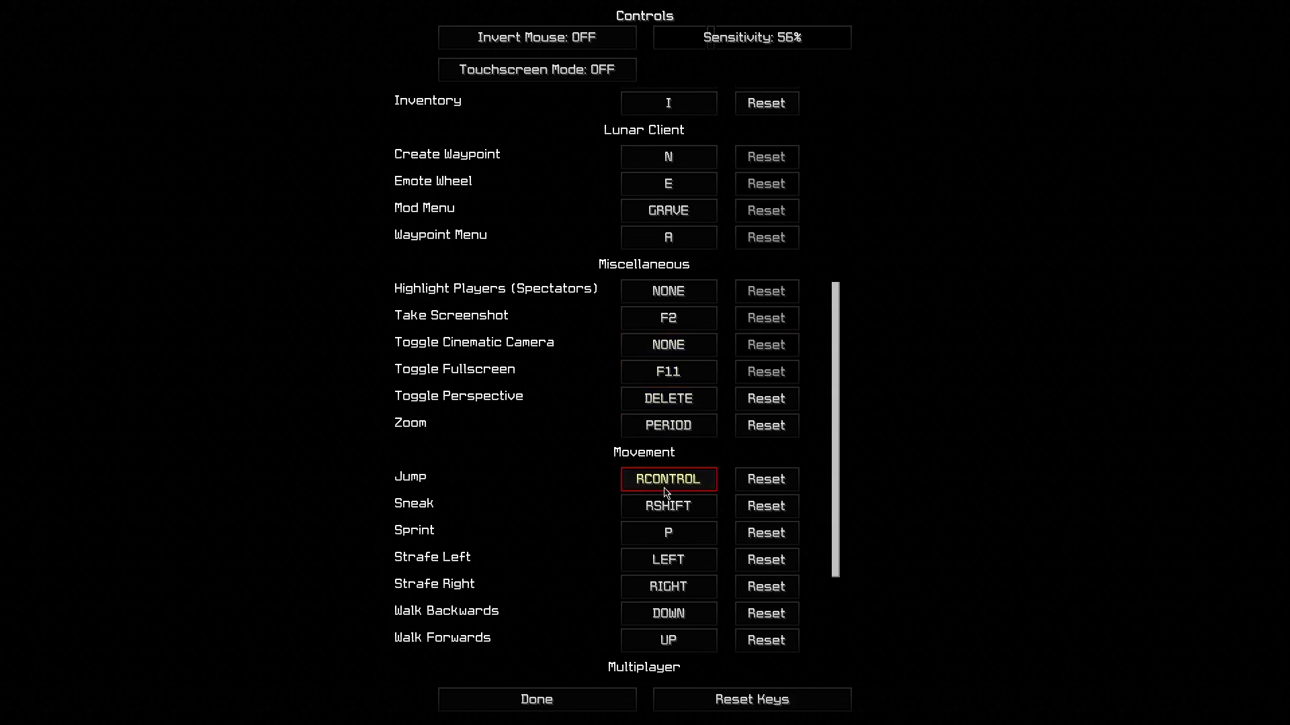
{"action": "scroll", "scroll_direction": "down", "scroll_amount": 3}
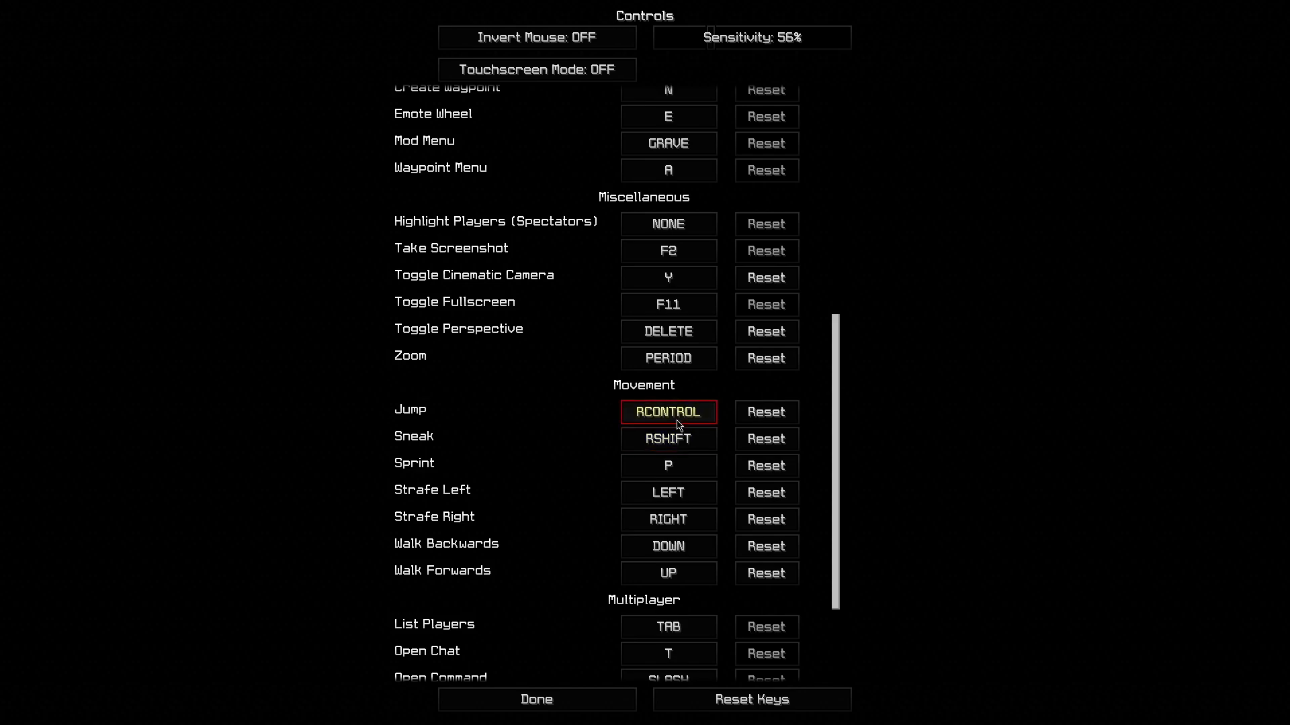
{"action": "left_click", "coordinate": [668, 466]}
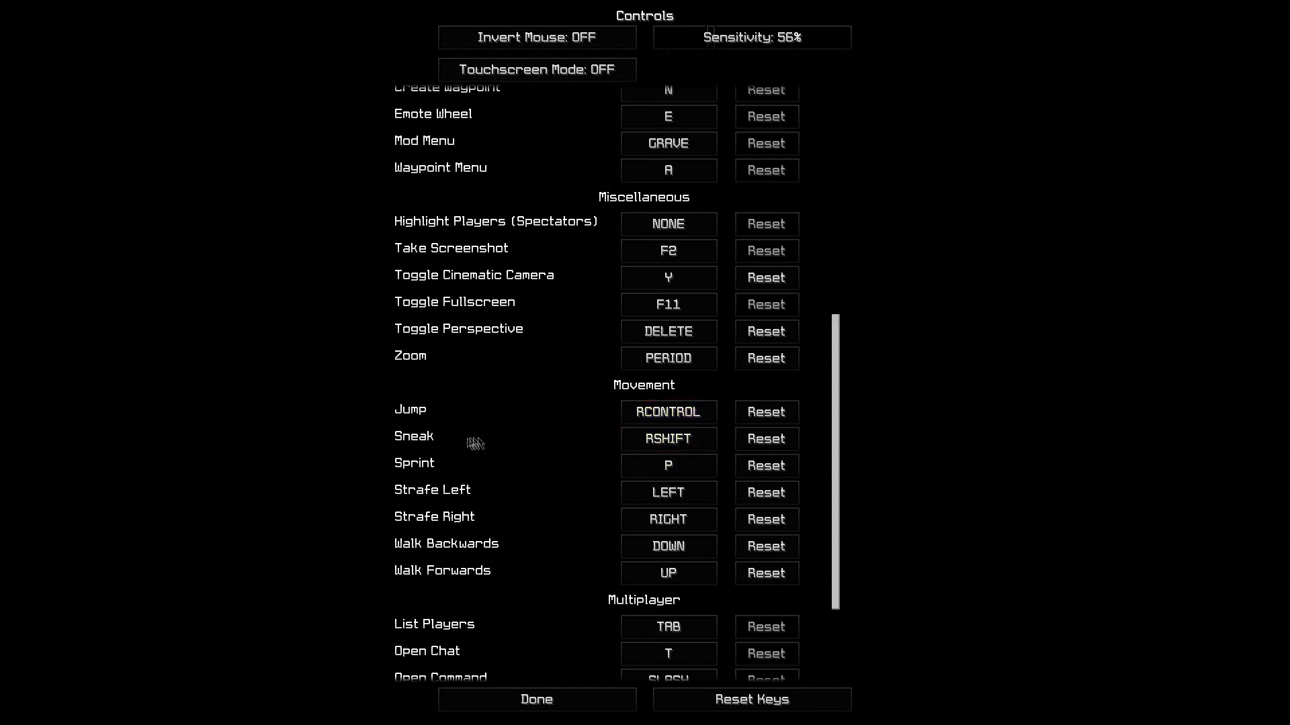
{"action": "left_click", "coordinate": [667, 466]}
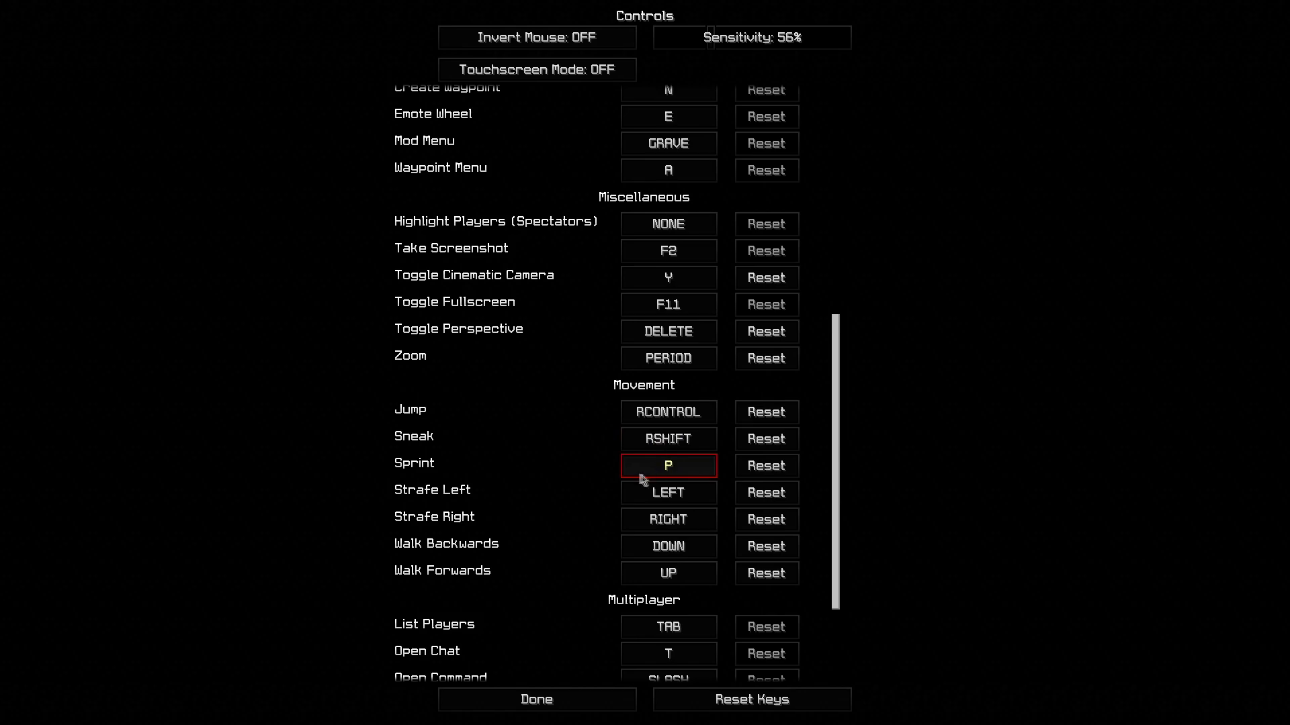
{"action": "left_click", "coordinate": [668, 493]}
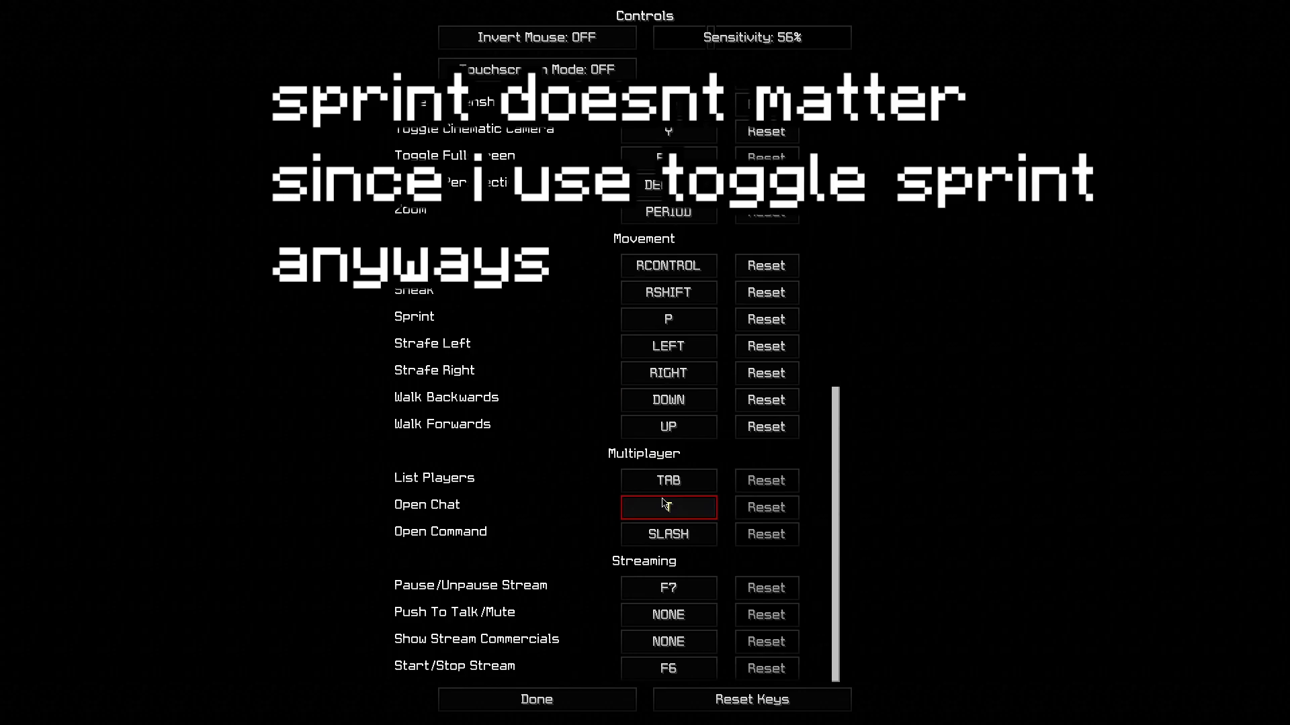
Step: Leave Controls and Options with Done to return to the Bed Wars lobby
{"action": "left_click", "coordinate": [536, 698]}
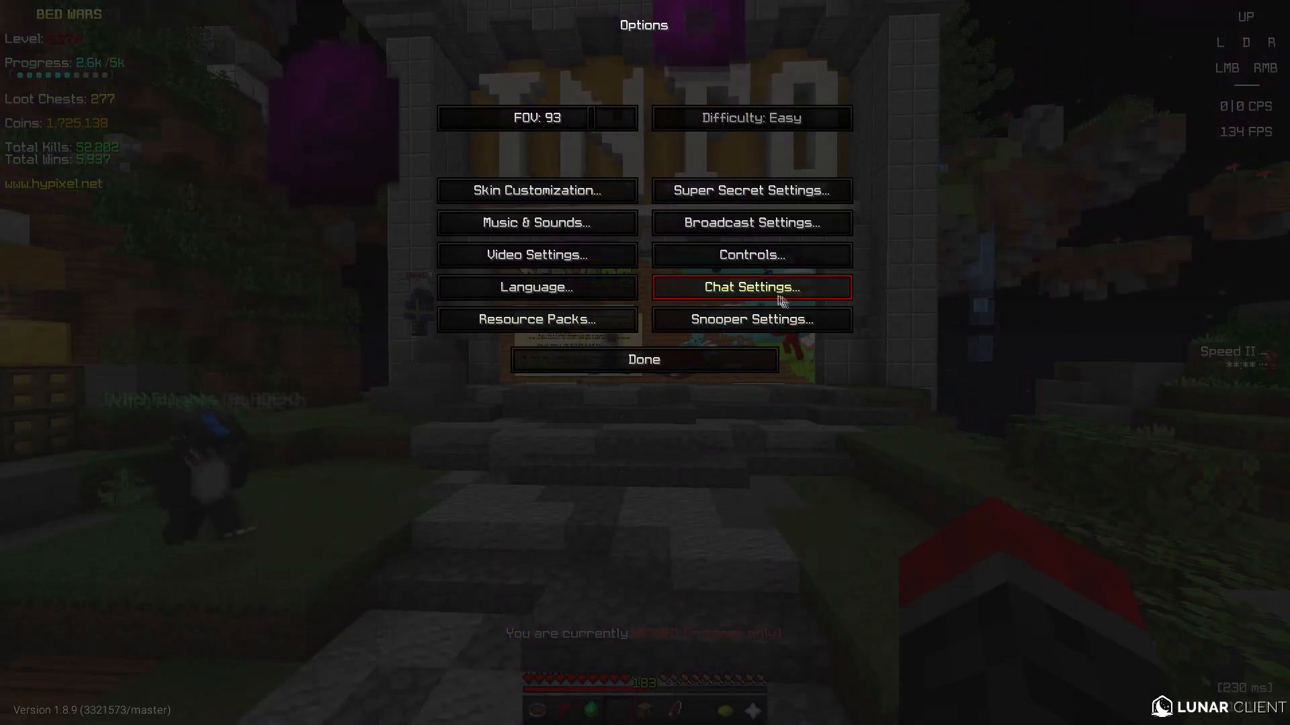
{"action": "mouse_move", "coordinate": [646, 305]}
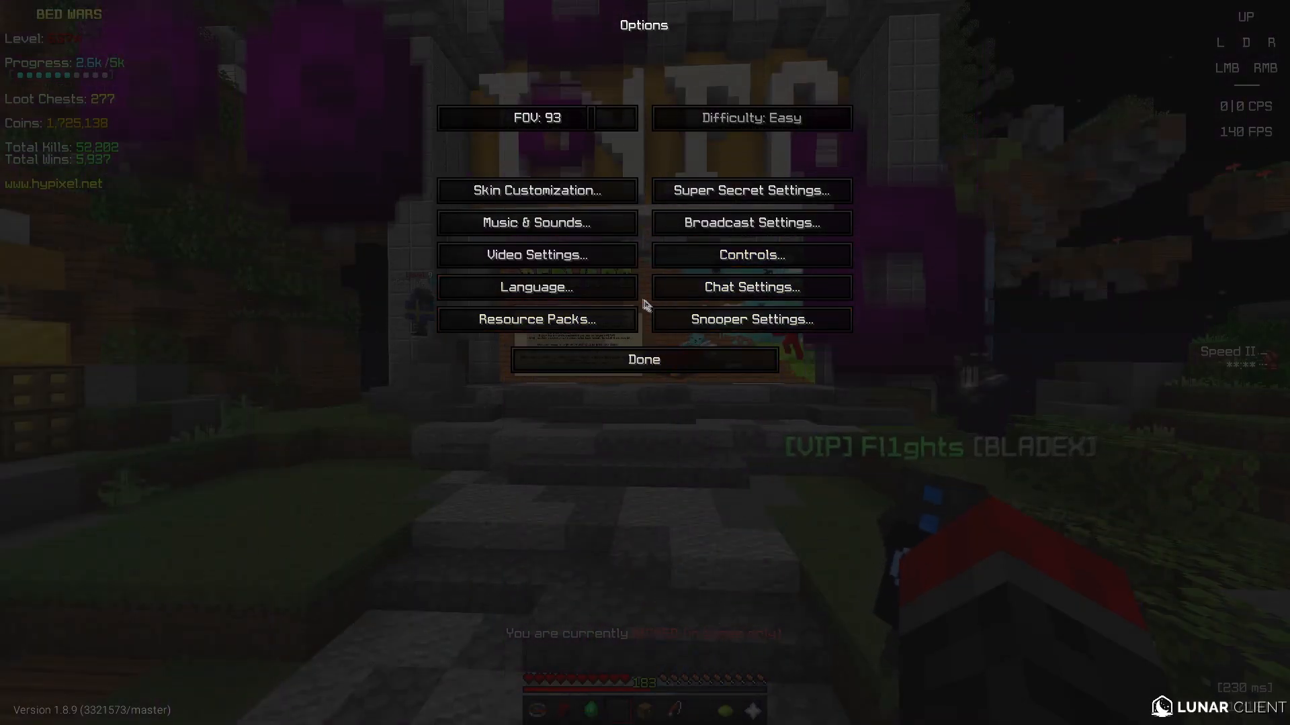
{"action": "left_click", "coordinate": [644, 360]}
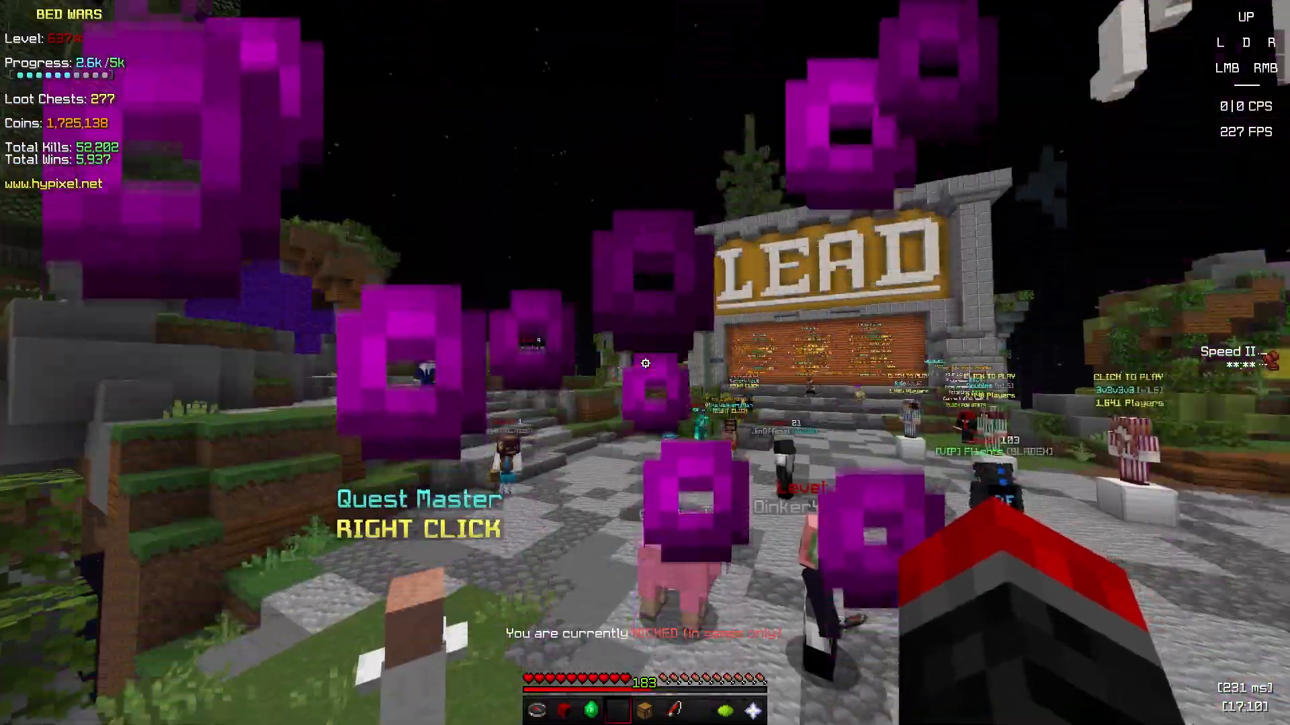
{"action": "mouse_move", "coordinate": [644, 363]}
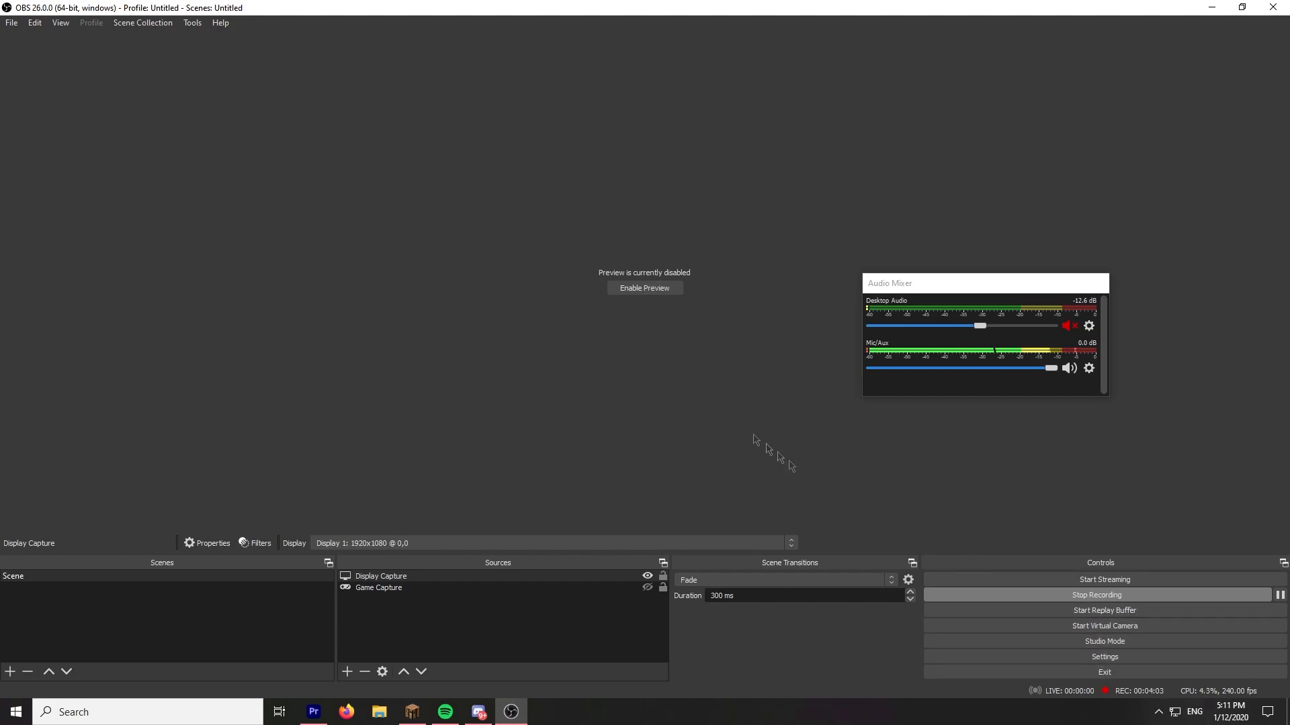
Step: In OBS Settings General page, set the interface Theme to System
{"action": "left_click", "coordinate": [1104, 657]}
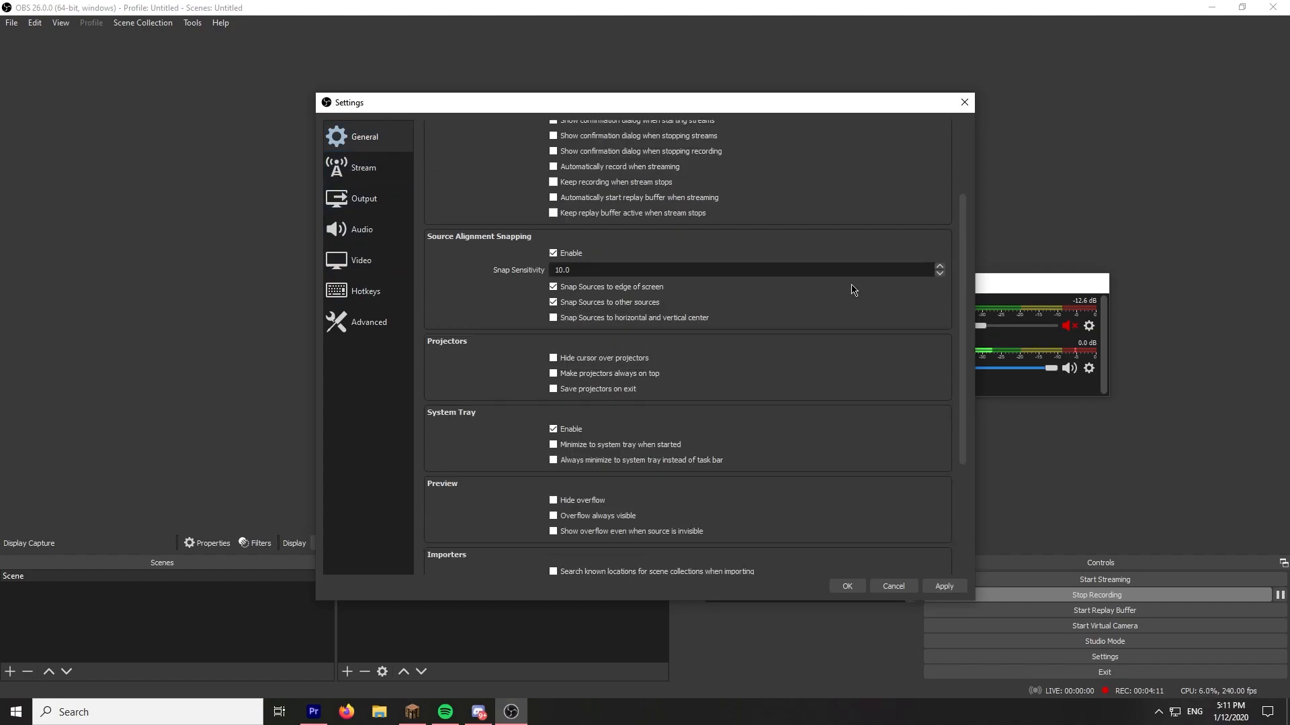
{"action": "scroll", "scroll_direction": "up", "scroll_amount": 3}
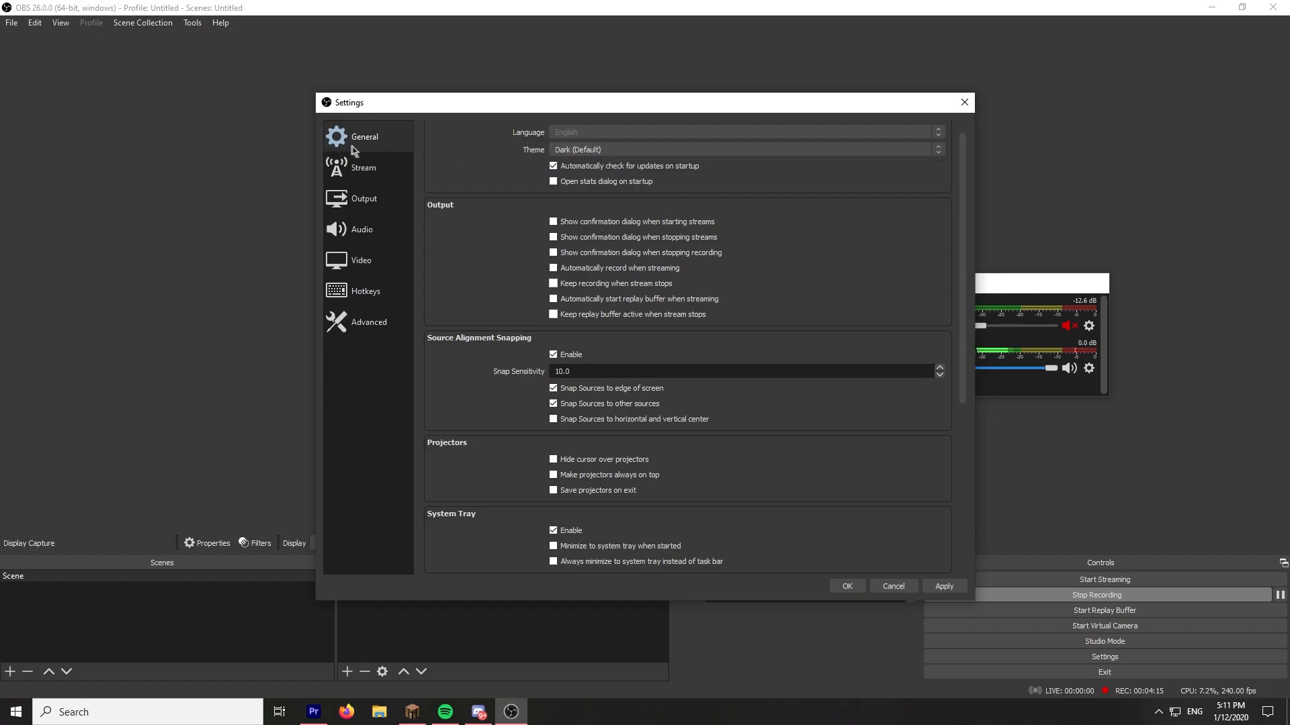
{"action": "left_click", "coordinate": [743, 149]}
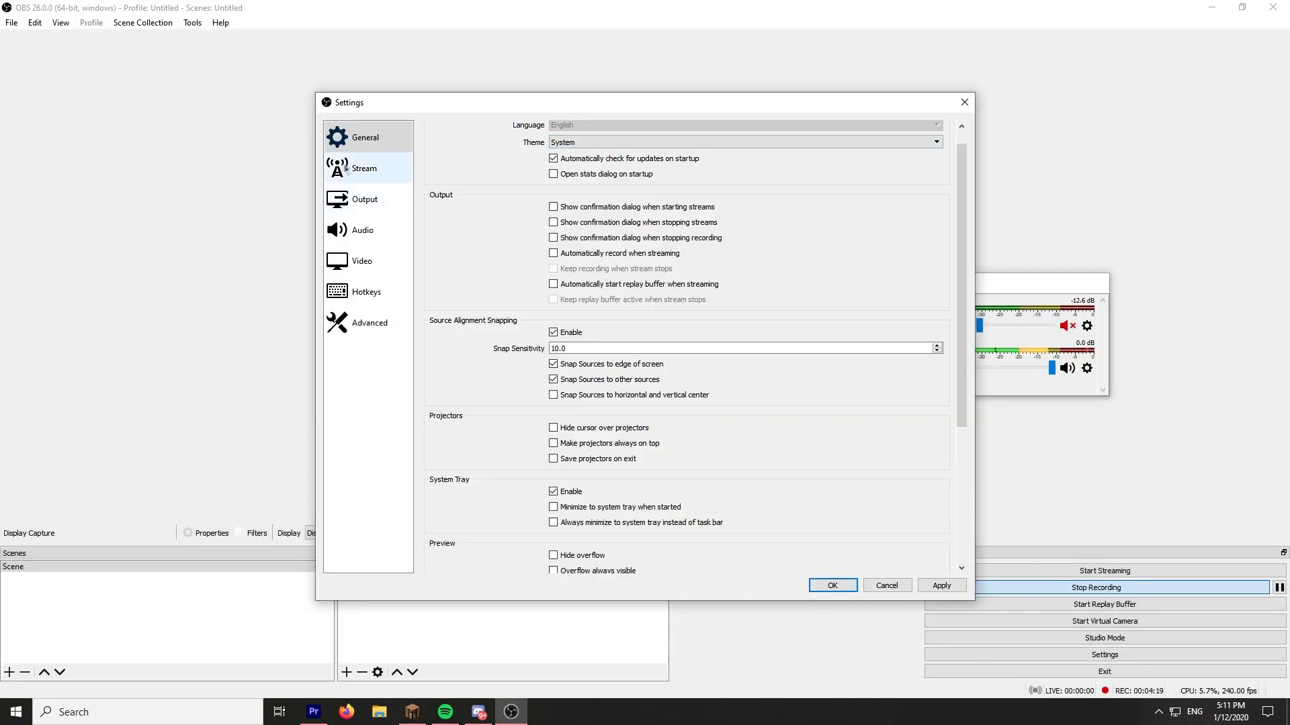
Step: Show the Stream service settings, then the Output settings with 3000 Kbps NVENC streaming
{"action": "left_click", "coordinate": [363, 168]}
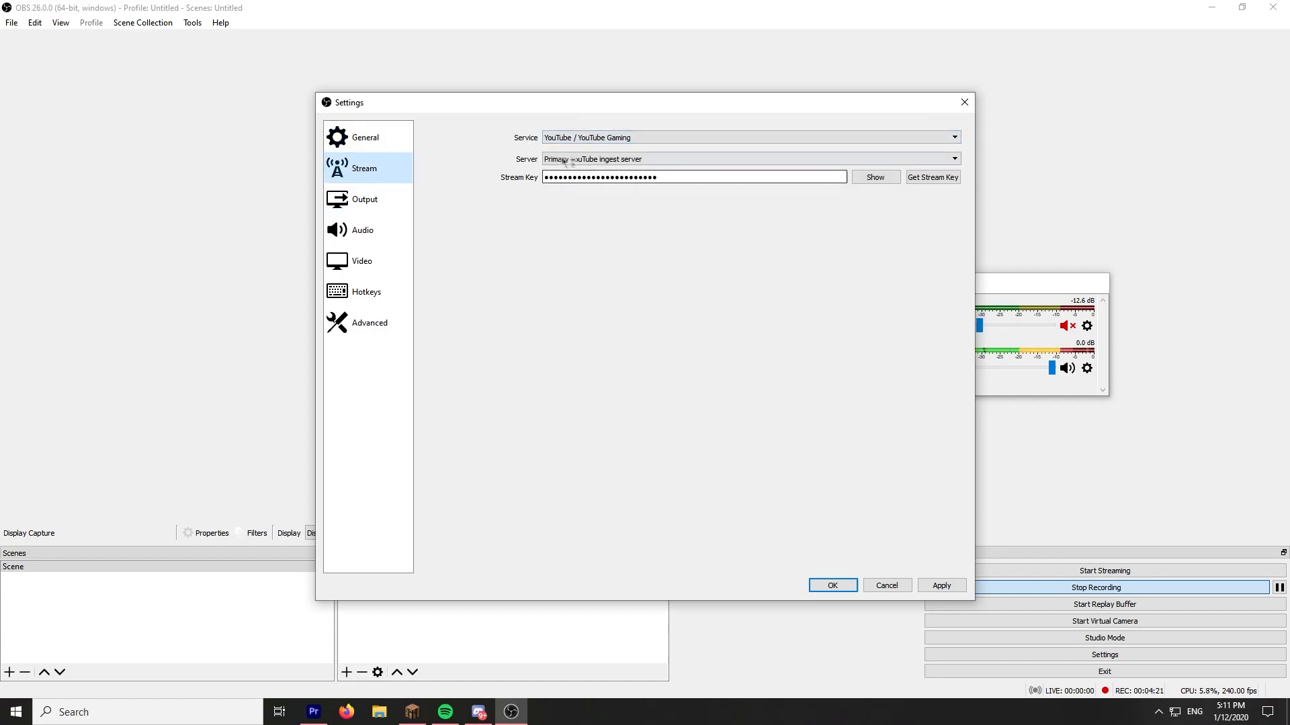
{"action": "left_click", "coordinate": [364, 199]}
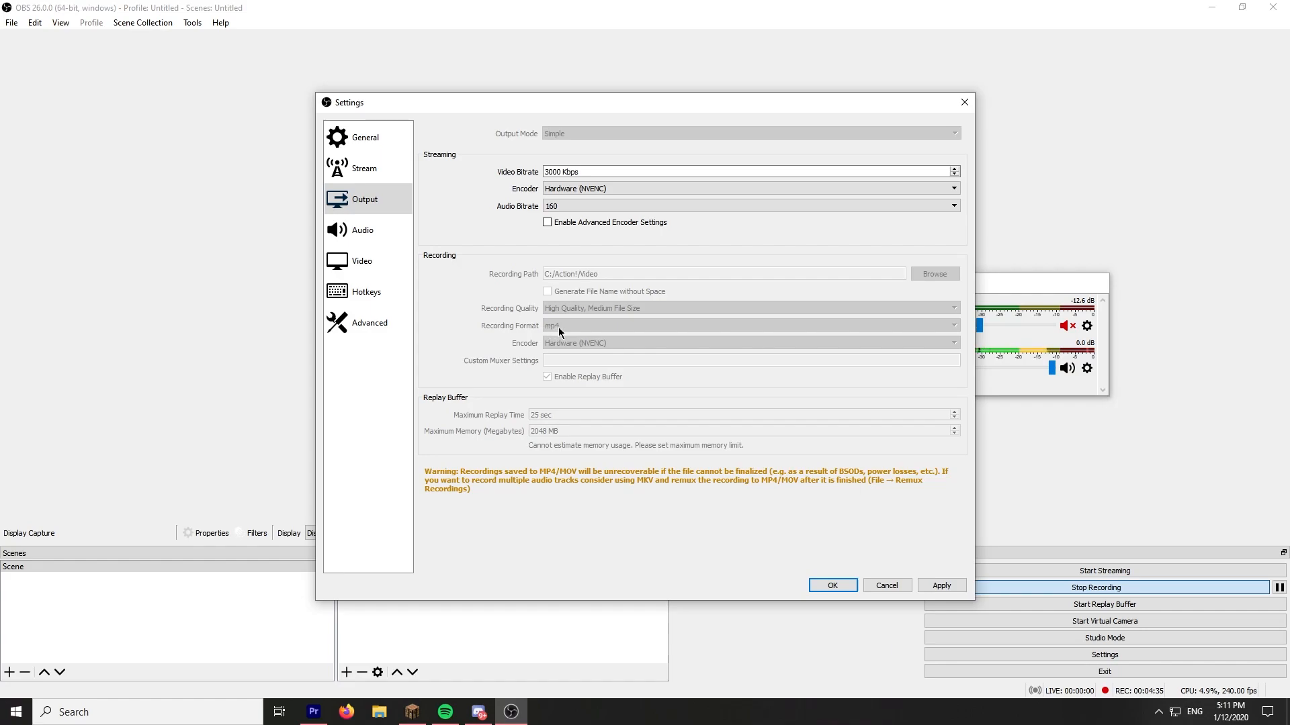
{"action": "mouse_move", "coordinate": [633, 315]}
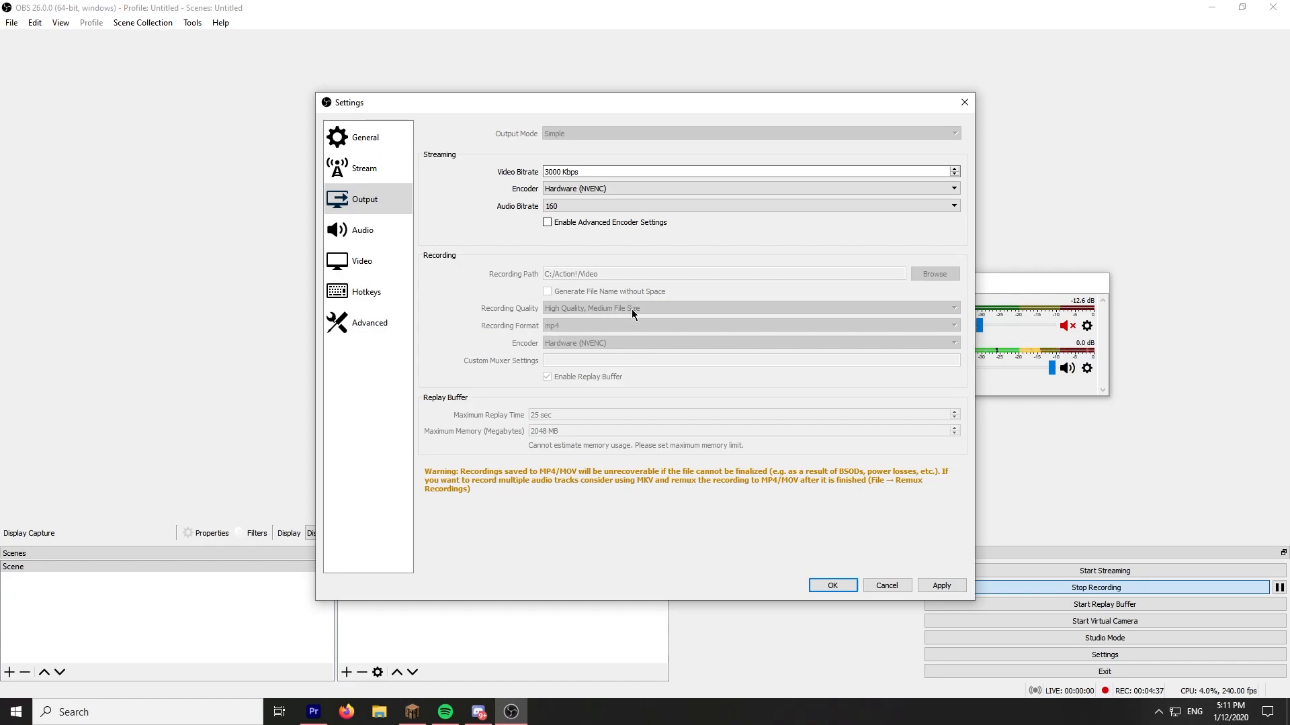
{"action": "mouse_move", "coordinate": [566, 313]}
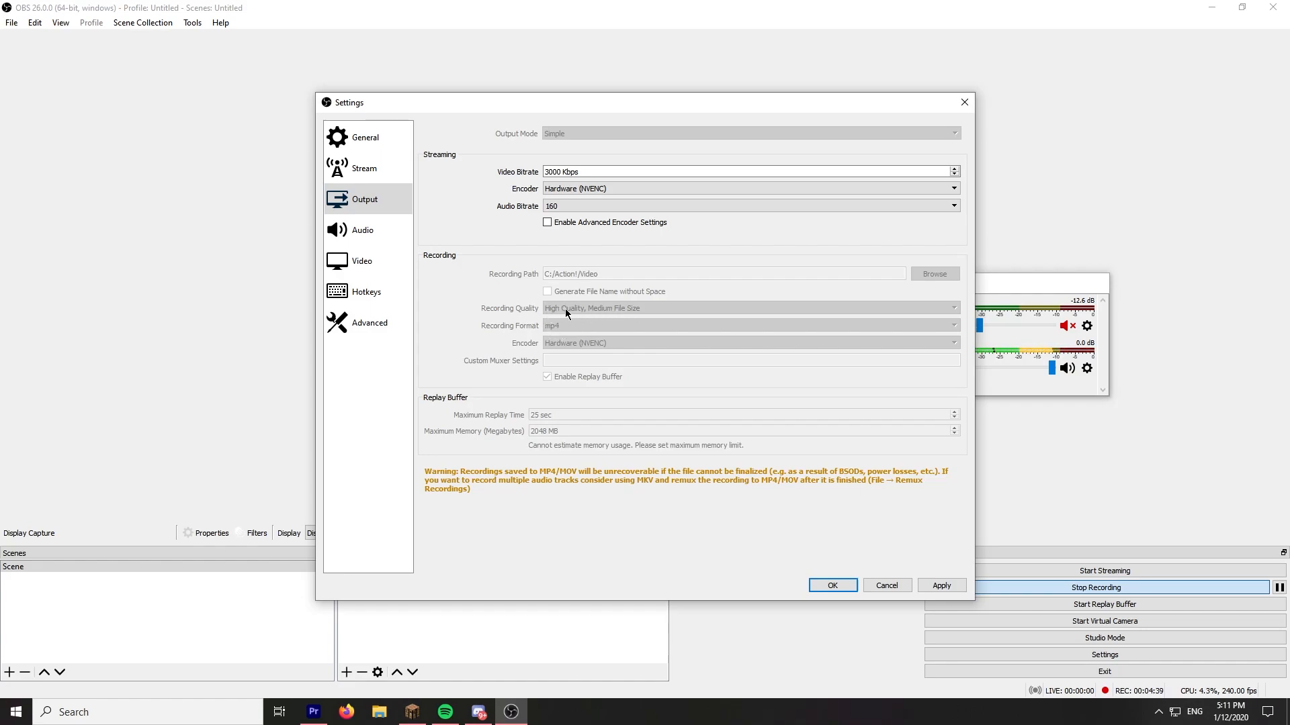
{"action": "mouse_move", "coordinate": [505, 404]}
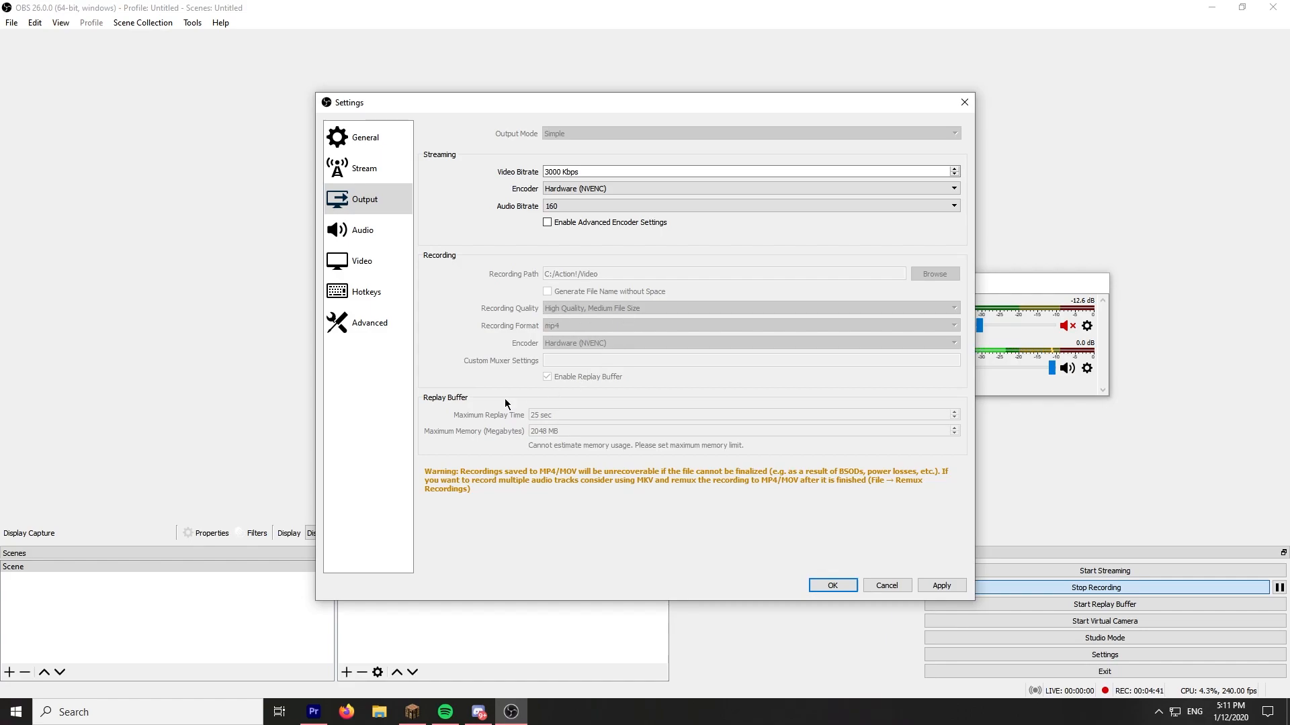
{"action": "mouse_move", "coordinate": [555, 426]}
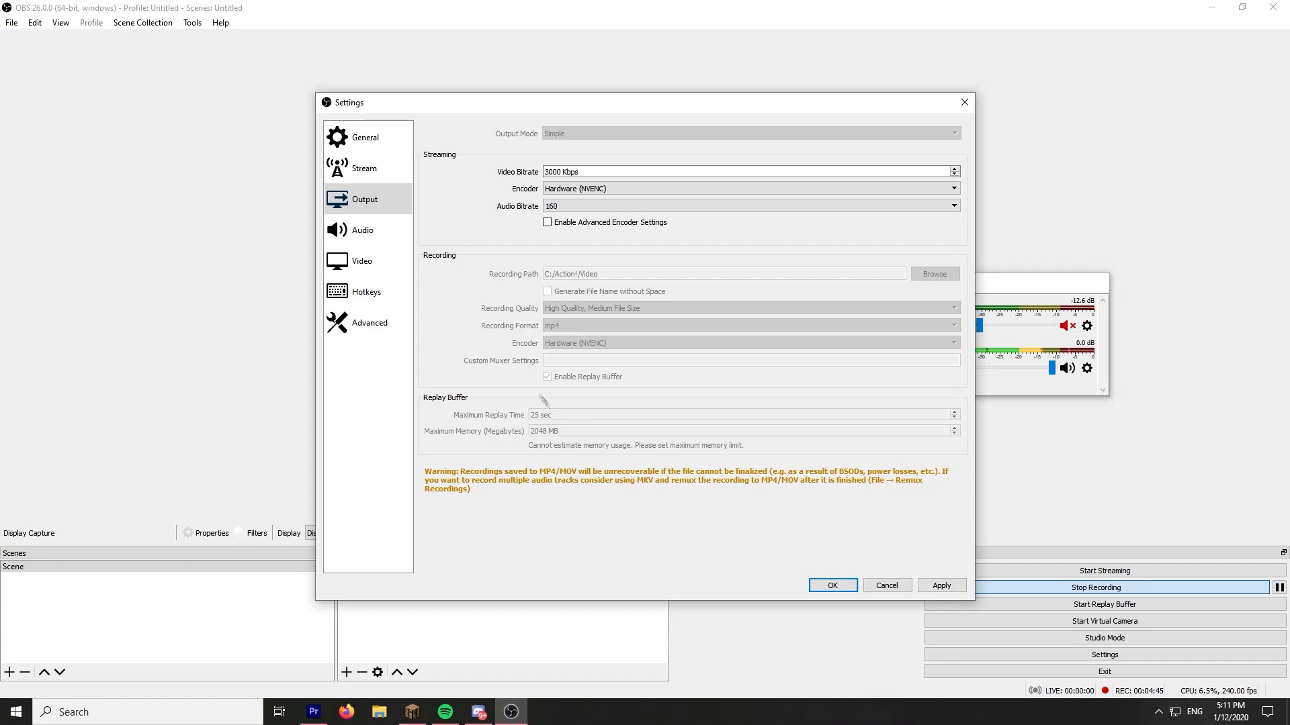
Step: Review the Audio, Video, Hotkeys and Advanced settings, then close Settings with OK
{"action": "left_click", "coordinate": [361, 230]}
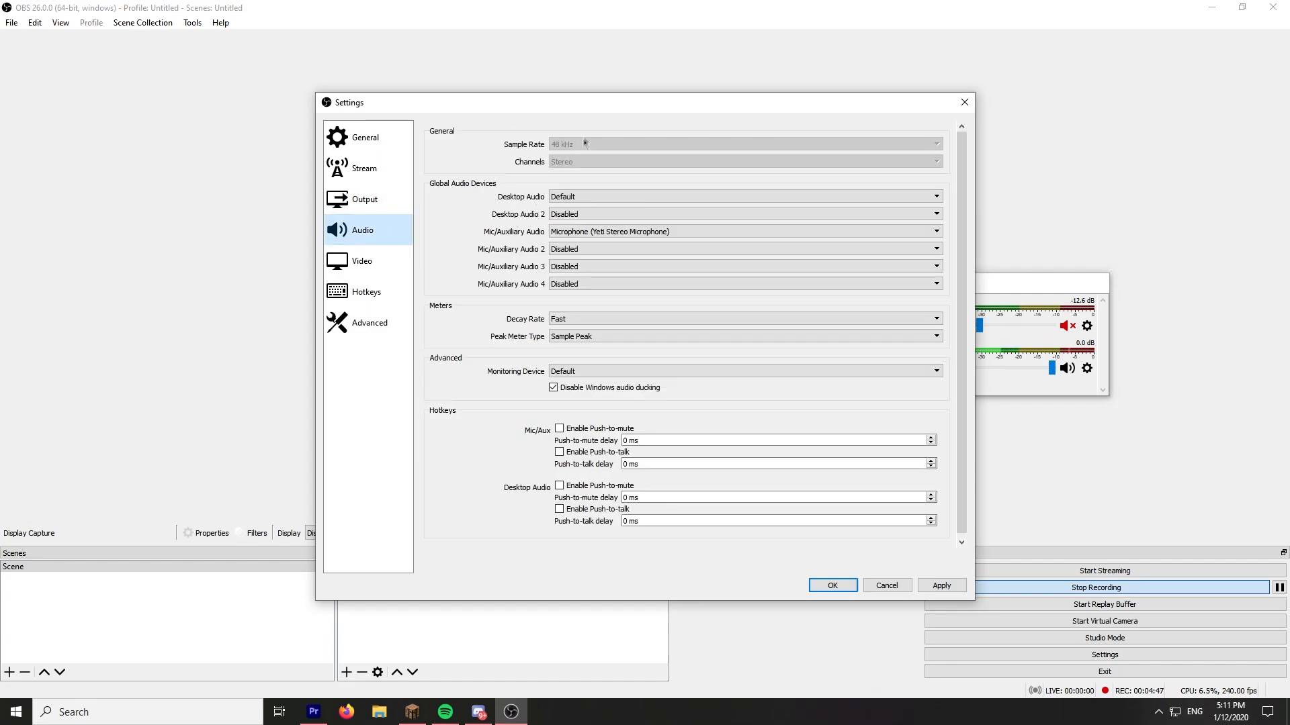
{"action": "mouse_move", "coordinate": [574, 152]}
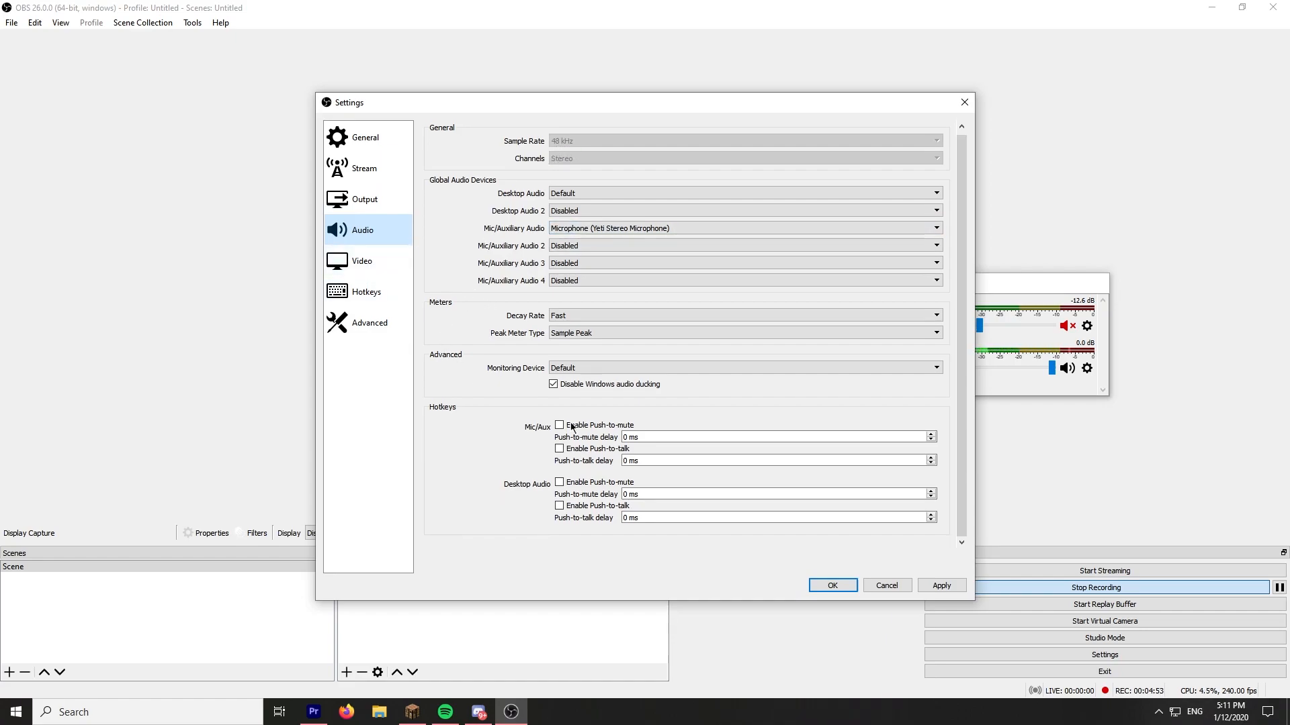
{"action": "left_click", "coordinate": [361, 261]}
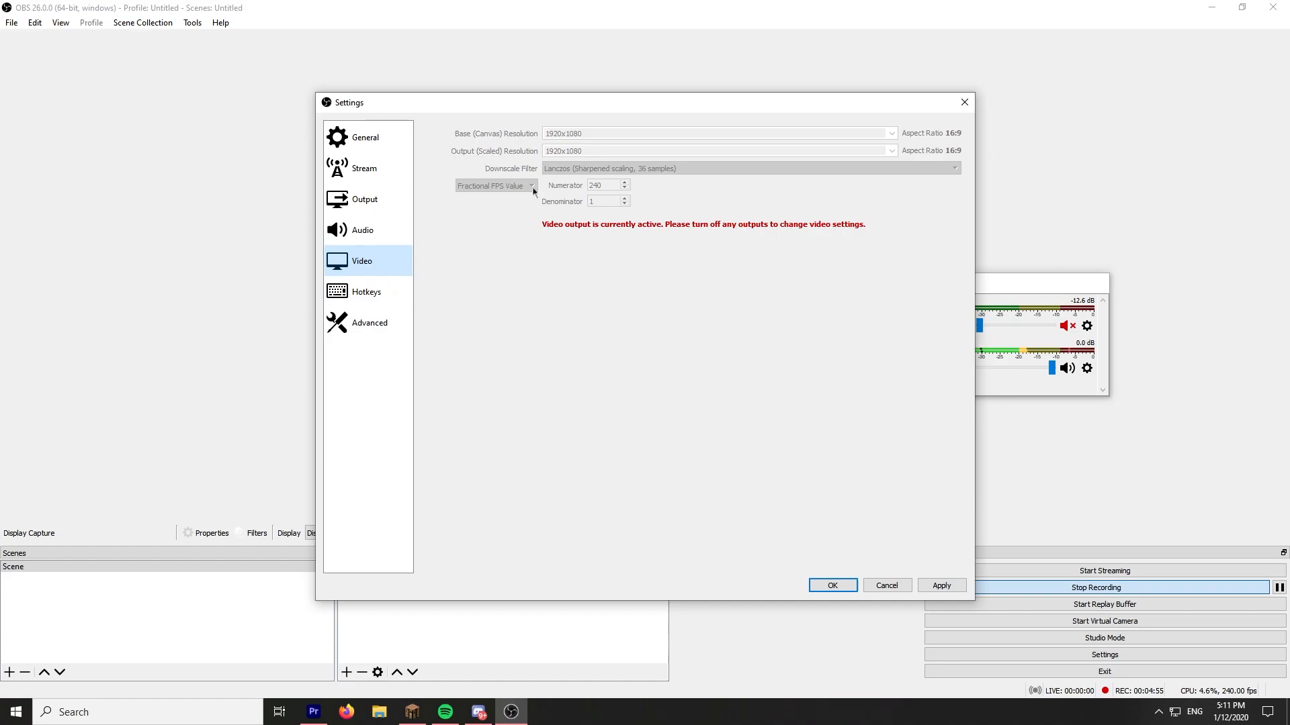
{"action": "mouse_move", "coordinate": [491, 199]}
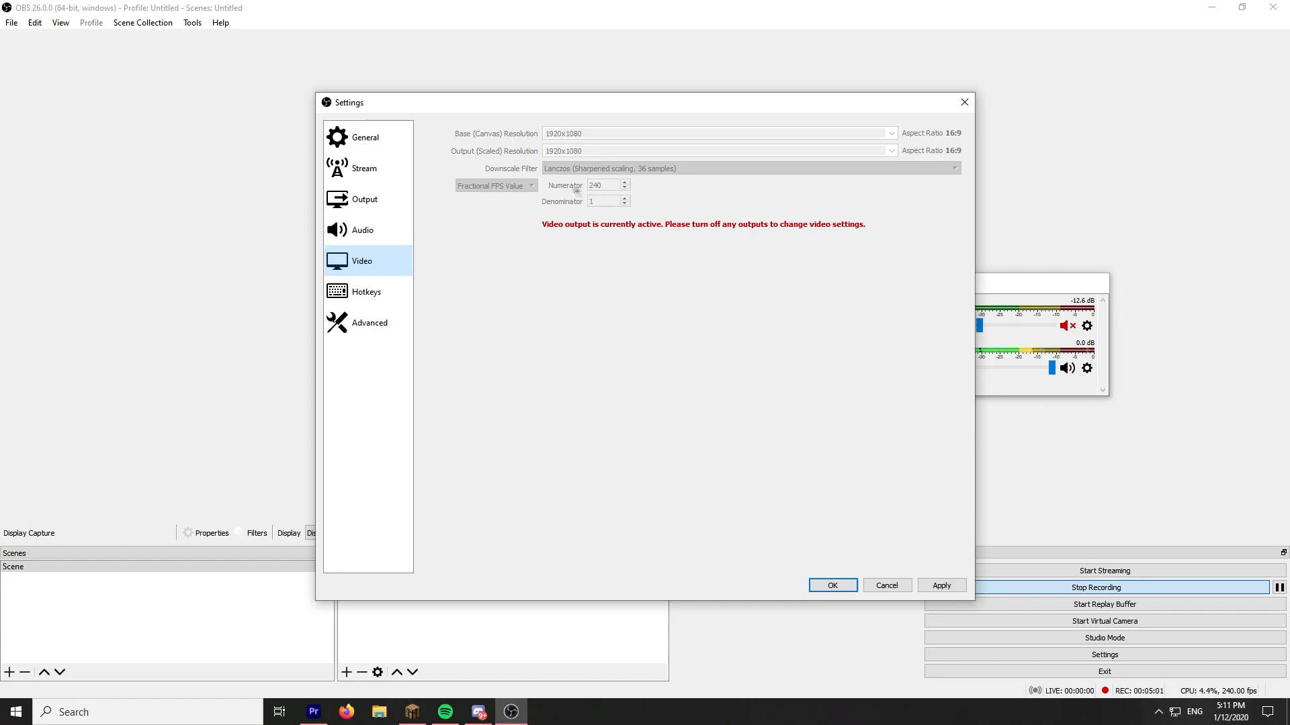
{"action": "left_click", "coordinate": [365, 292]}
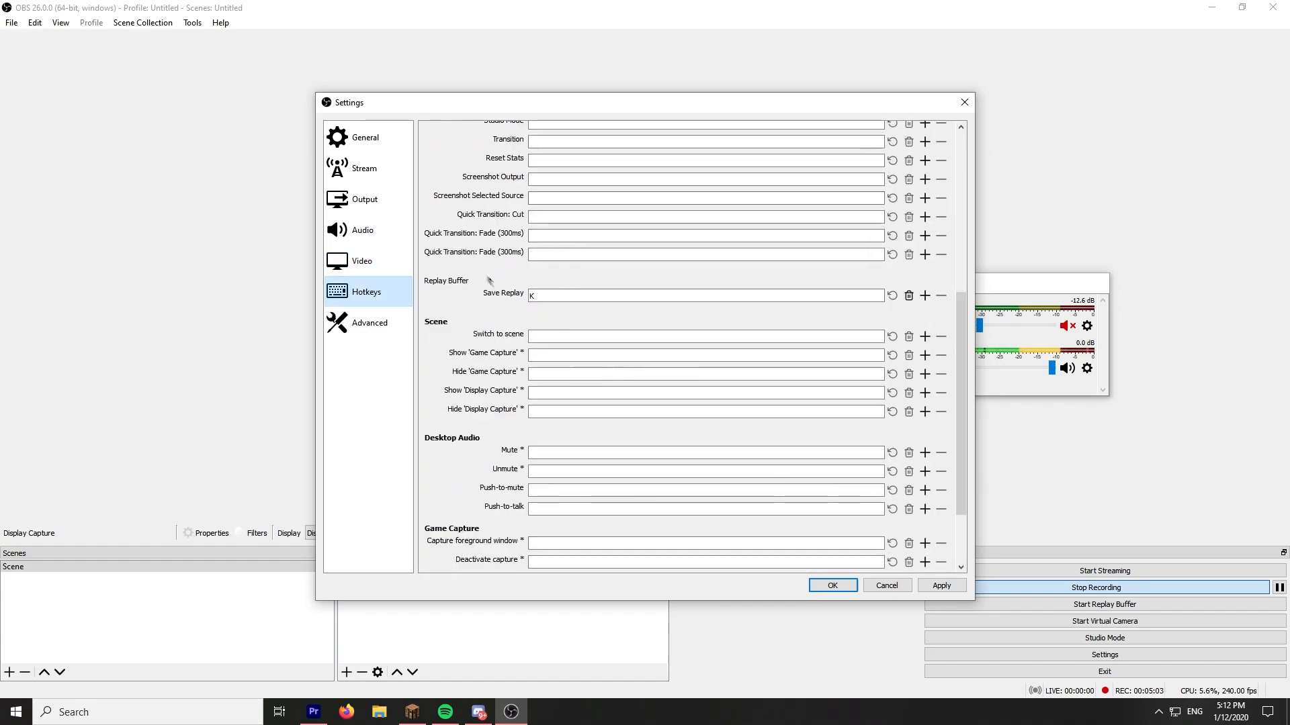
{"action": "left_click", "coordinate": [370, 323]}
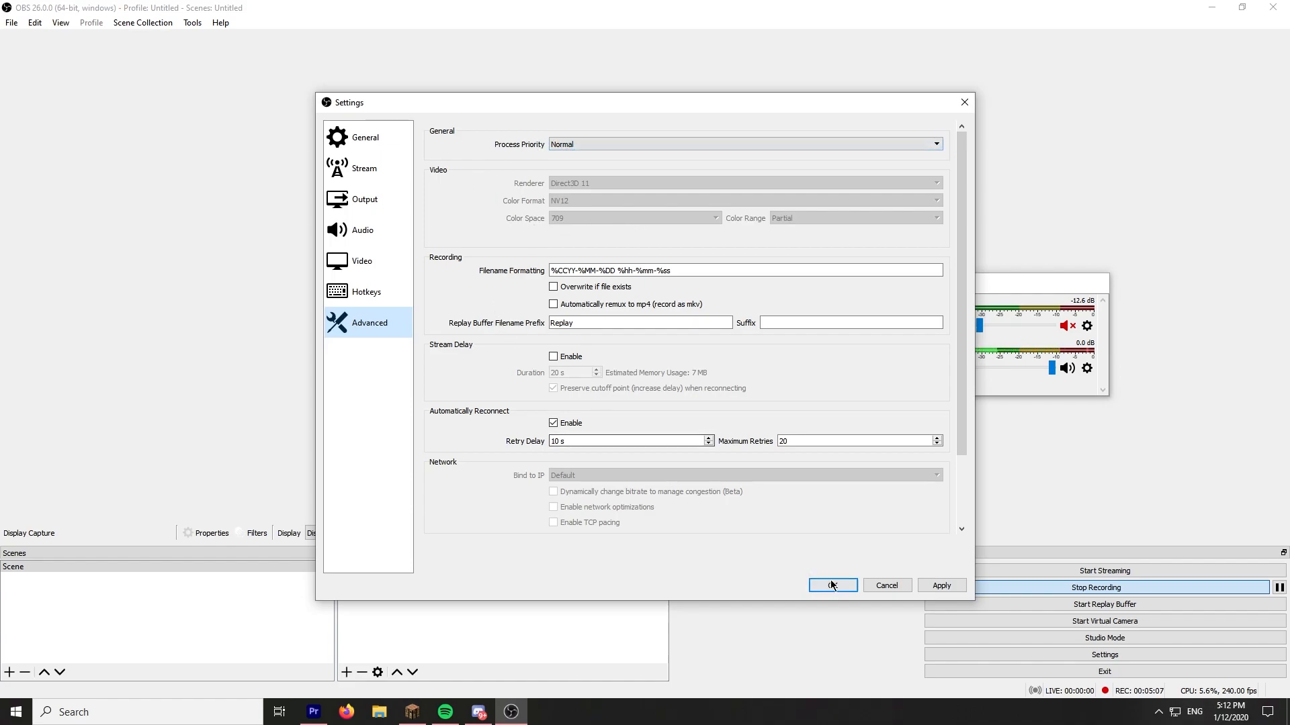
{"action": "left_click", "coordinate": [831, 585]}
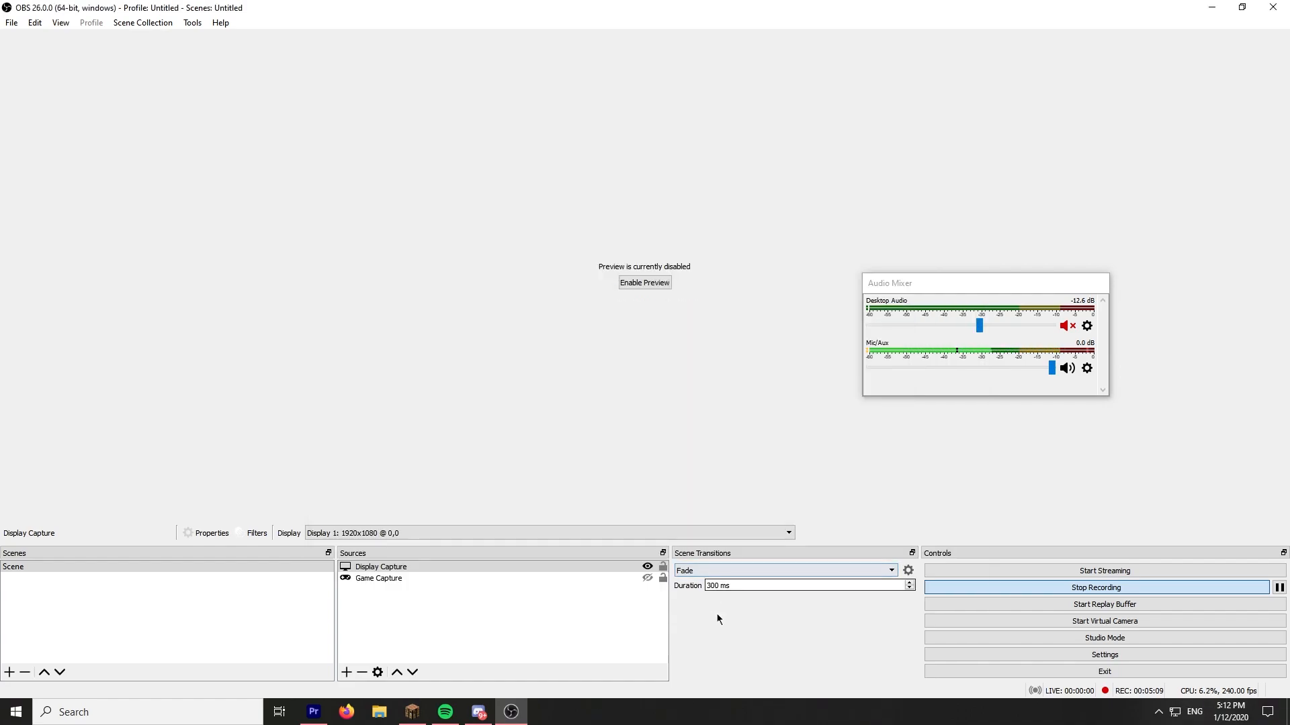
Step: Switch to Premiere Pro and create the new project 'test' in Downloads
{"action": "left_click", "coordinate": [313, 712]}
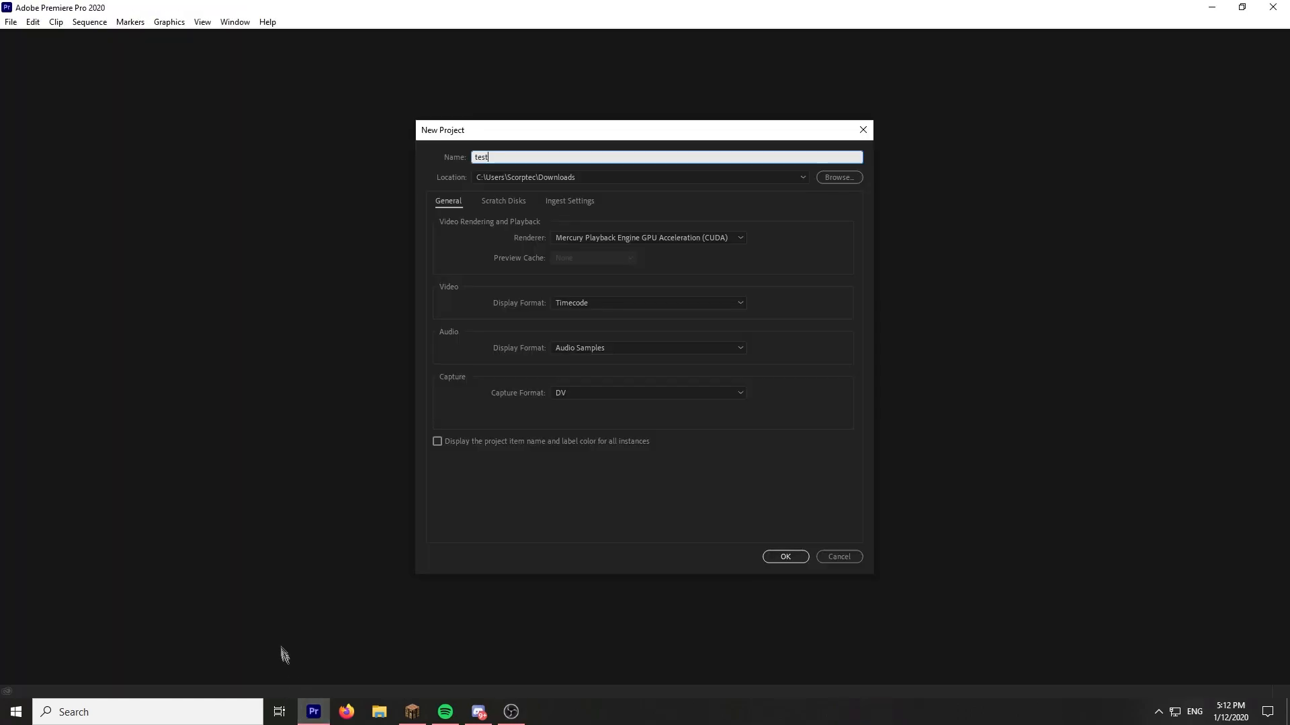
{"action": "mouse_move", "coordinate": [376, 307]}
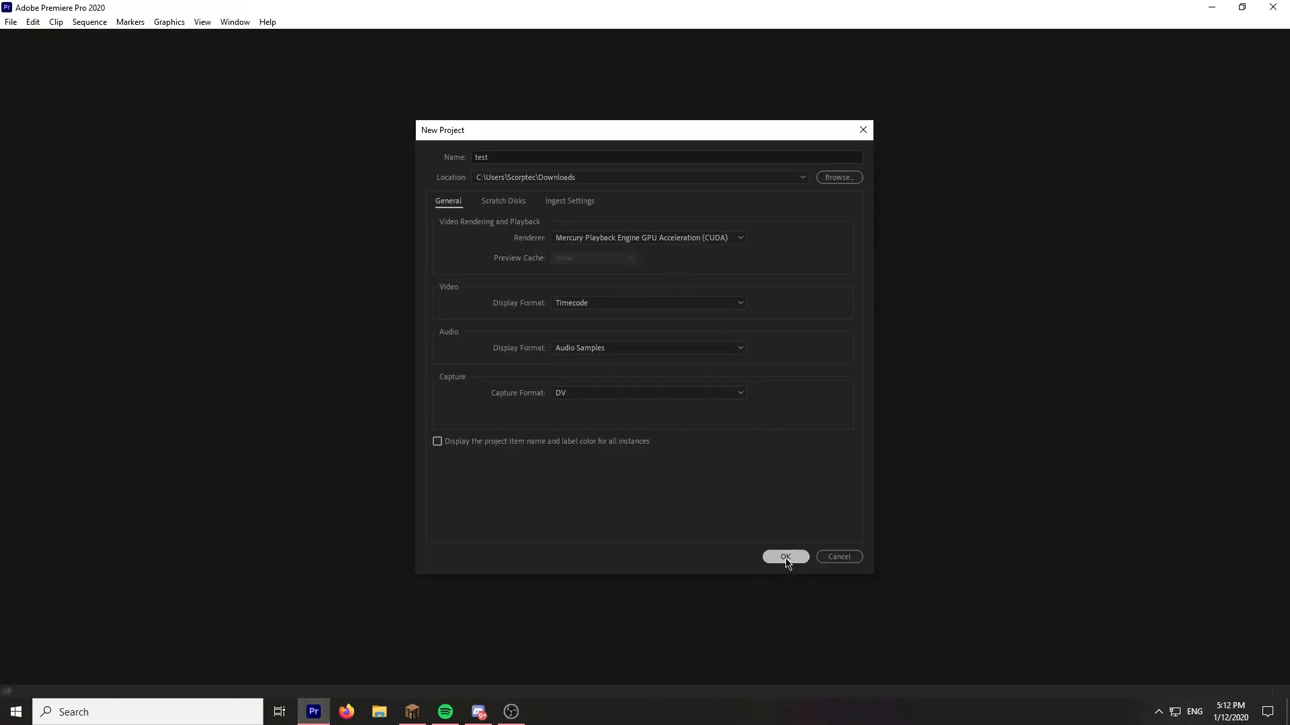
{"action": "left_click", "coordinate": [783, 556]}
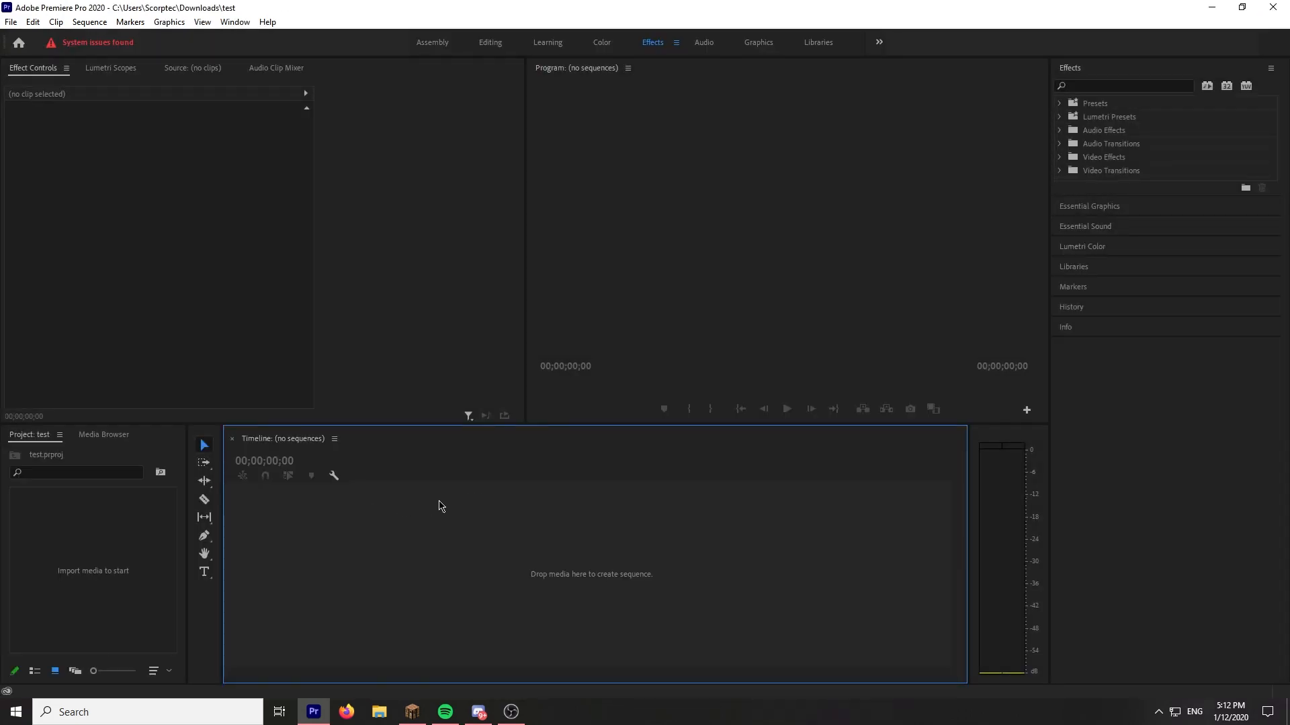
{"action": "mouse_move", "coordinate": [466, 506]}
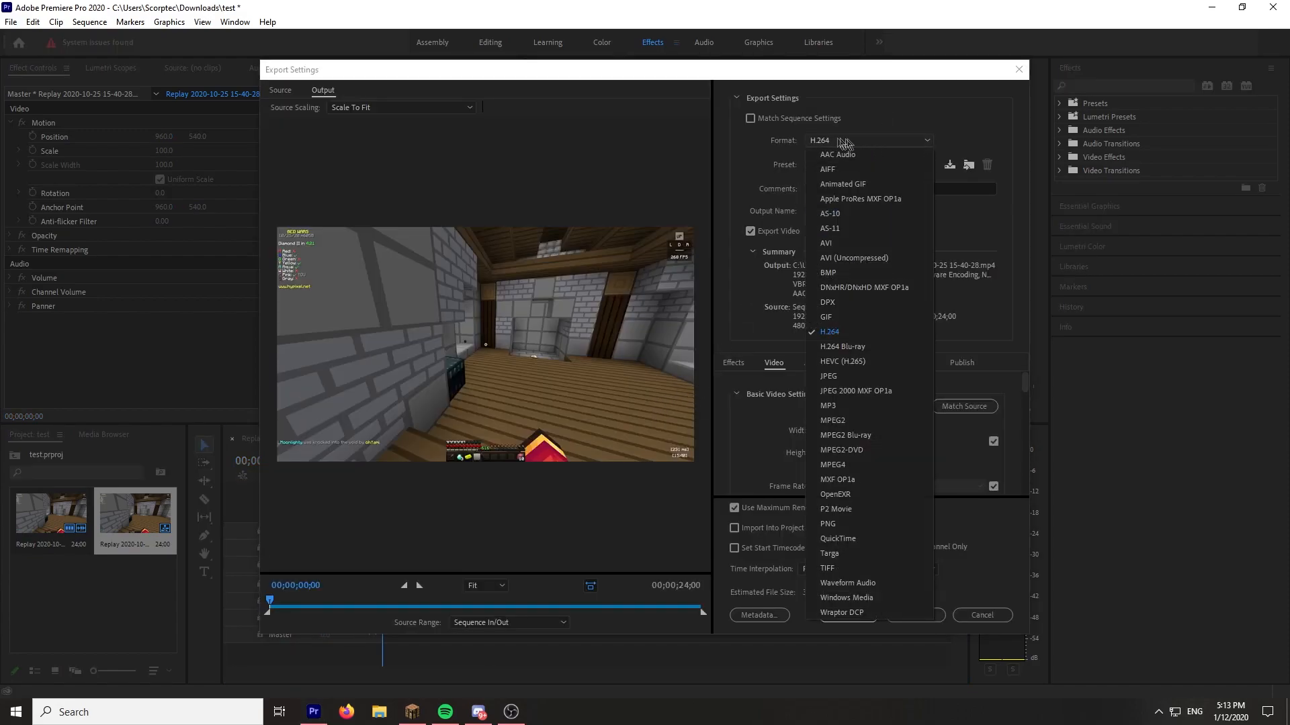
Step: Export as H.264 at 60 fps with Frame Blending for time interpolation
{"action": "left_click", "coordinate": [829, 332]}
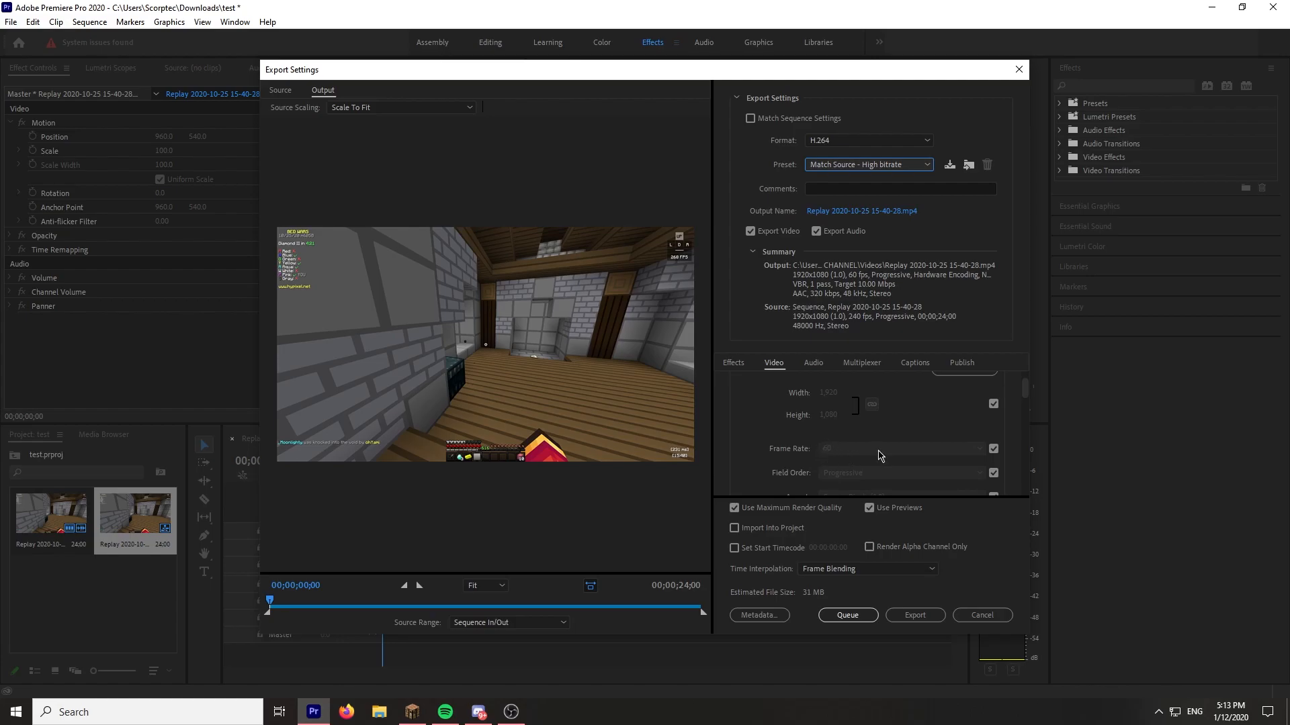
{"action": "scroll", "scroll_direction": "down", "scroll_amount": 3}
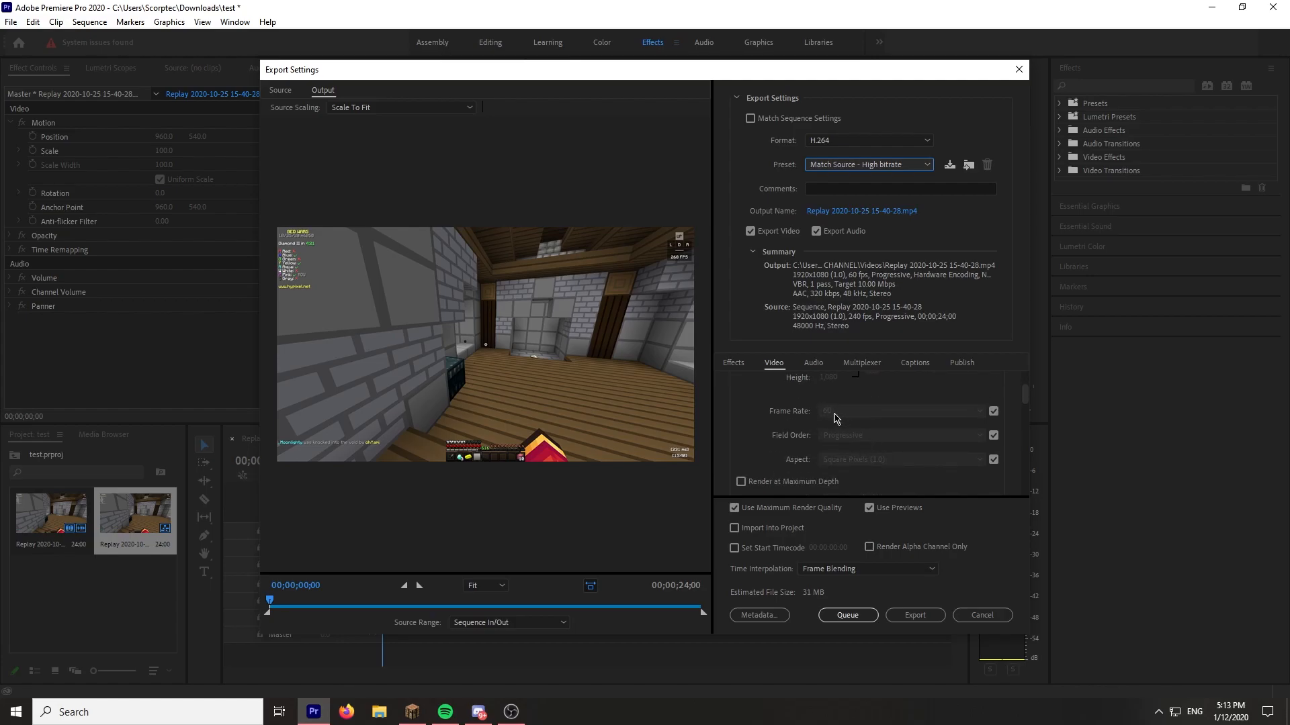
{"action": "mouse_move", "coordinate": [830, 400]}
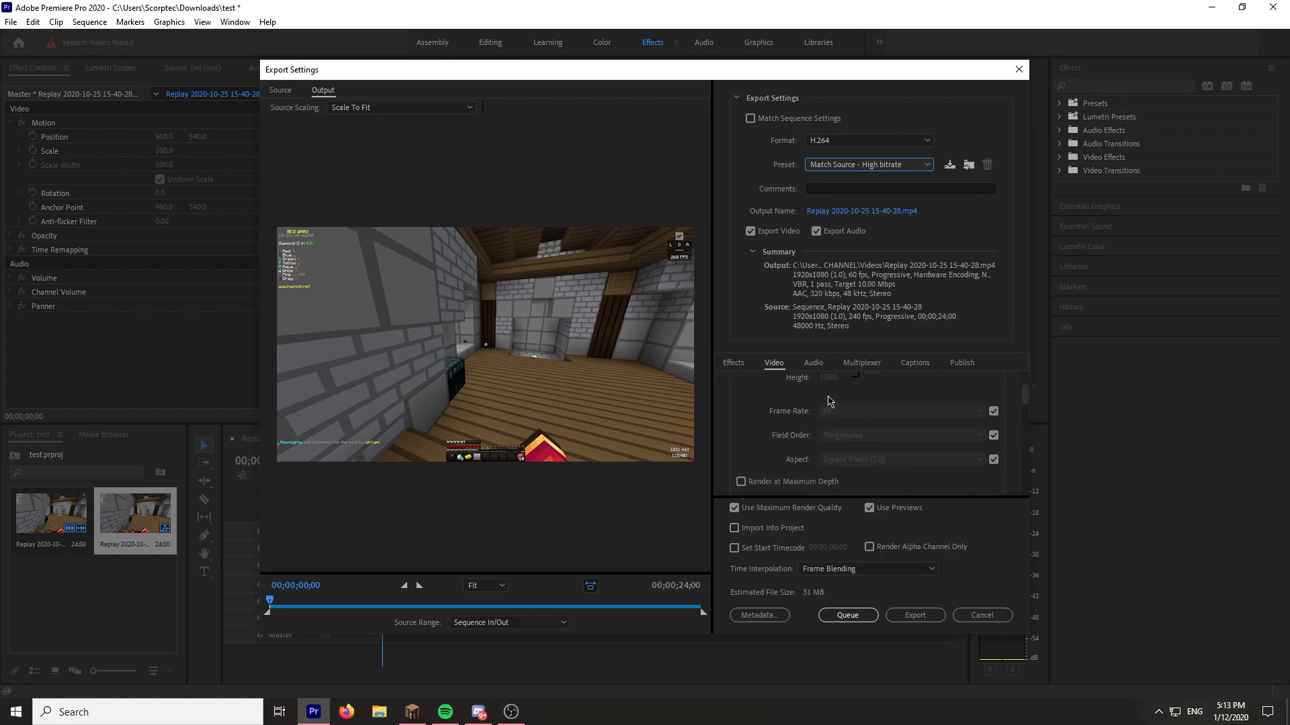
{"action": "mouse_move", "coordinate": [851, 420]}
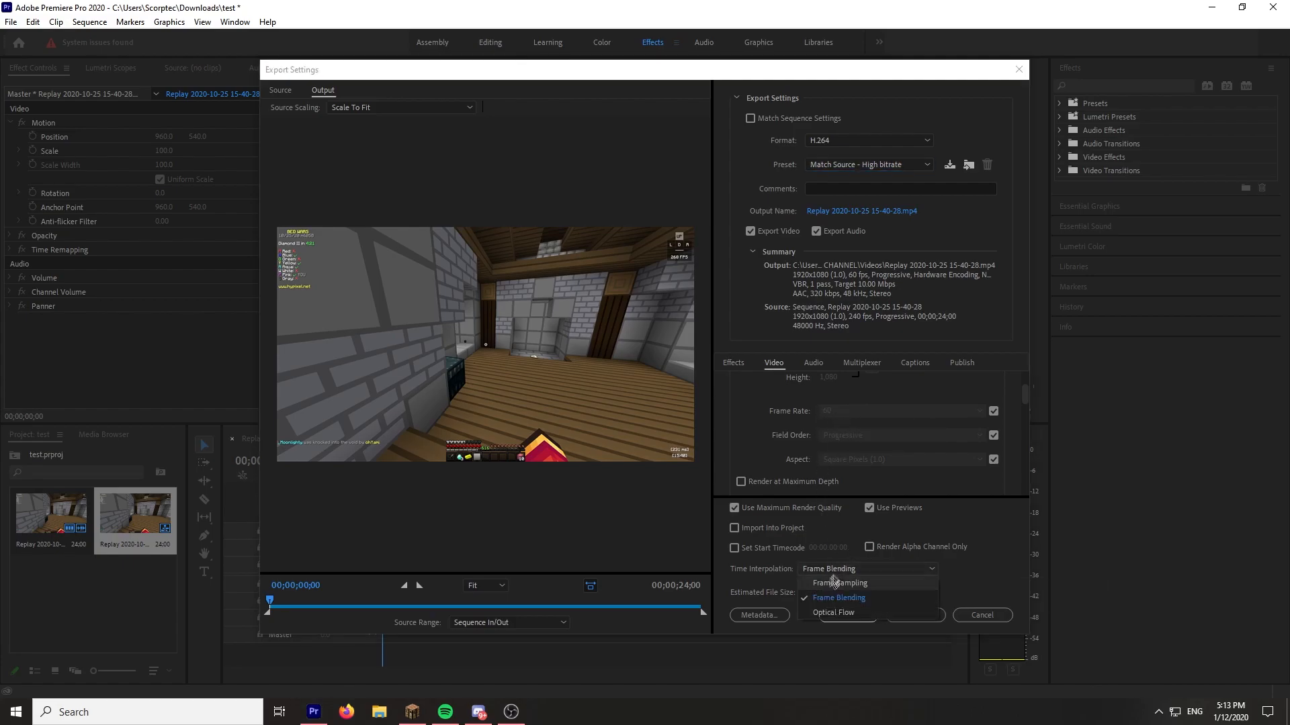
{"action": "left_click", "coordinate": [839, 597]}
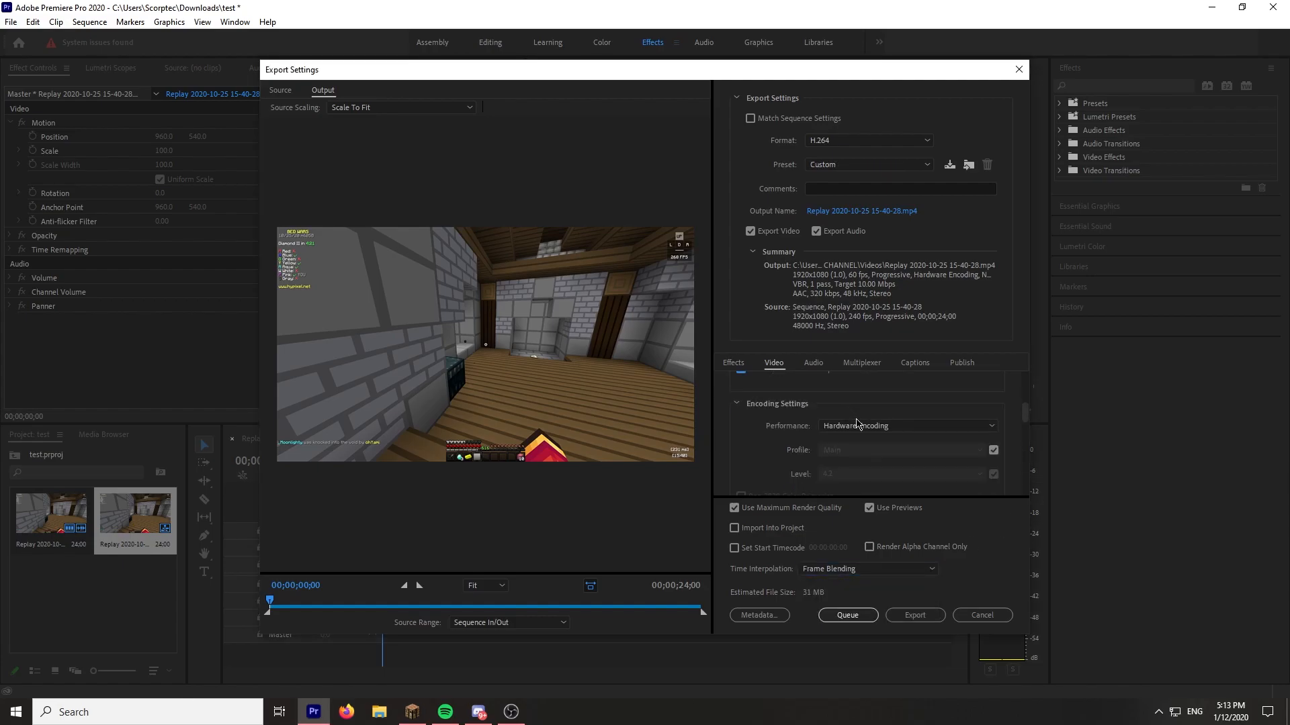
Step: Use software encoding with single-pass VBR at 50 Mbps target and maximum bitrate
{"action": "left_click", "coordinate": [904, 426]}
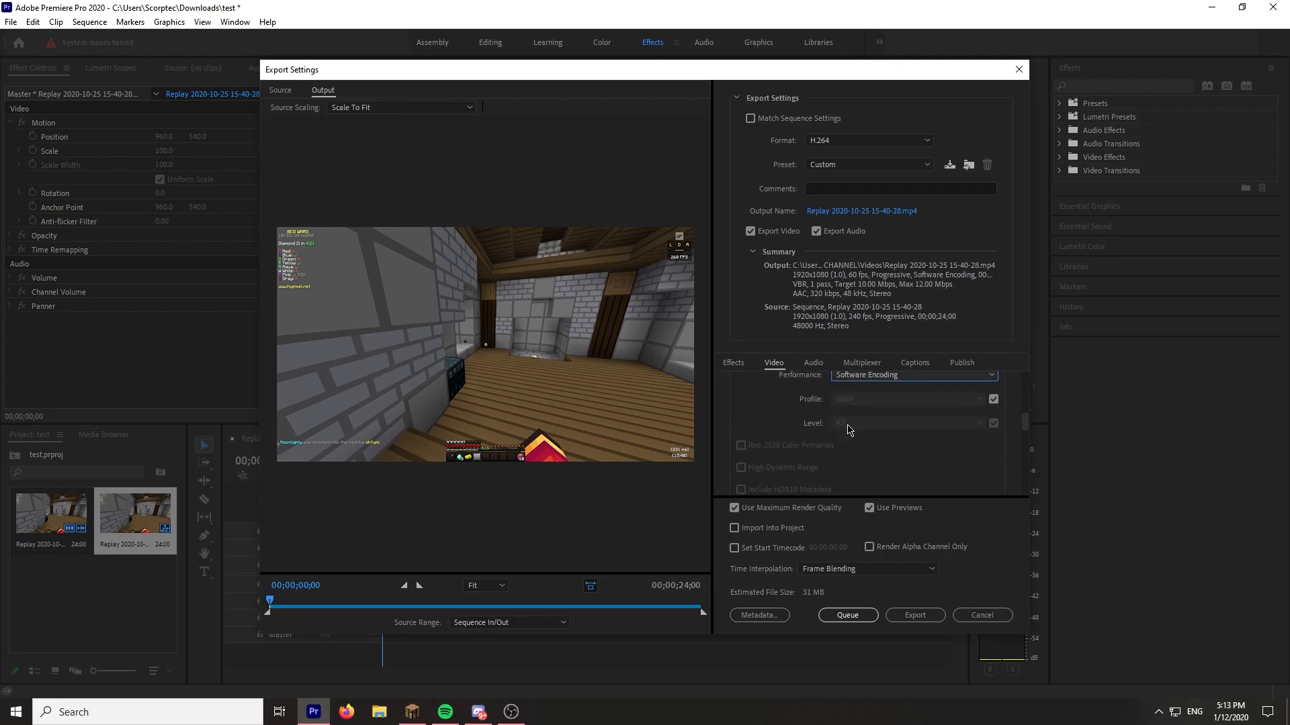
{"action": "left_click", "coordinate": [913, 426]}
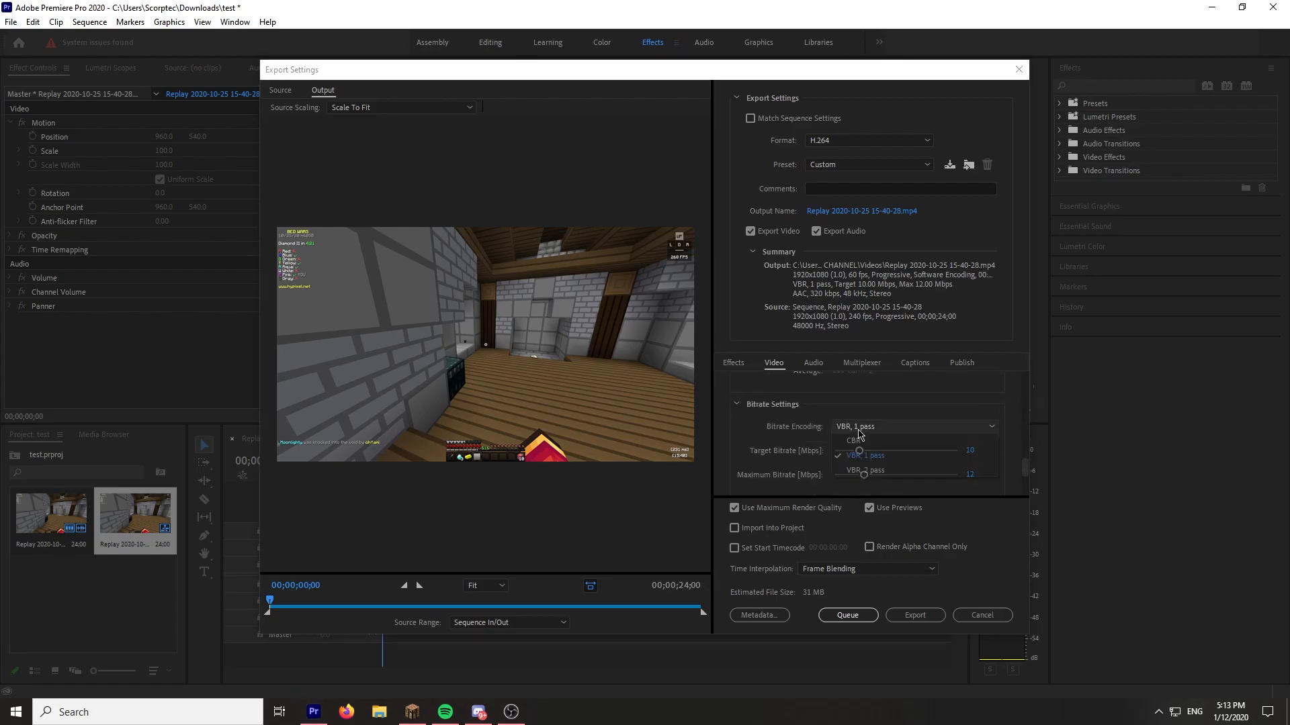
{"action": "left_click", "coordinate": [864, 456]}
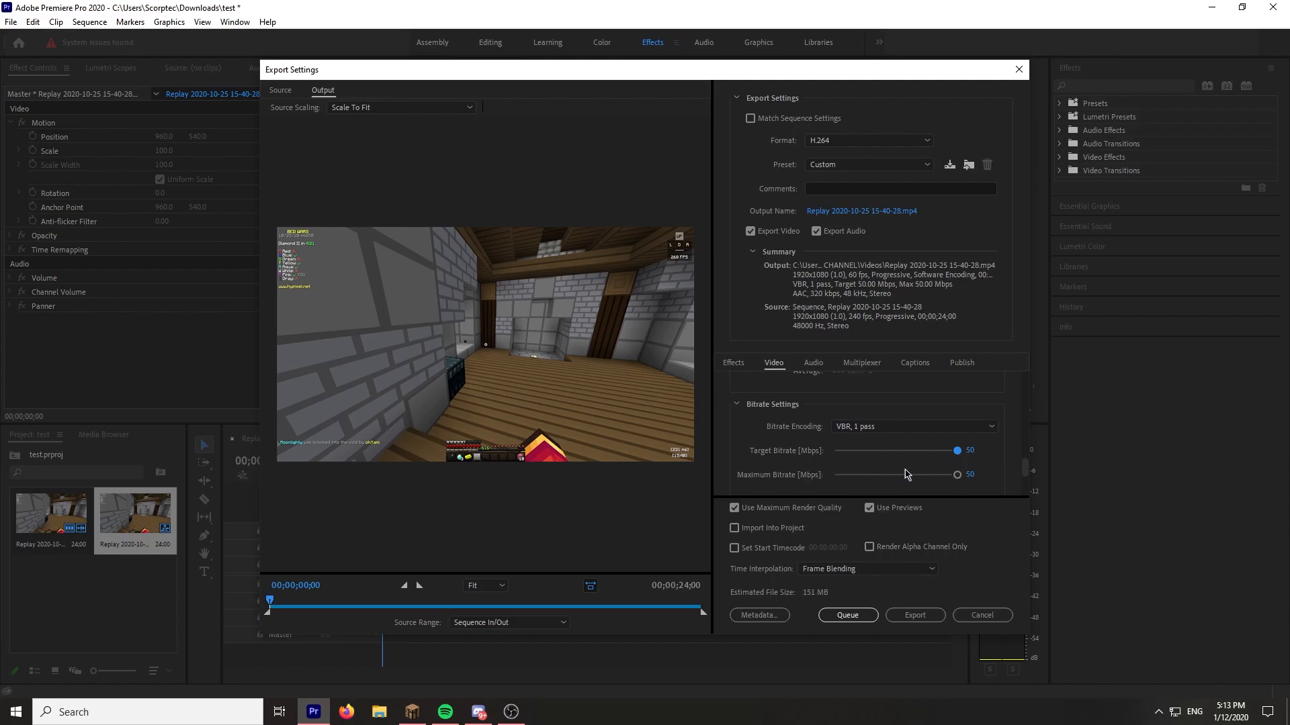
{"action": "mouse_move", "coordinate": [994, 460]}
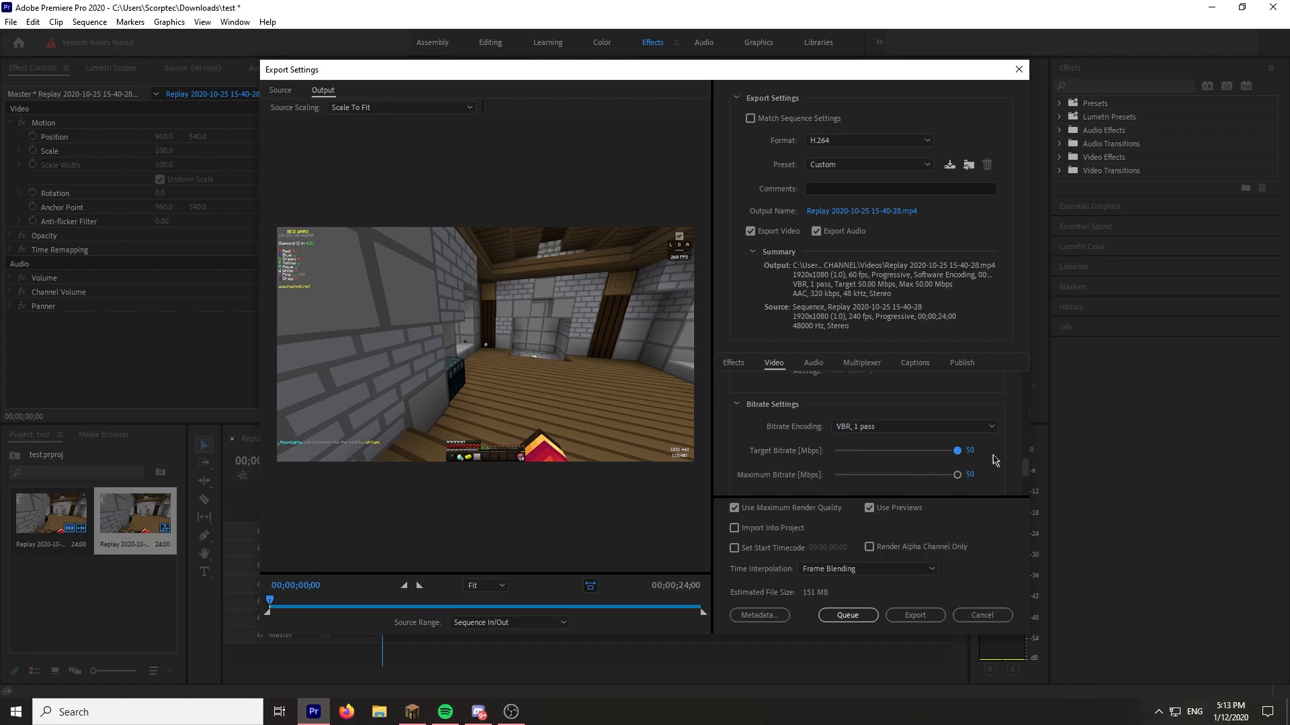
{"action": "scroll", "scroll_direction": "down", "scroll_amount": 3}
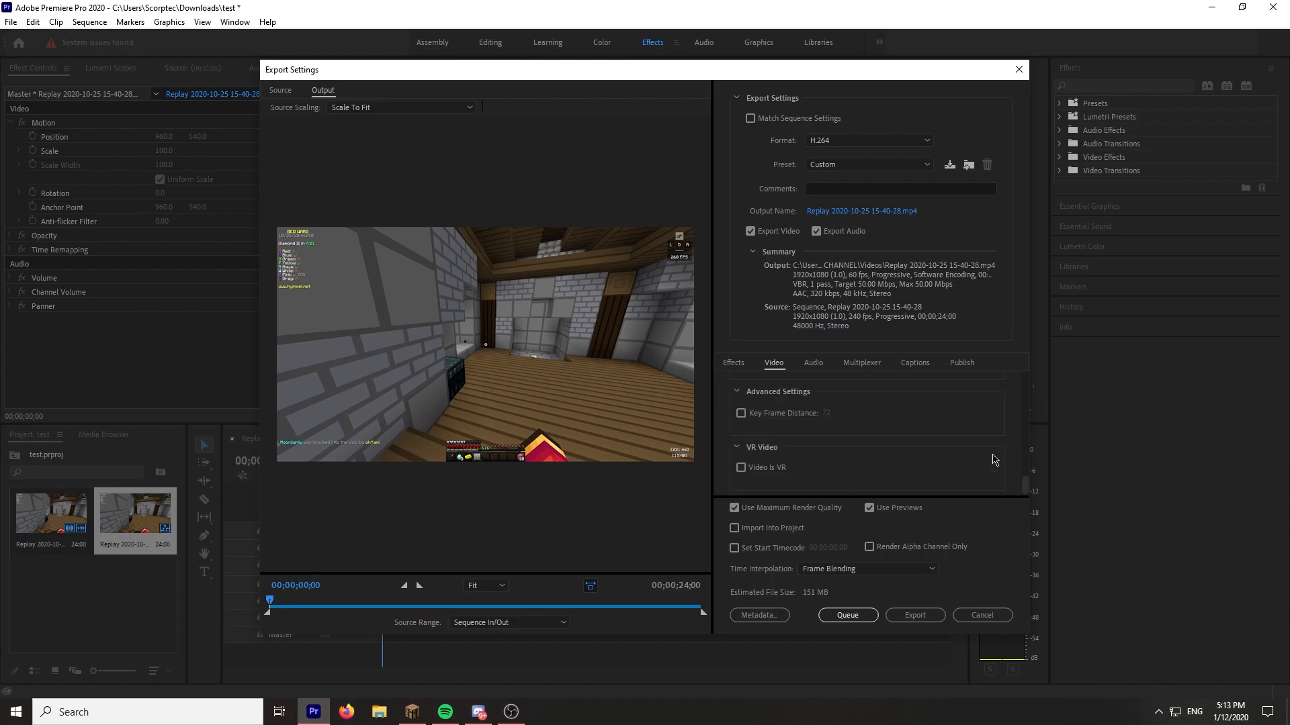
{"action": "mouse_move", "coordinate": [871, 508]}
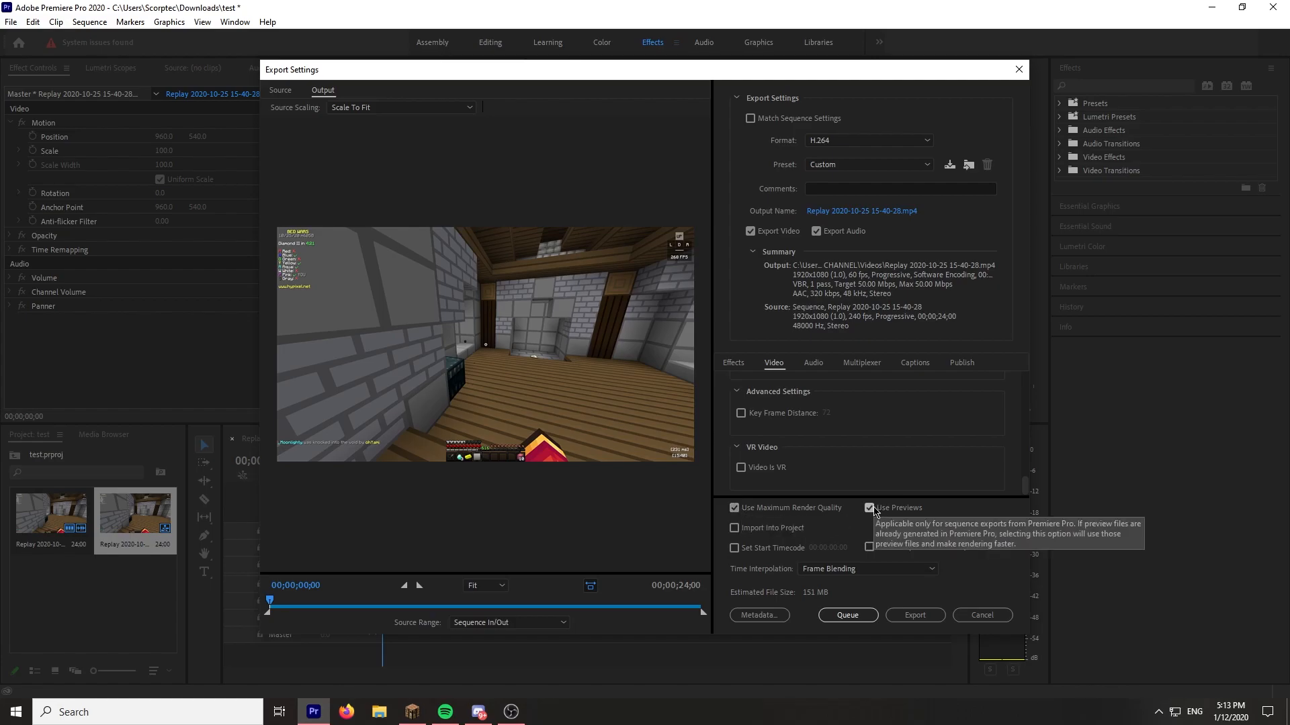
{"action": "mouse_move", "coordinate": [855, 573]}
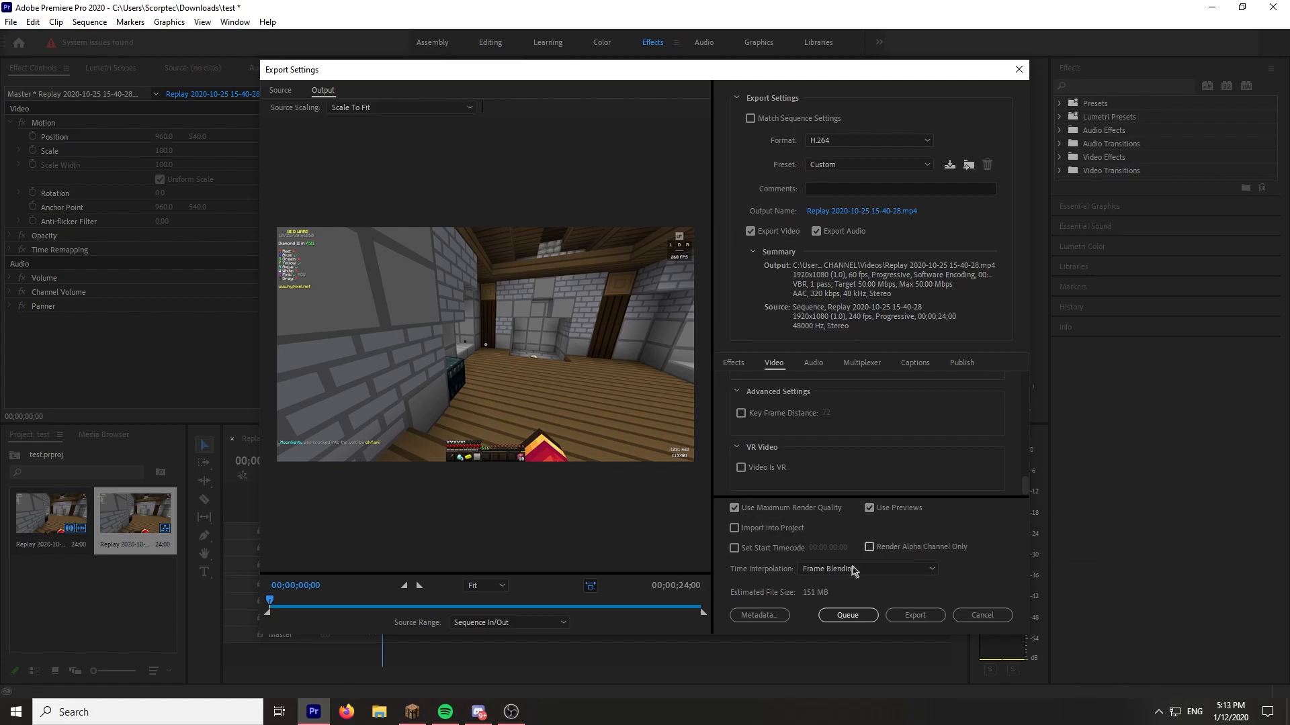
Step: Keep audio quality at High, glance over the remaining option groups, and close Export Settings
{"action": "left_click", "coordinate": [811, 363]}
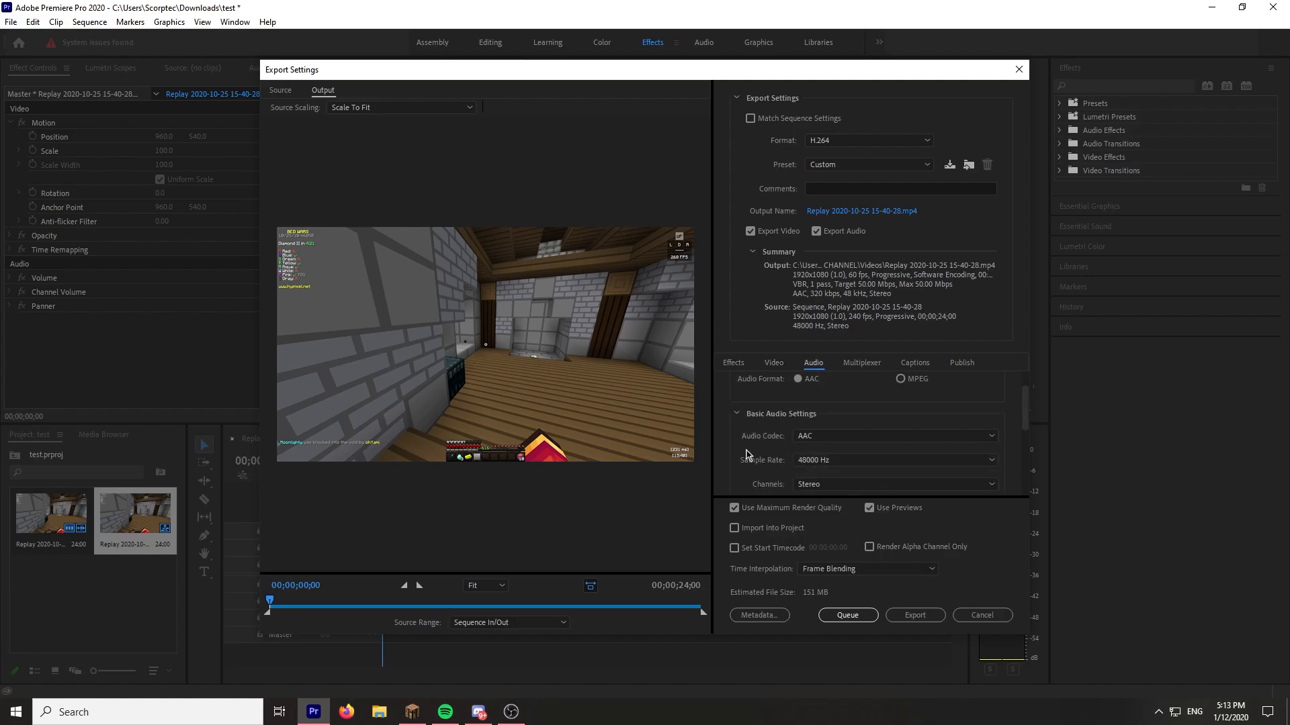
{"action": "left_click", "coordinate": [895, 456]}
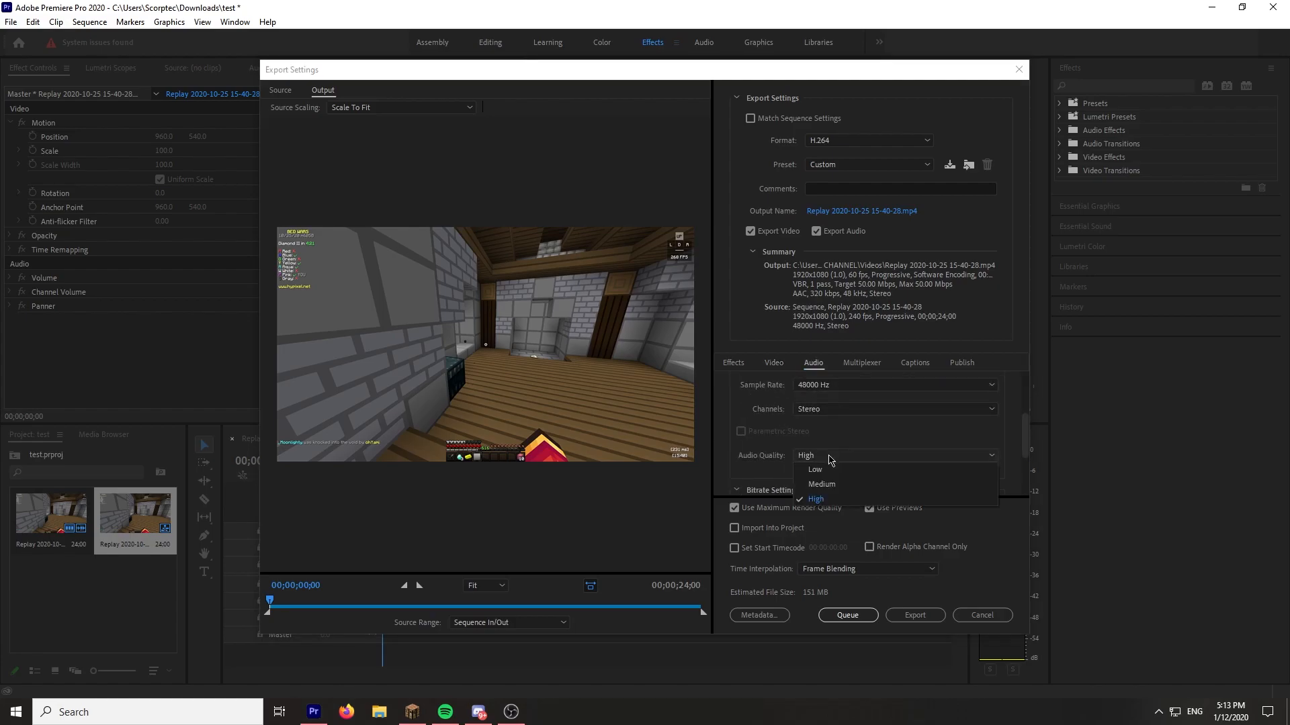
{"action": "left_click", "coordinate": [861, 363]}
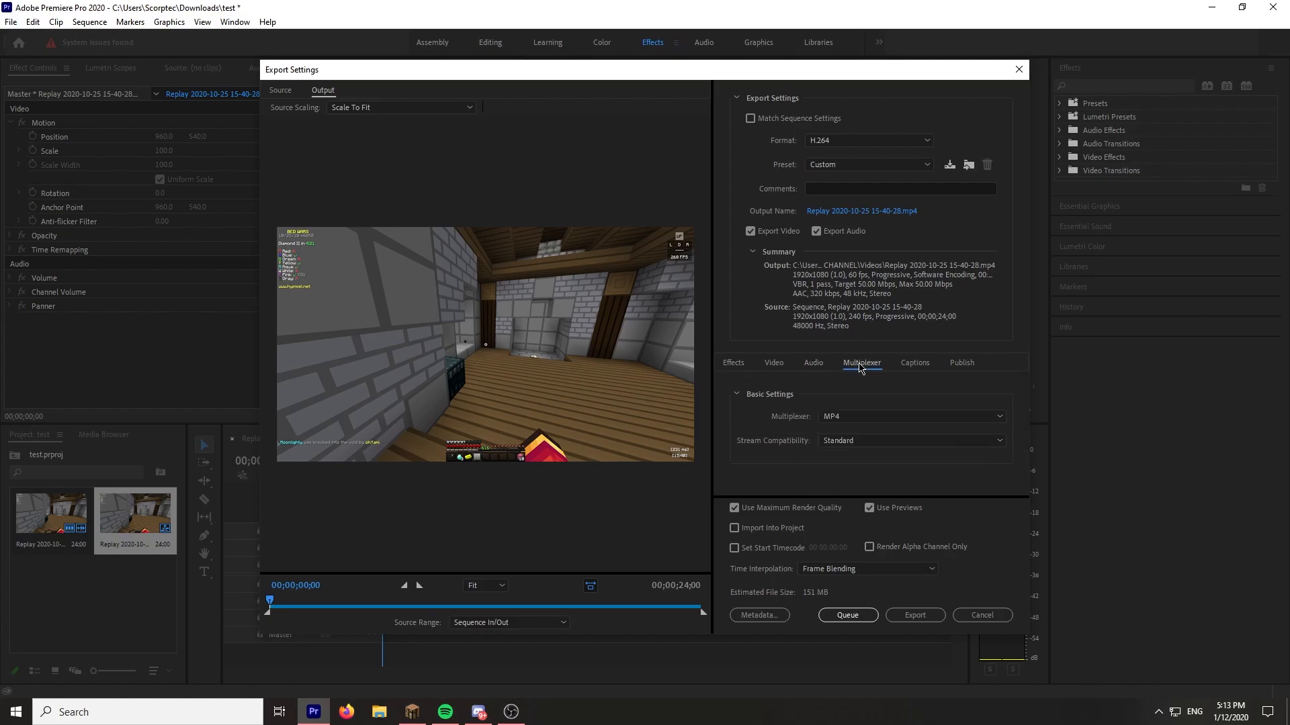
{"action": "mouse_move", "coordinate": [731, 364]}
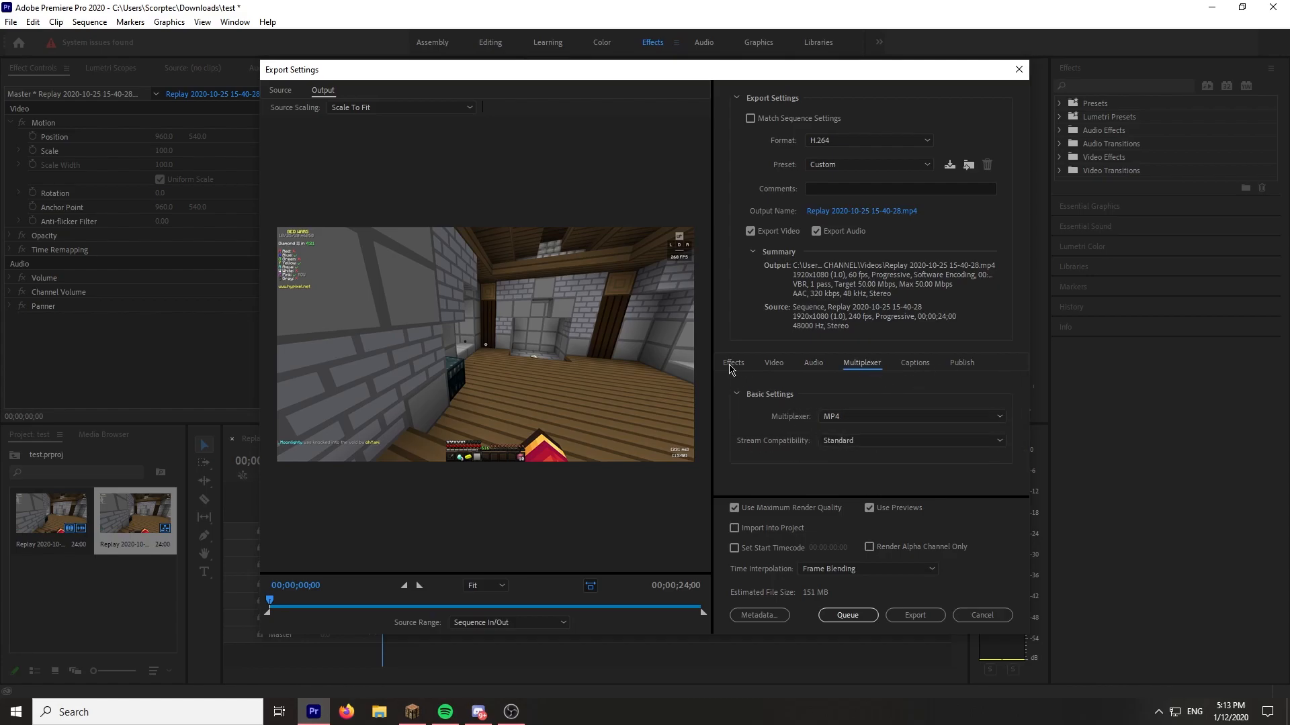
{"action": "left_click", "coordinate": [961, 363]}
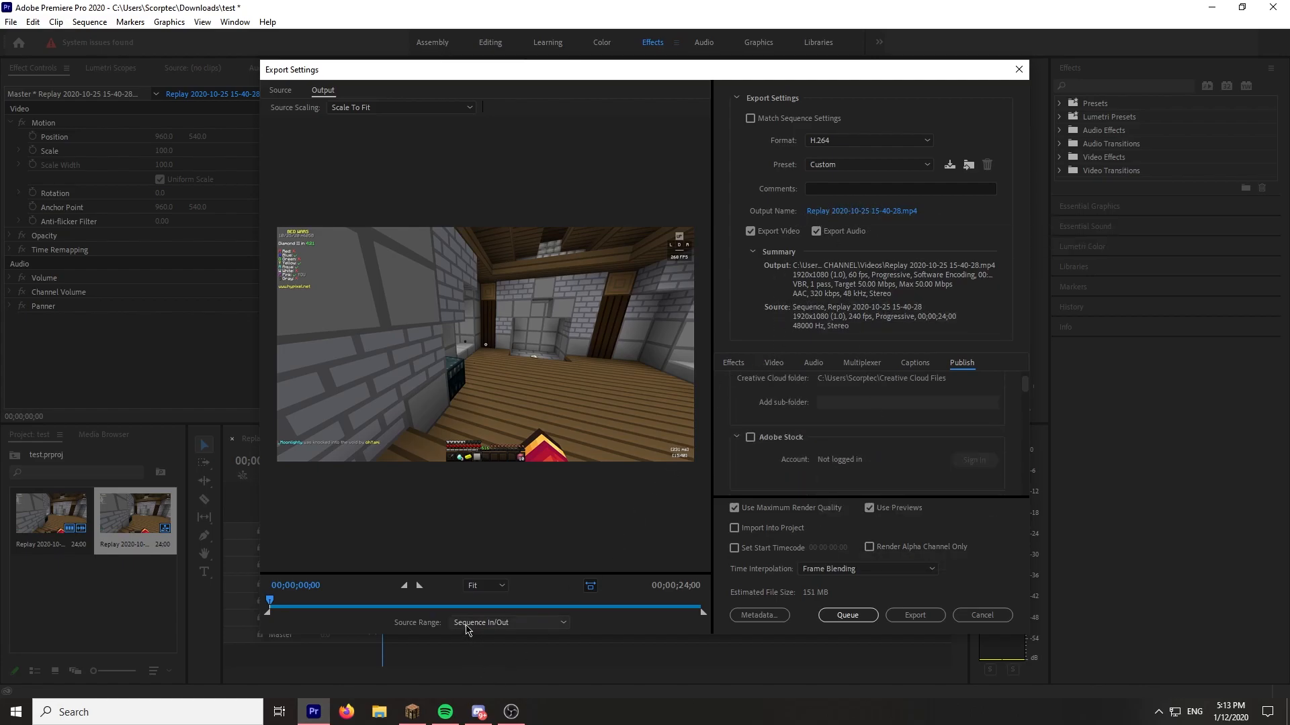
{"action": "left_click", "coordinate": [981, 615]}
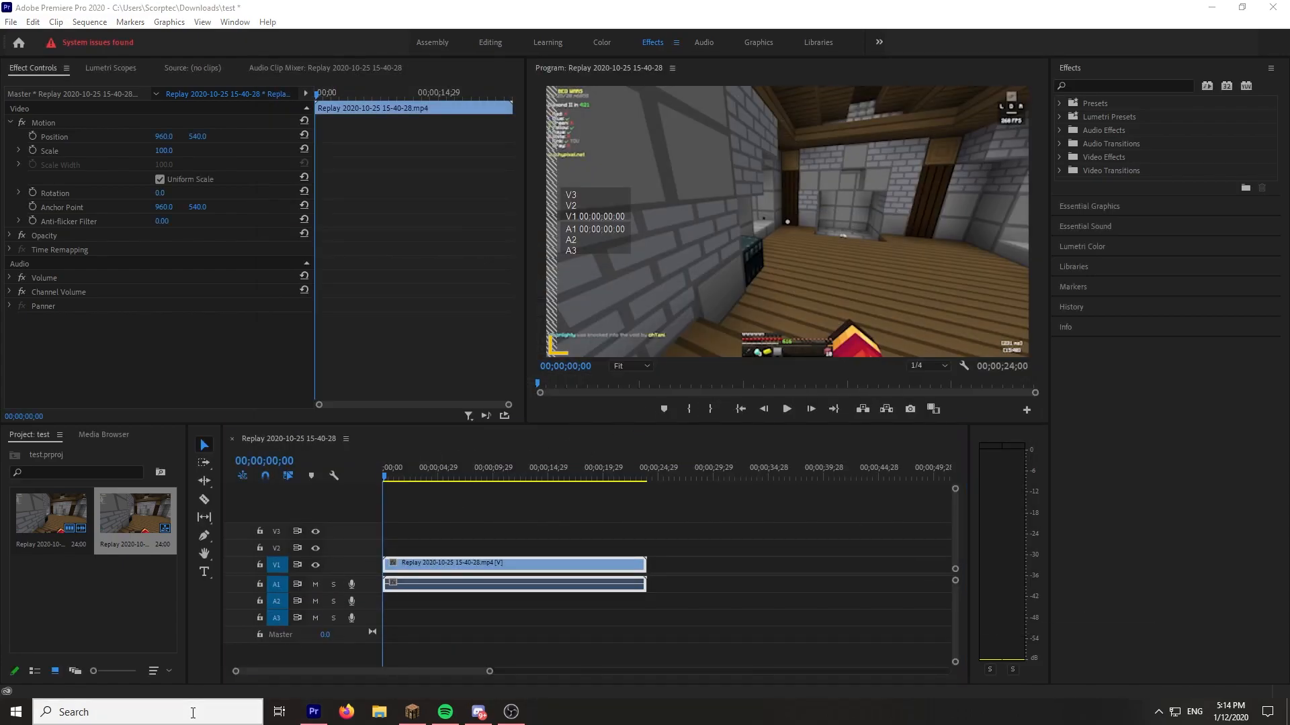
Step: Switch to Streamlabs OBS and cycle through Starting Soon, Live Scene and Offline, ending on Live Scene
{"action": "left_click", "coordinate": [543, 712]}
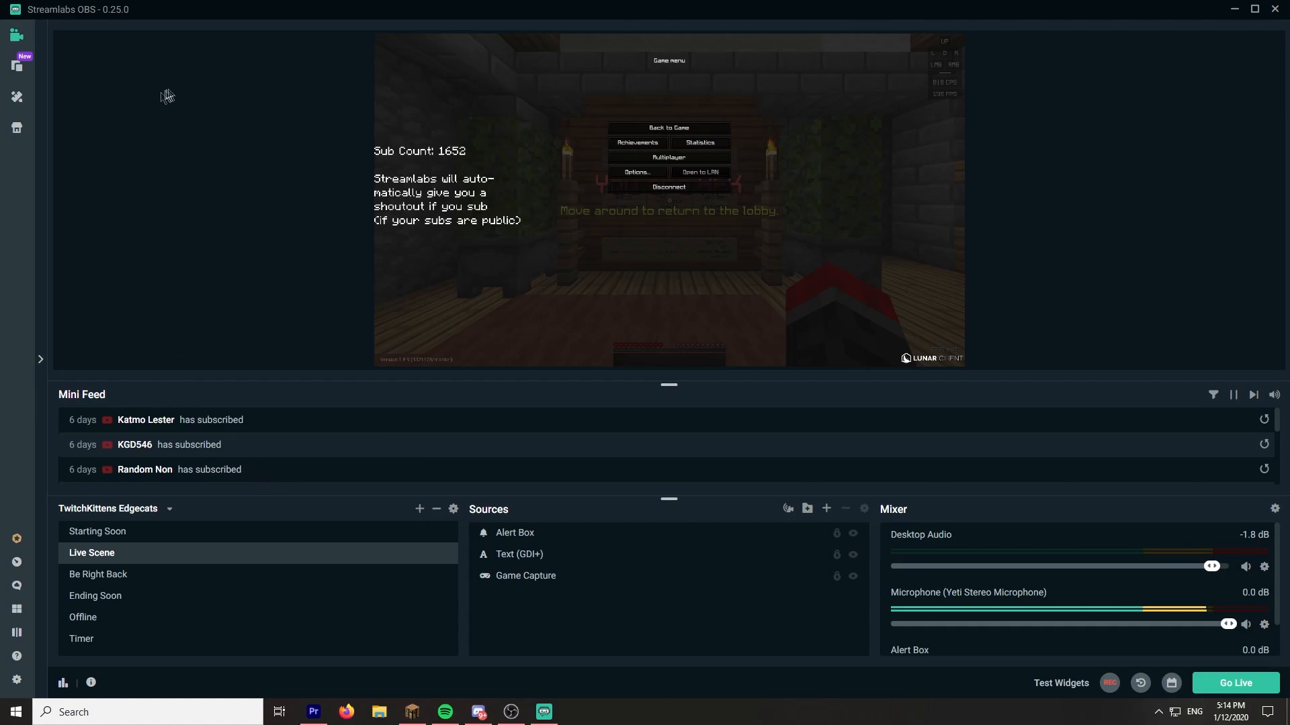
{"action": "mouse_move", "coordinate": [109, 478]}
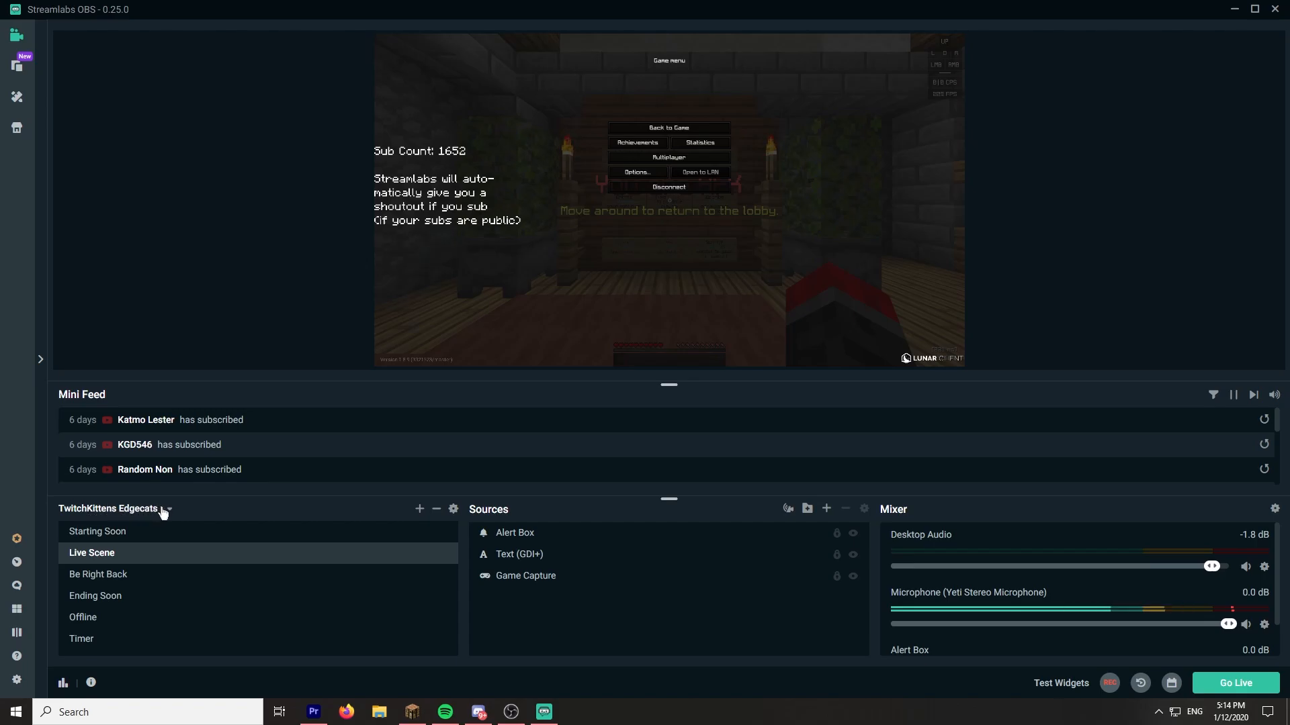
{"action": "left_click", "coordinate": [97, 532]}
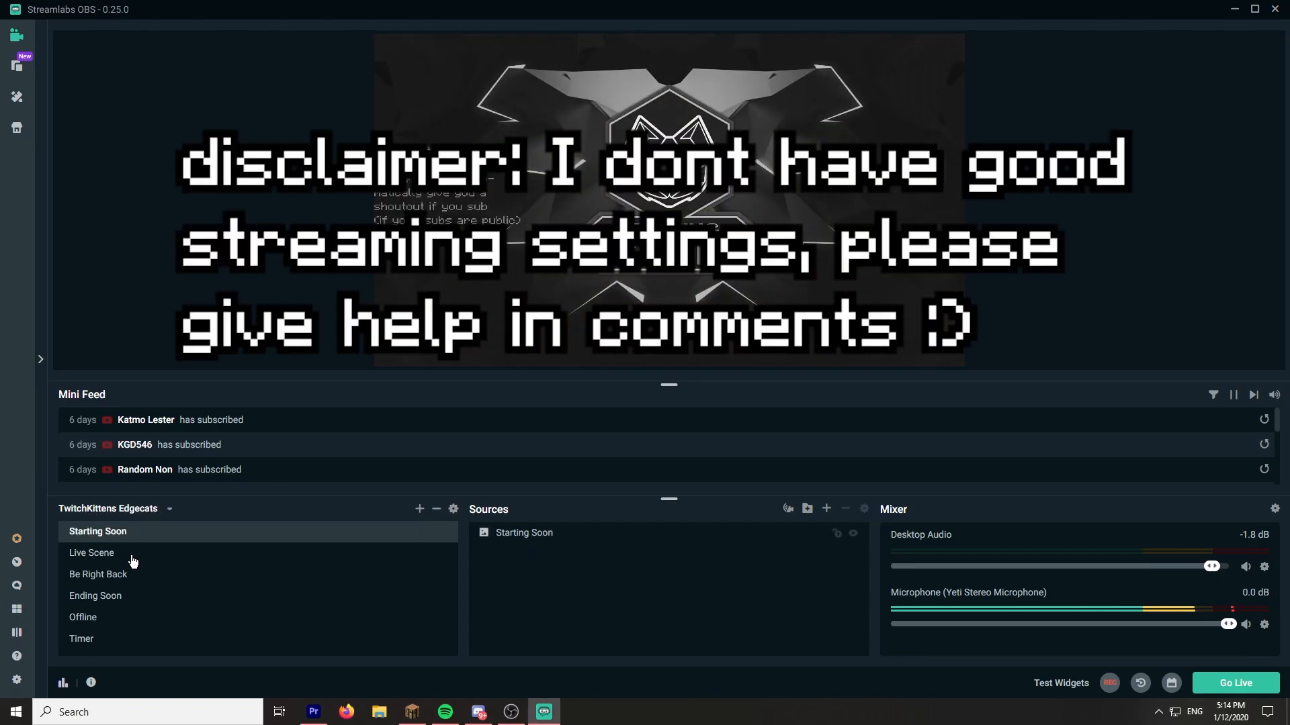
{"action": "left_click", "coordinate": [91, 552]}
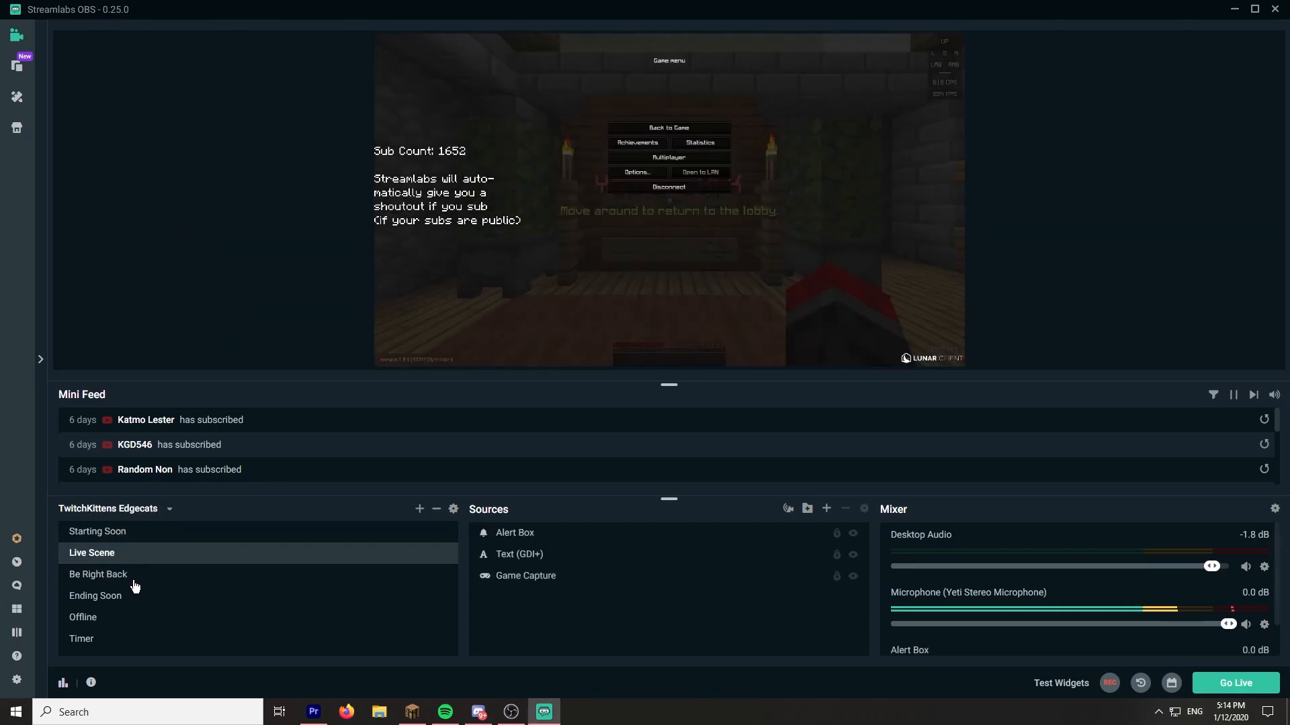
{"action": "left_click", "coordinate": [83, 617]}
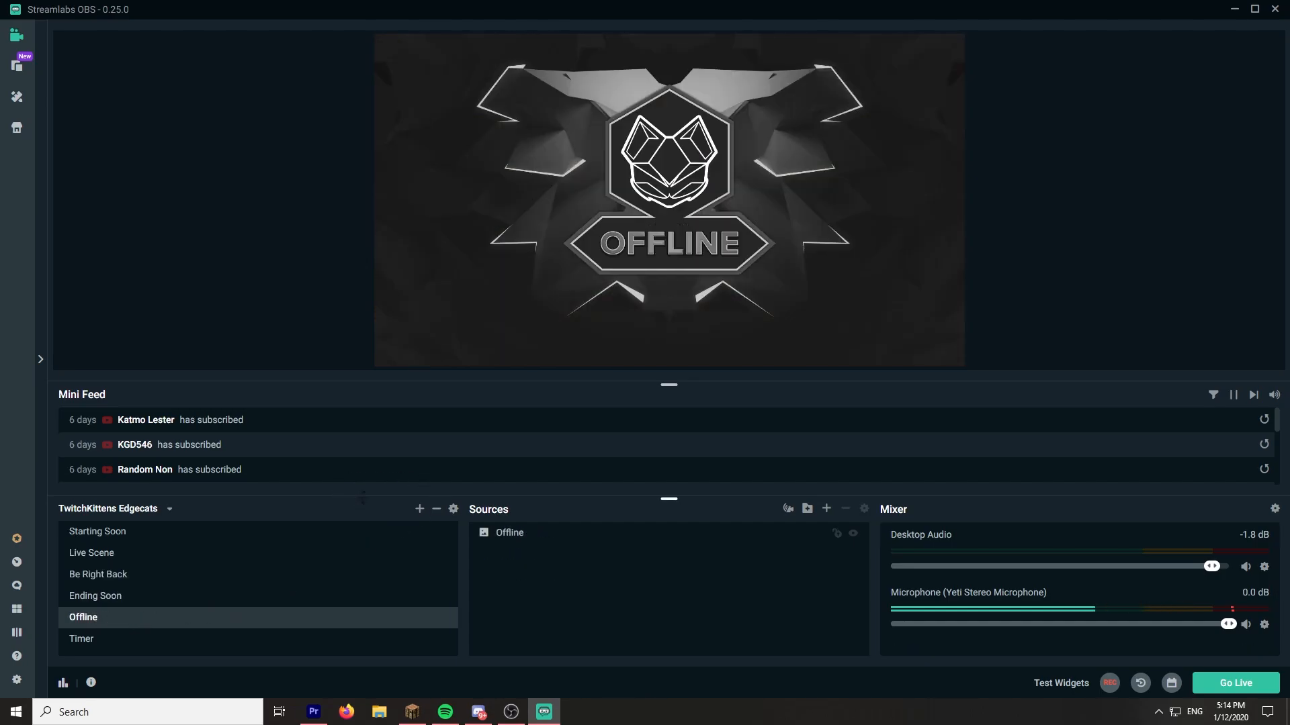
{"action": "left_click", "coordinate": [91, 552]}
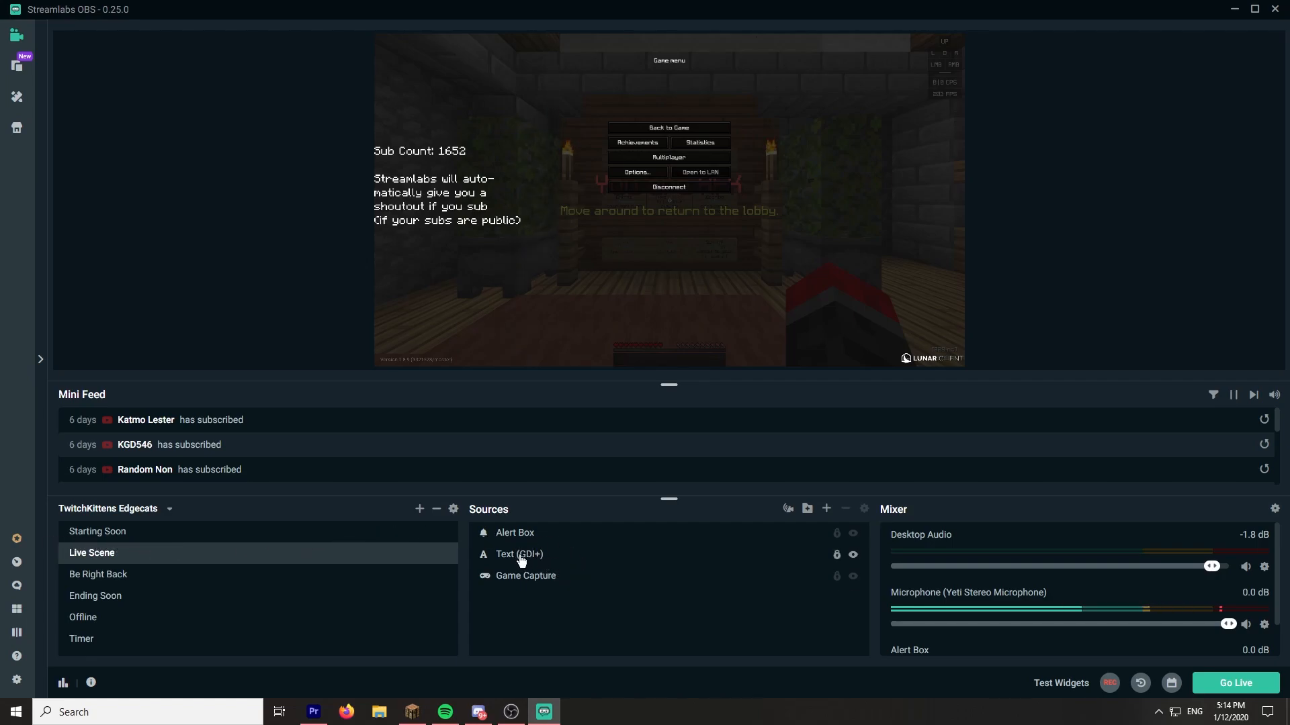
{"action": "left_click", "coordinate": [518, 554]}
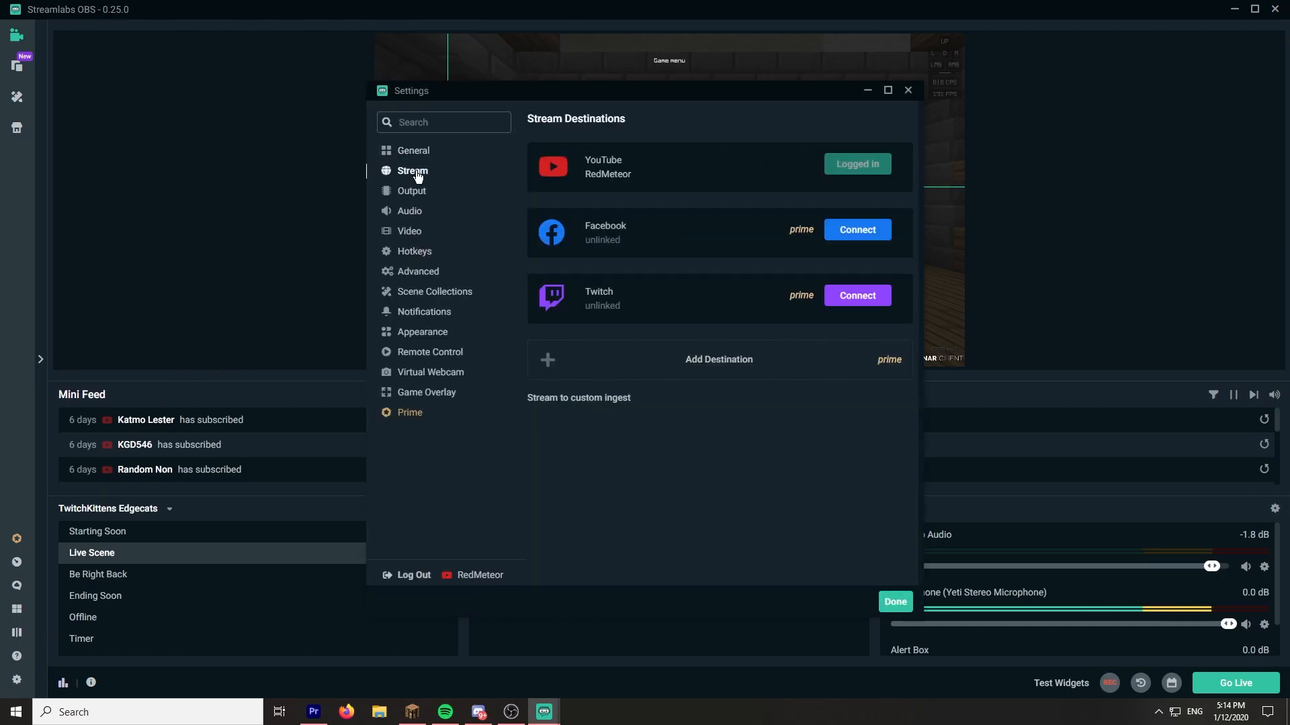
{"action": "mouse_move", "coordinate": [441, 194]}
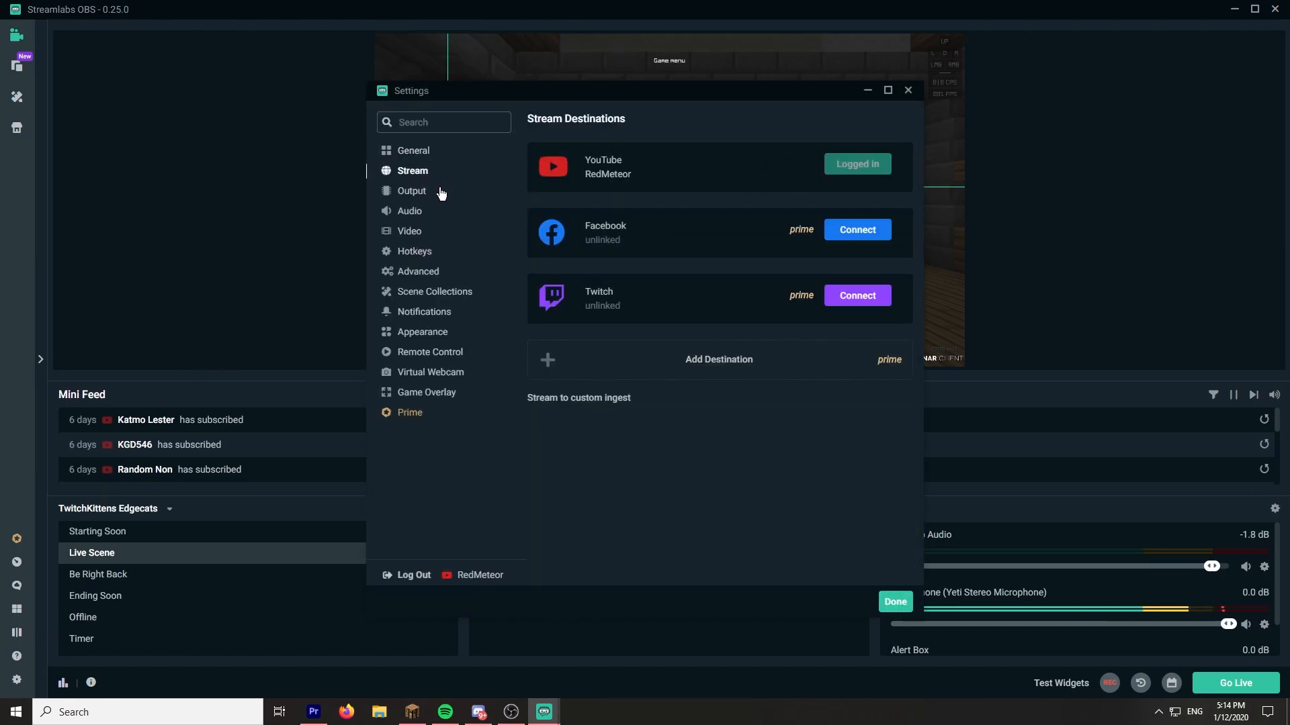
{"action": "left_click", "coordinate": [411, 190]}
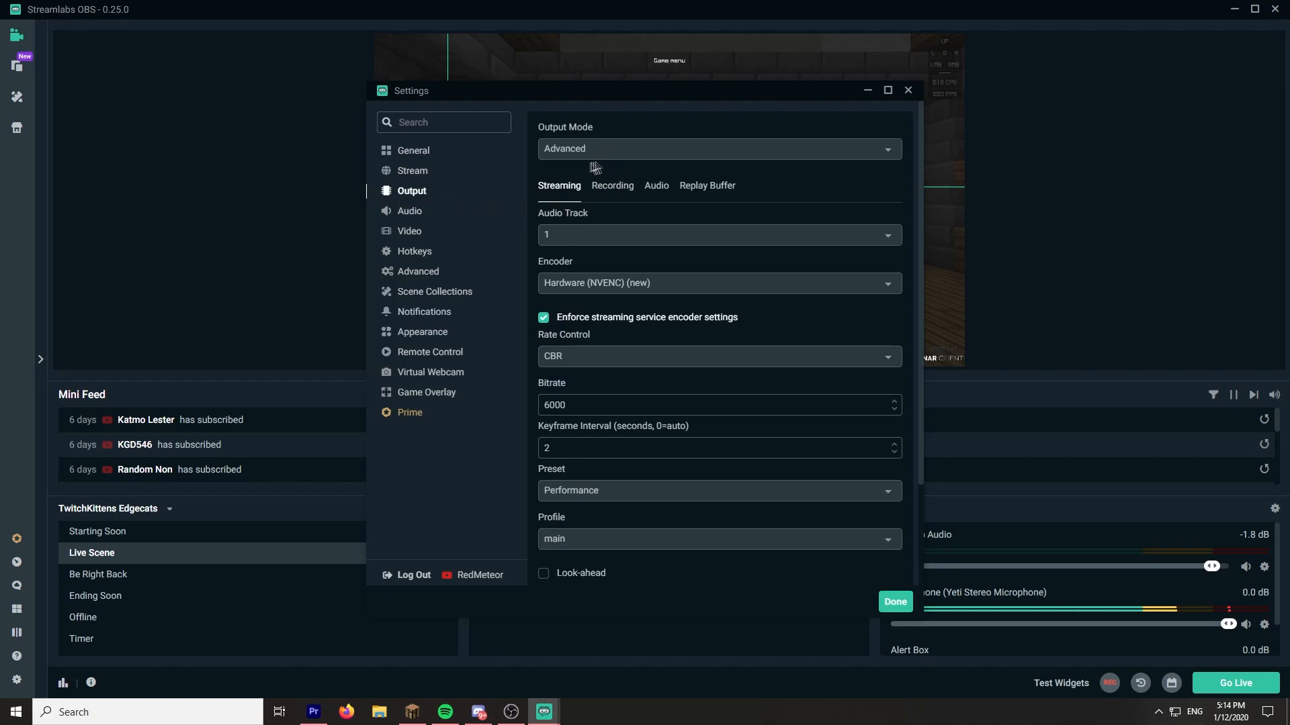
{"action": "mouse_move", "coordinate": [621, 292]}
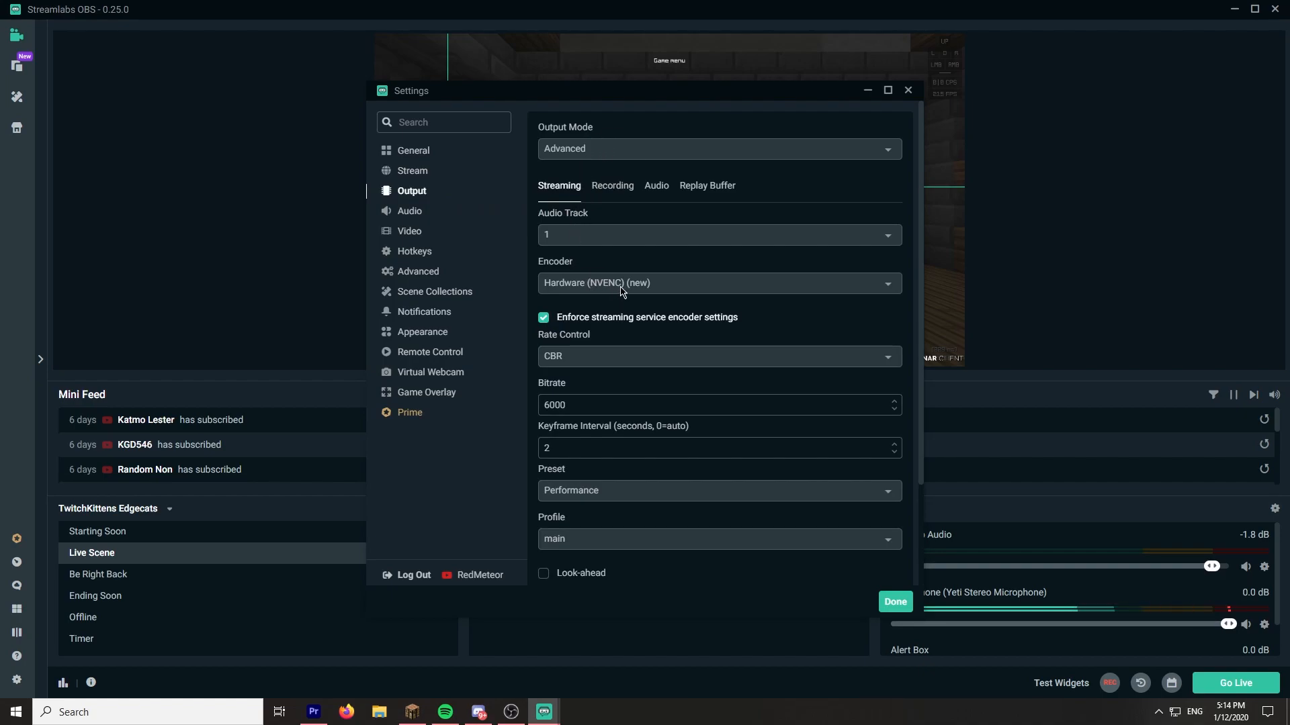
{"action": "mouse_move", "coordinate": [581, 368]}
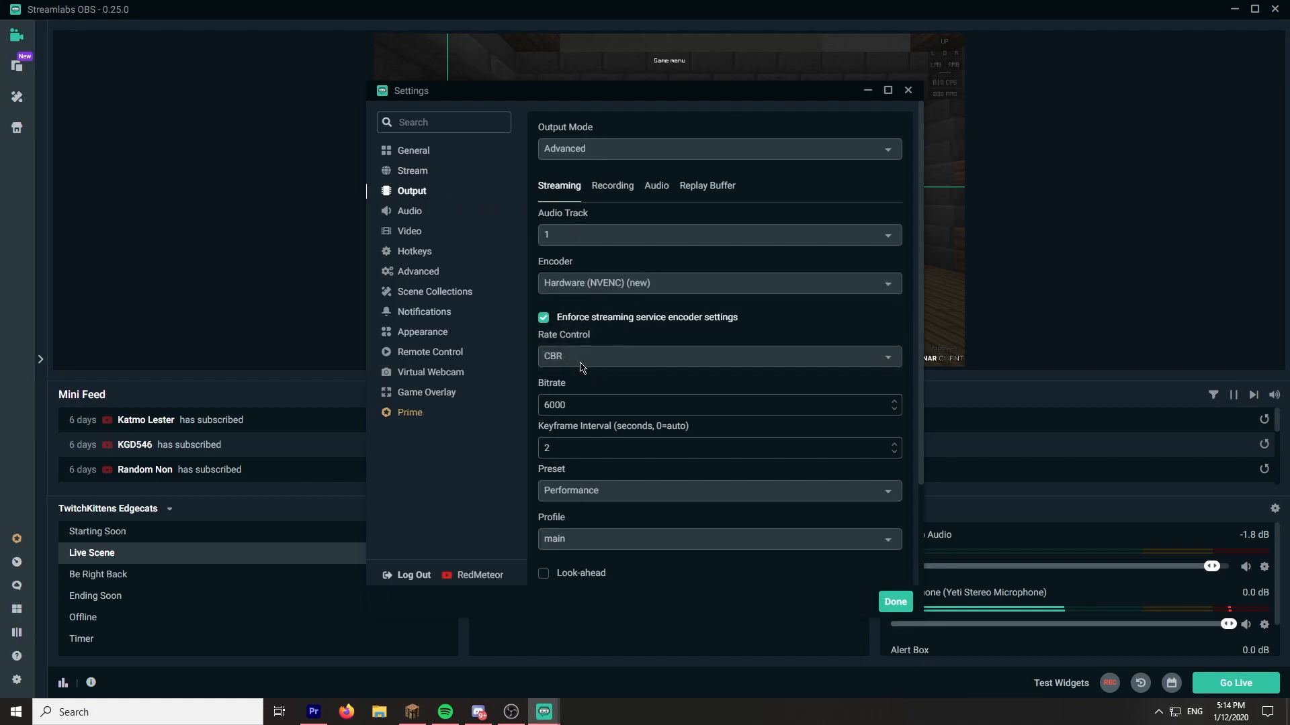
{"action": "mouse_move", "coordinate": [597, 508]}
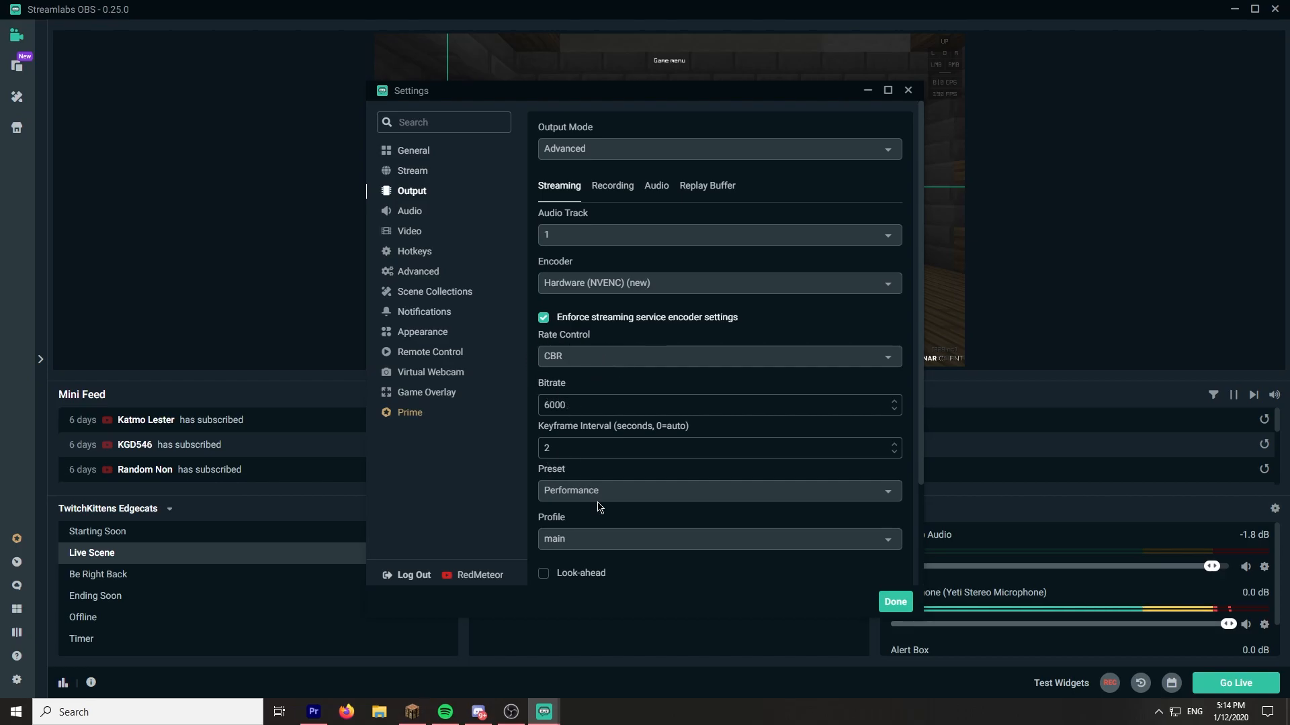
{"action": "scroll", "scroll_direction": "down", "scroll_amount": 3}
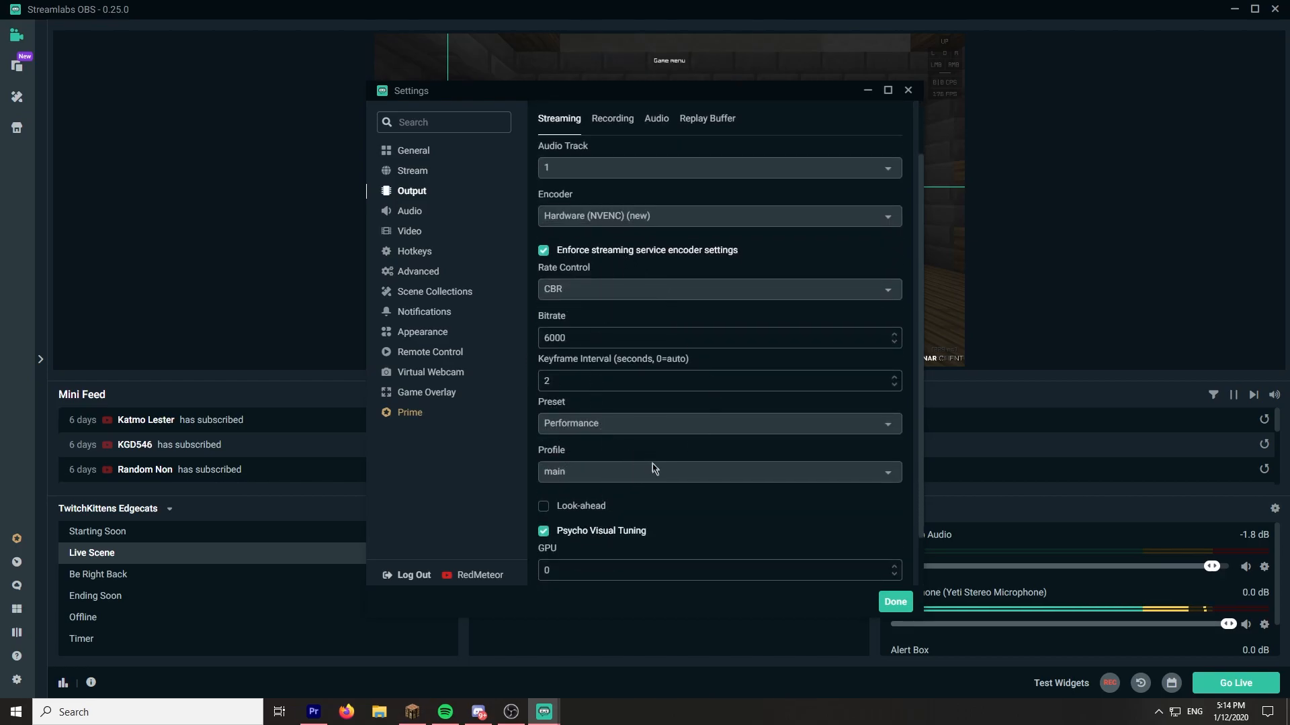
{"action": "mouse_move", "coordinate": [903, 404]}
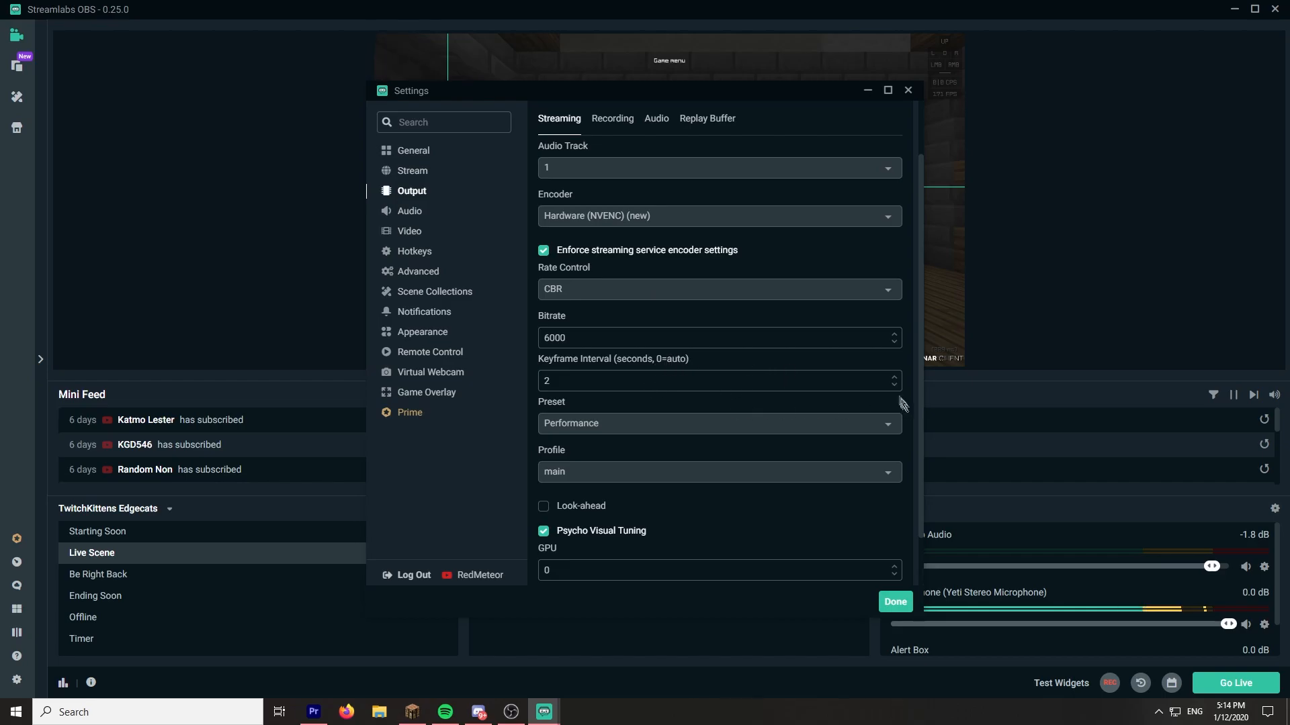
{"action": "mouse_move", "coordinate": [691, 260]}
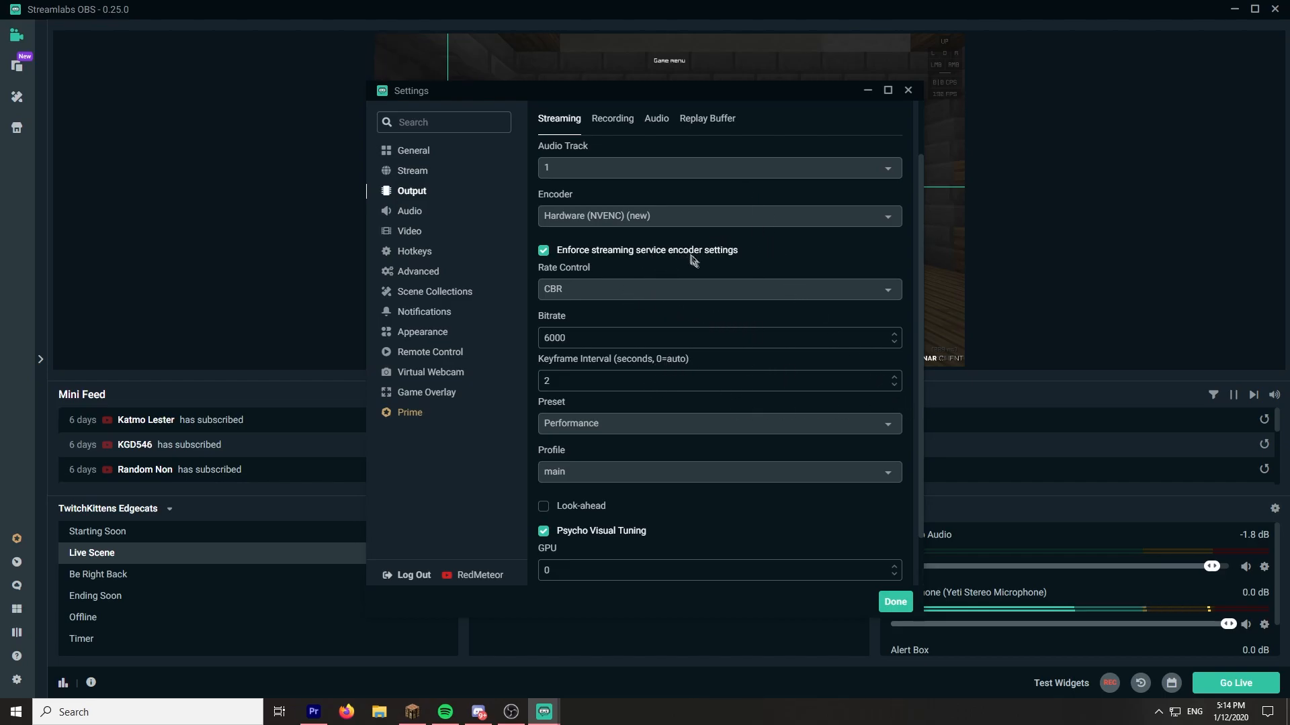
{"action": "scroll", "scroll_direction": "up", "scroll_amount": 3}
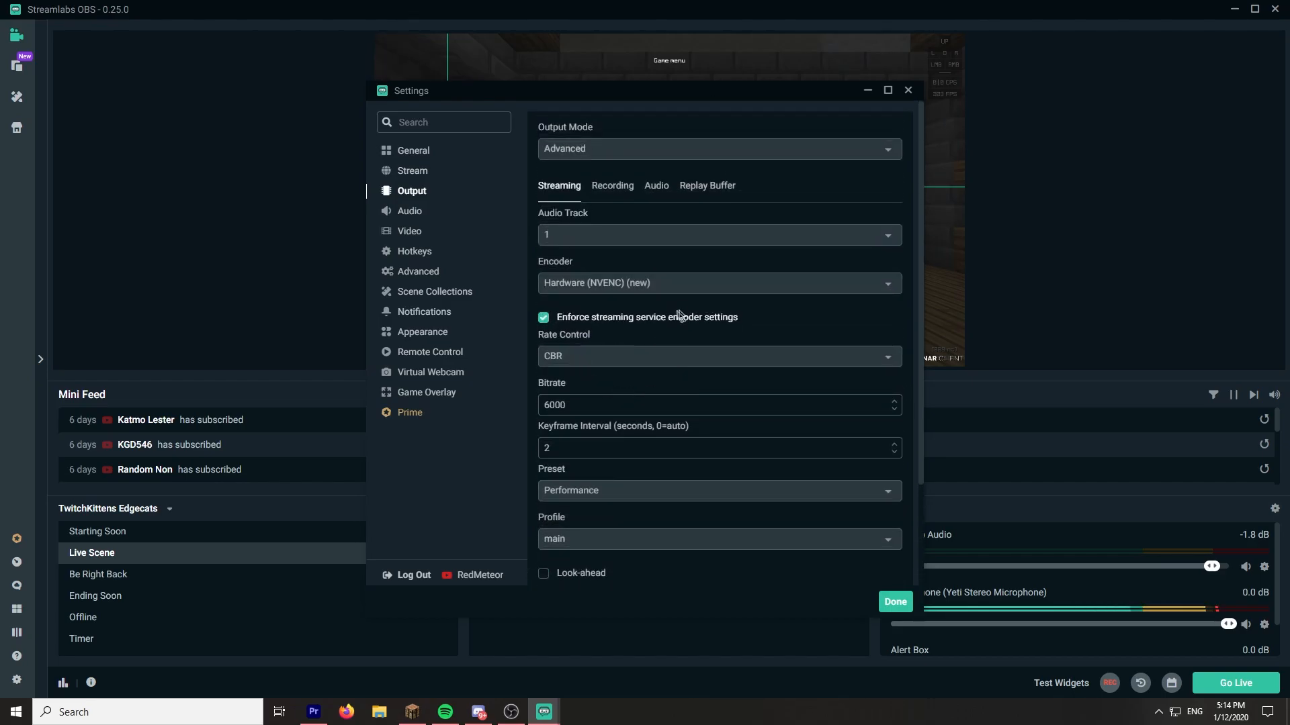
{"action": "mouse_move", "coordinate": [408, 234]}
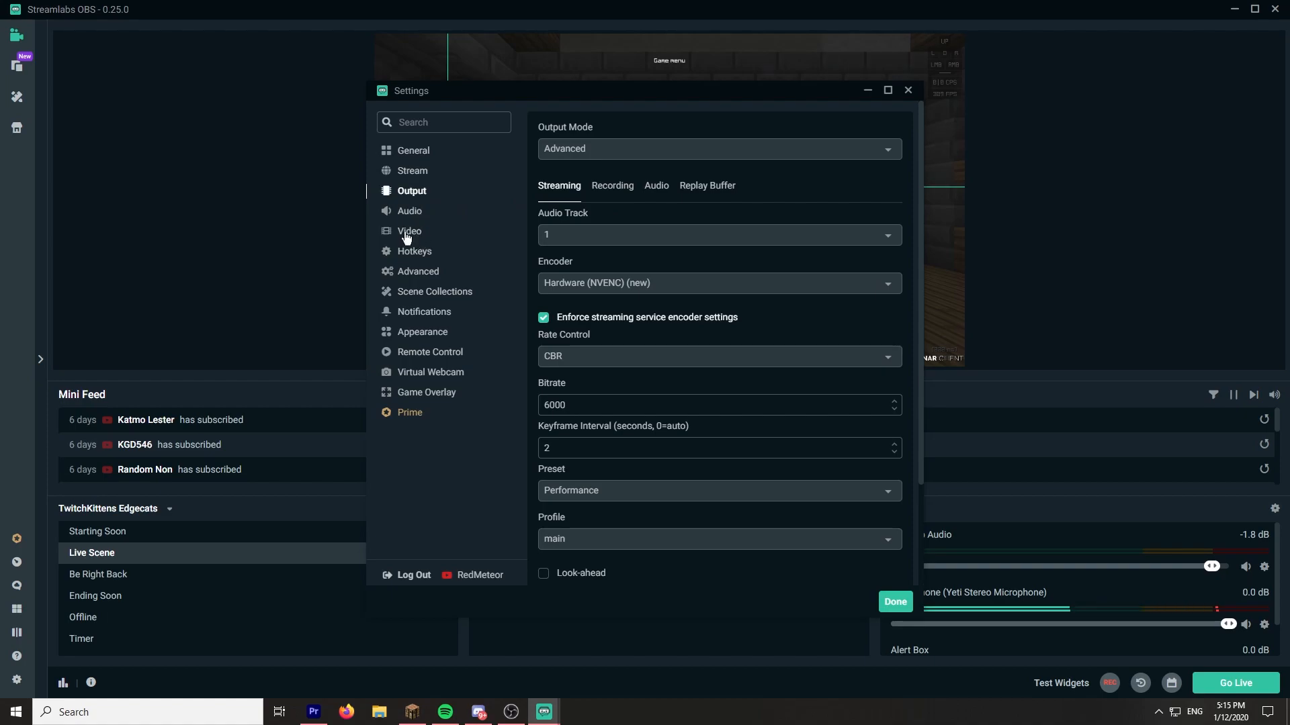
Step: Review the Video (1920x1080, 60 FPS), Hotkeys and Notifications pages, ending on Stream destinations
{"action": "left_click", "coordinate": [408, 231]}
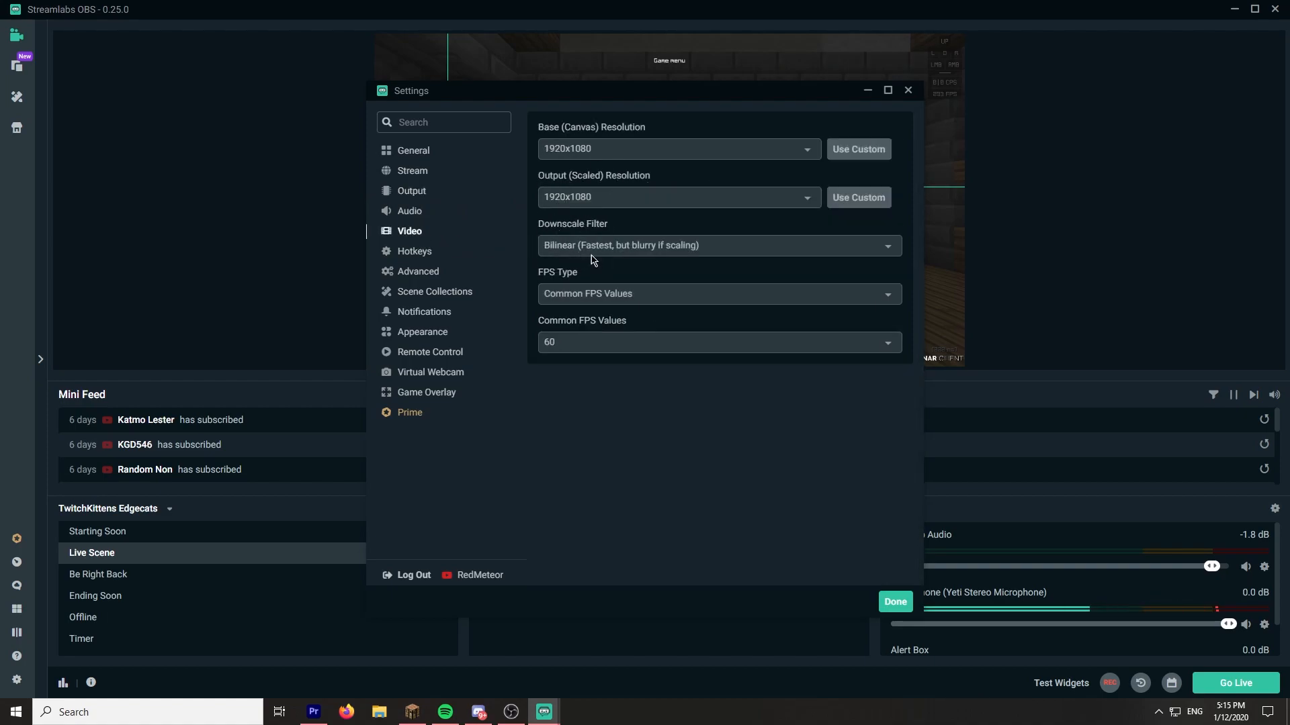
{"action": "mouse_move", "coordinate": [575, 298]}
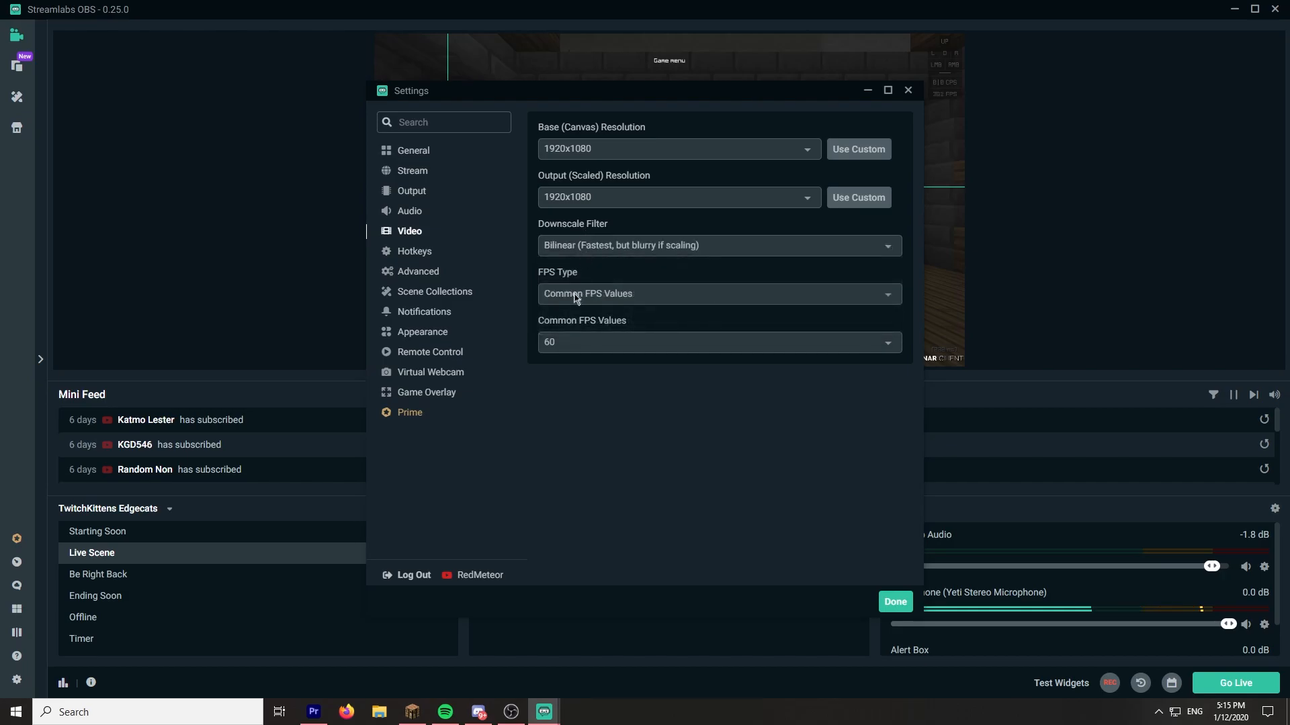
{"action": "mouse_move", "coordinate": [648, 179]}
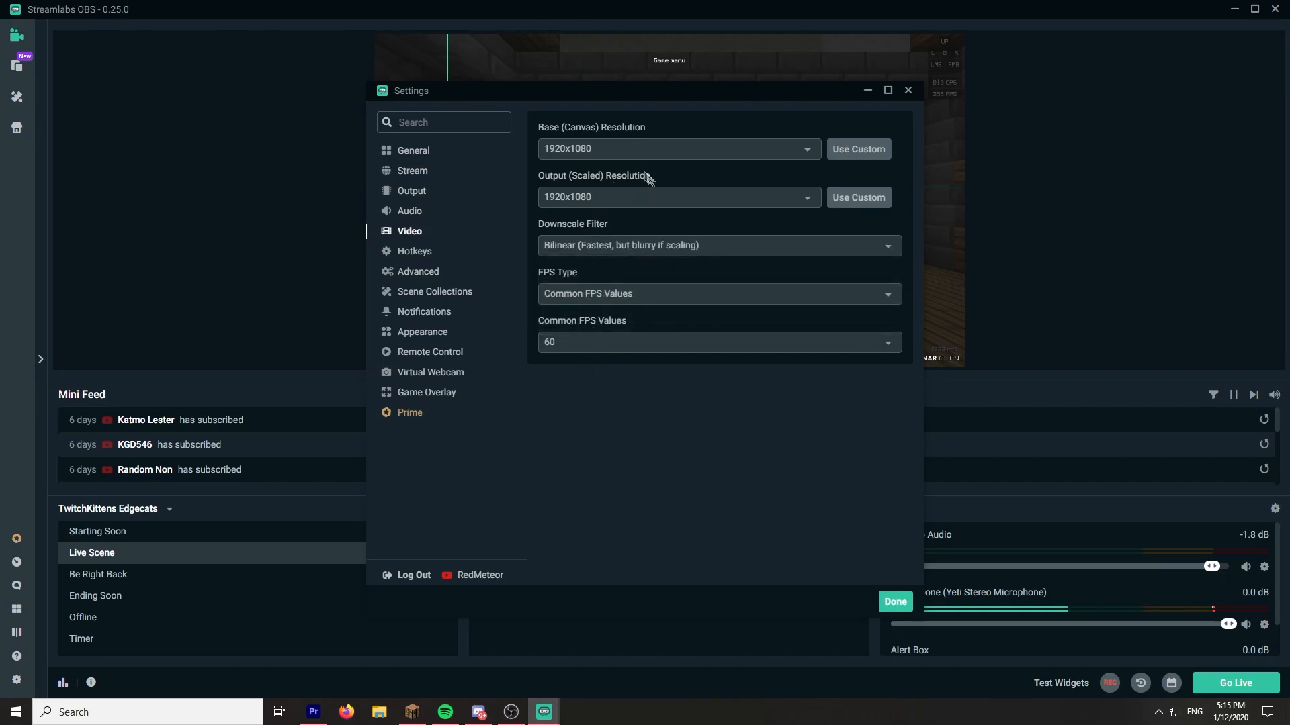
{"action": "mouse_move", "coordinate": [418, 274]}
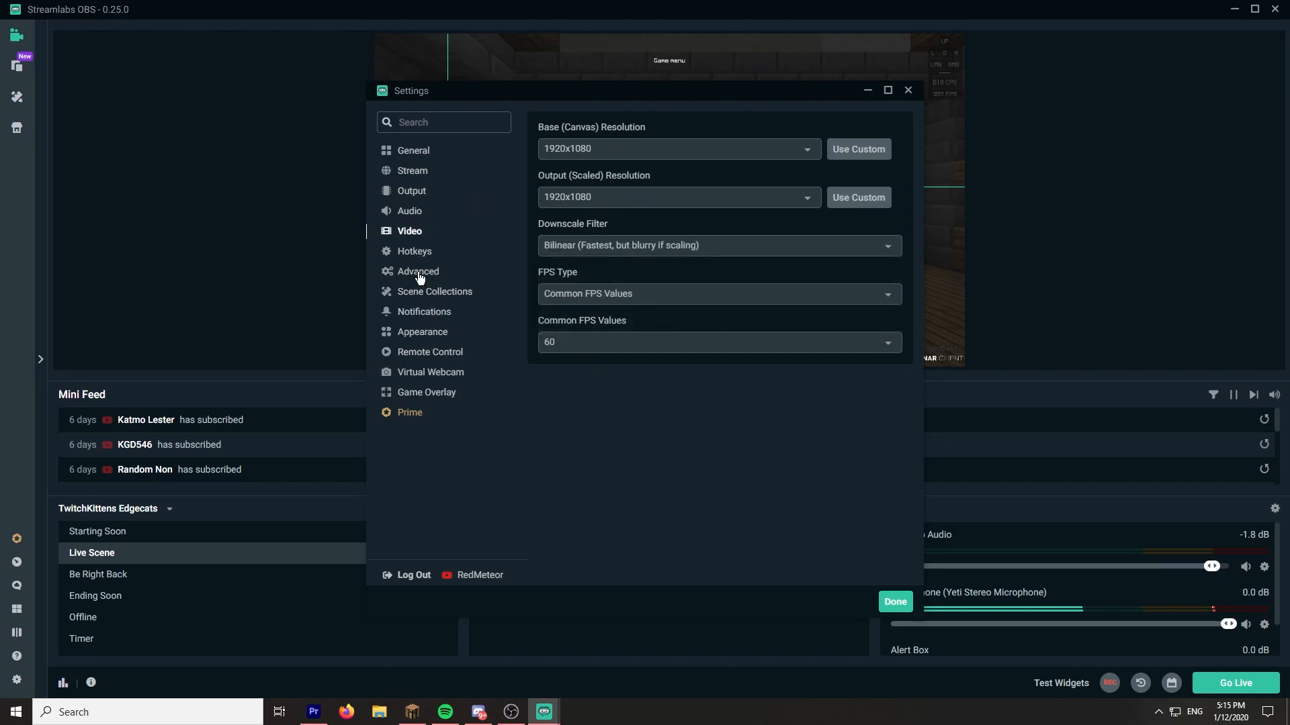
{"action": "left_click", "coordinate": [415, 252]}
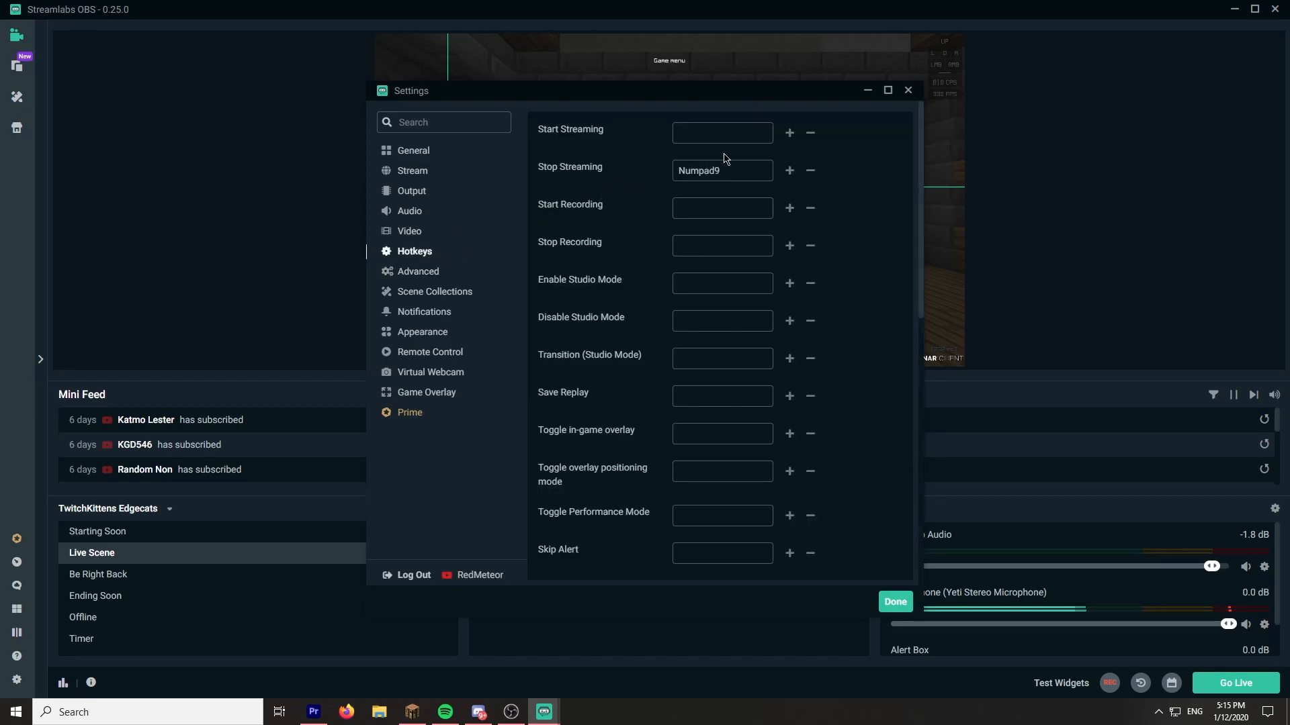
{"action": "scroll", "scroll_direction": "down", "scroll_amount": 3}
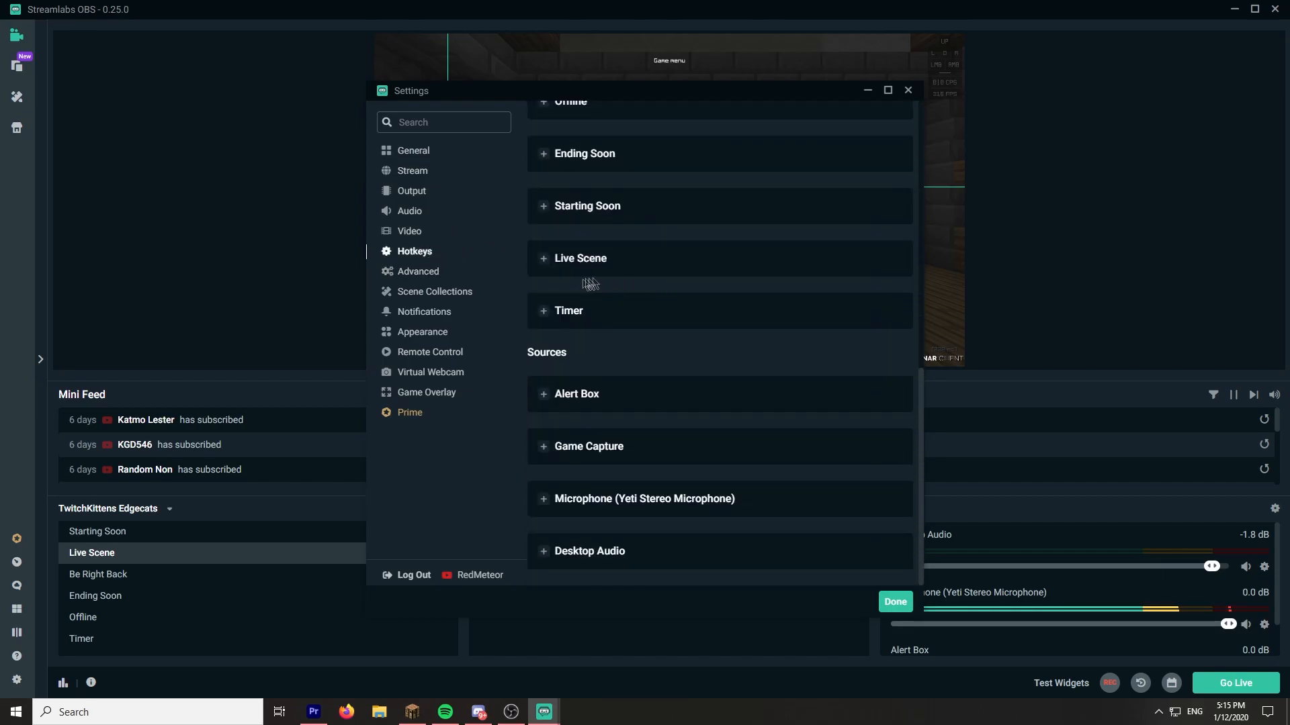
{"action": "left_click", "coordinate": [425, 311]}
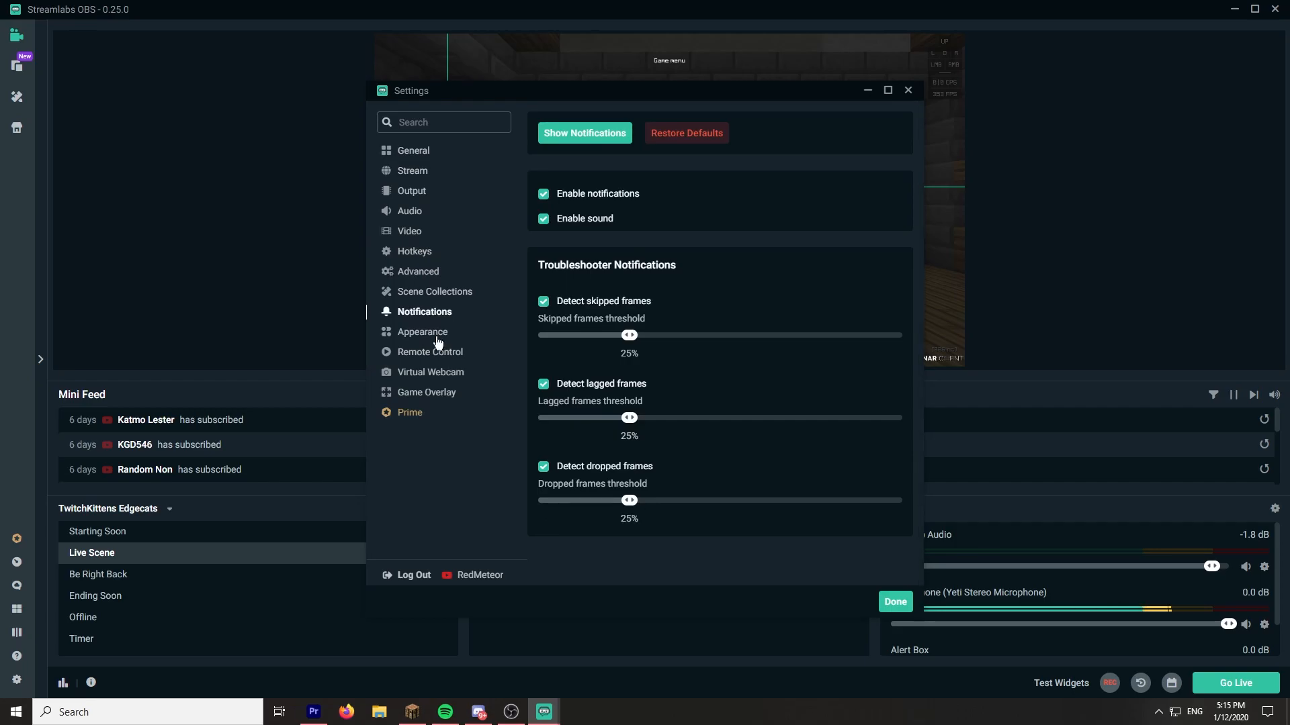
{"action": "left_click", "coordinate": [412, 170]}
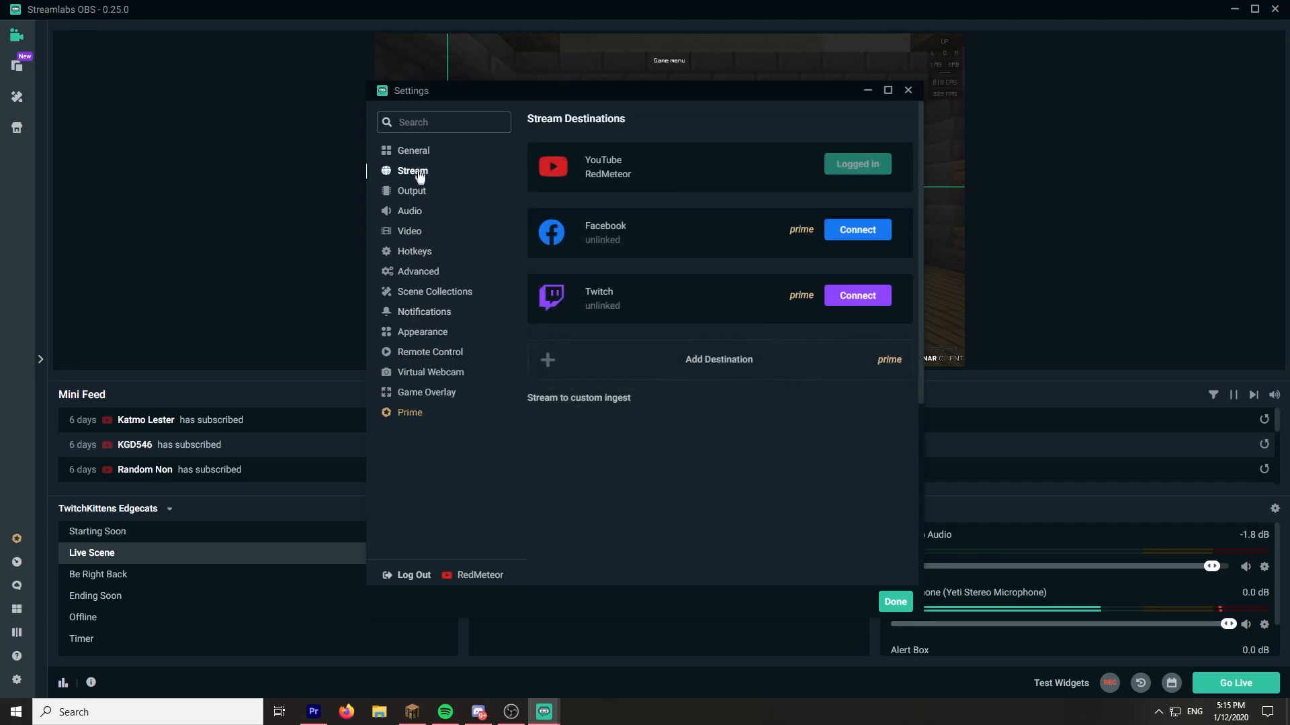
{"action": "left_click", "coordinate": [412, 150]}
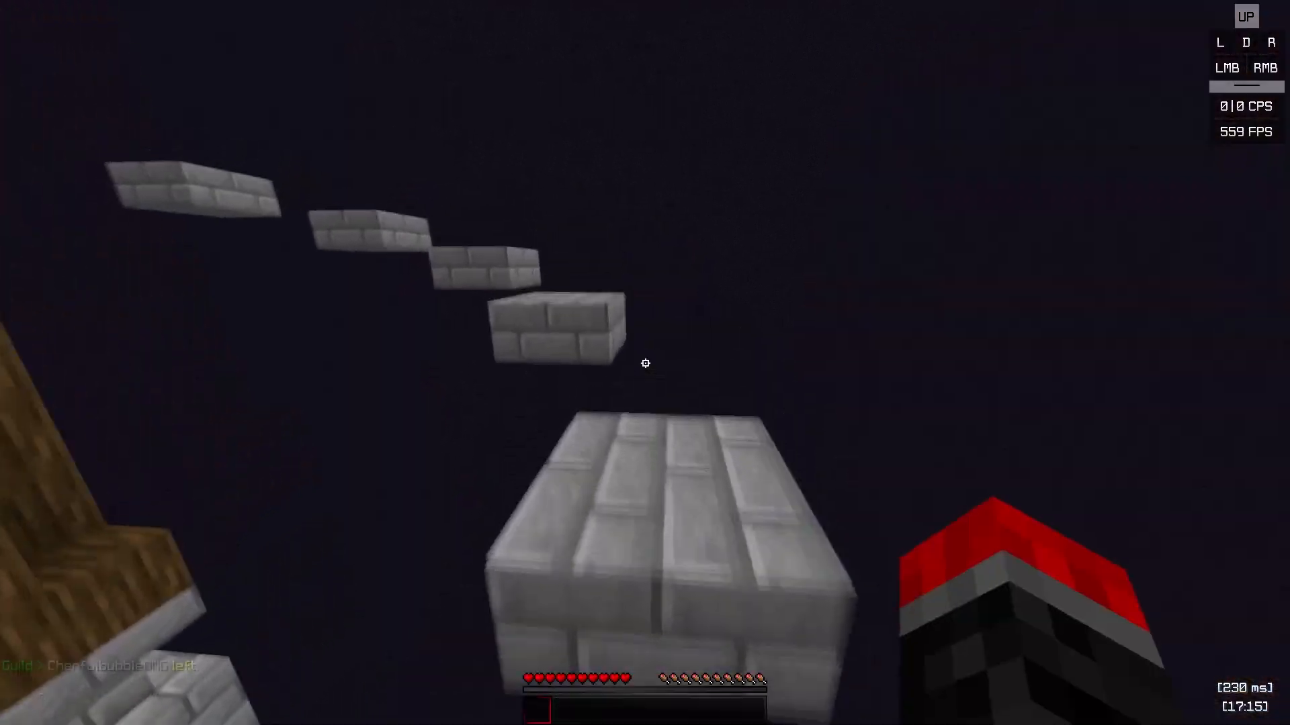
{"action": "mouse_move", "coordinate": [645, 362]}
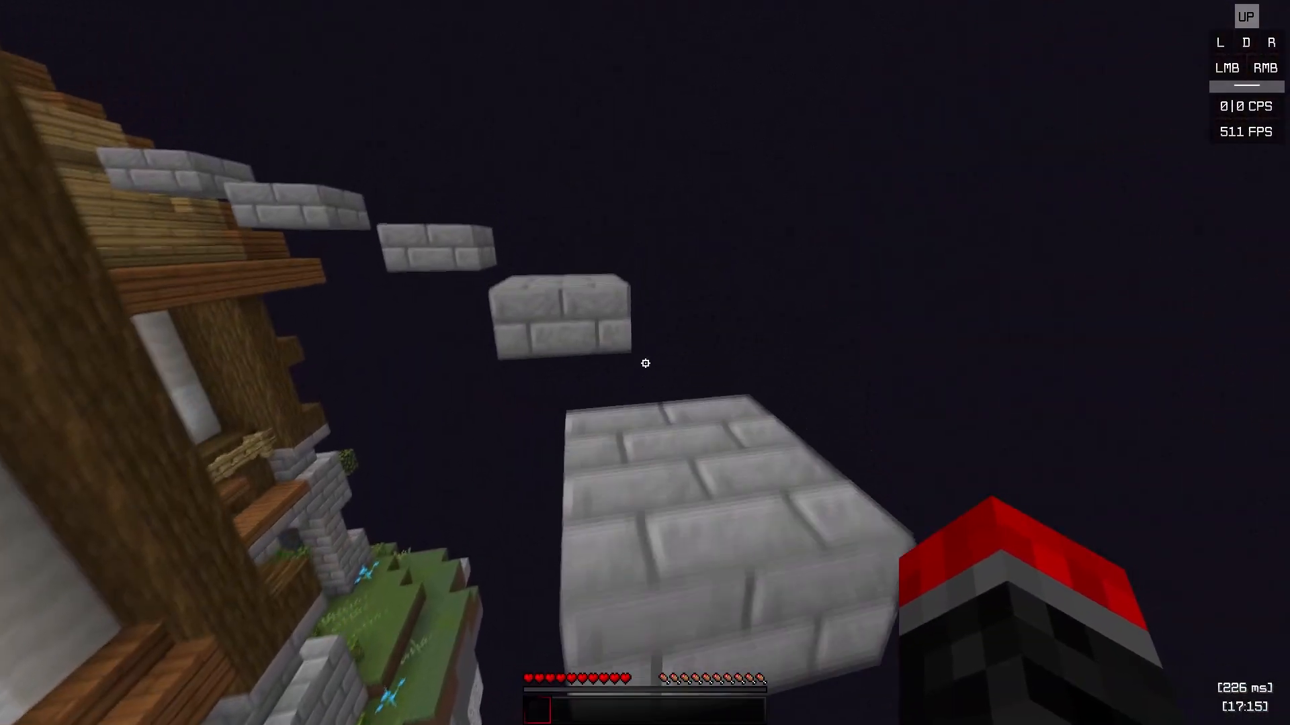
{"action": "mouse_move", "coordinate": [645, 363]}
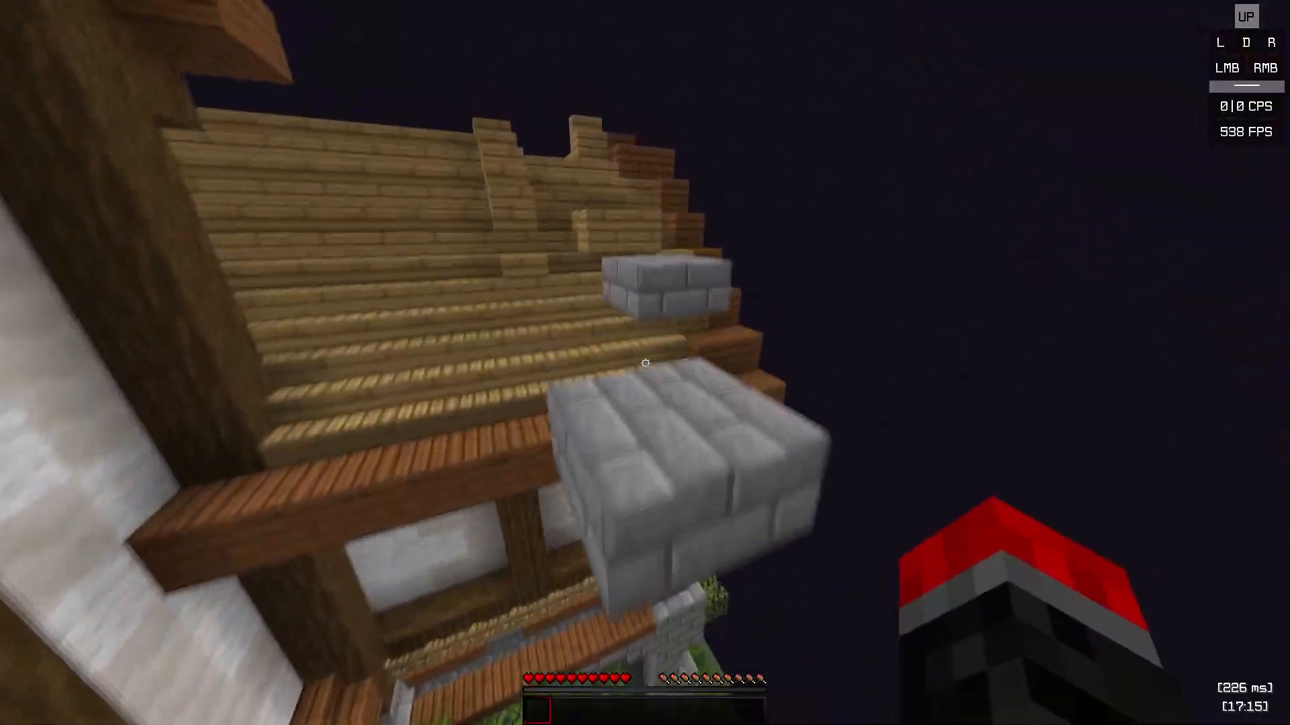
{"action": "mouse_move", "coordinate": [645, 363]}
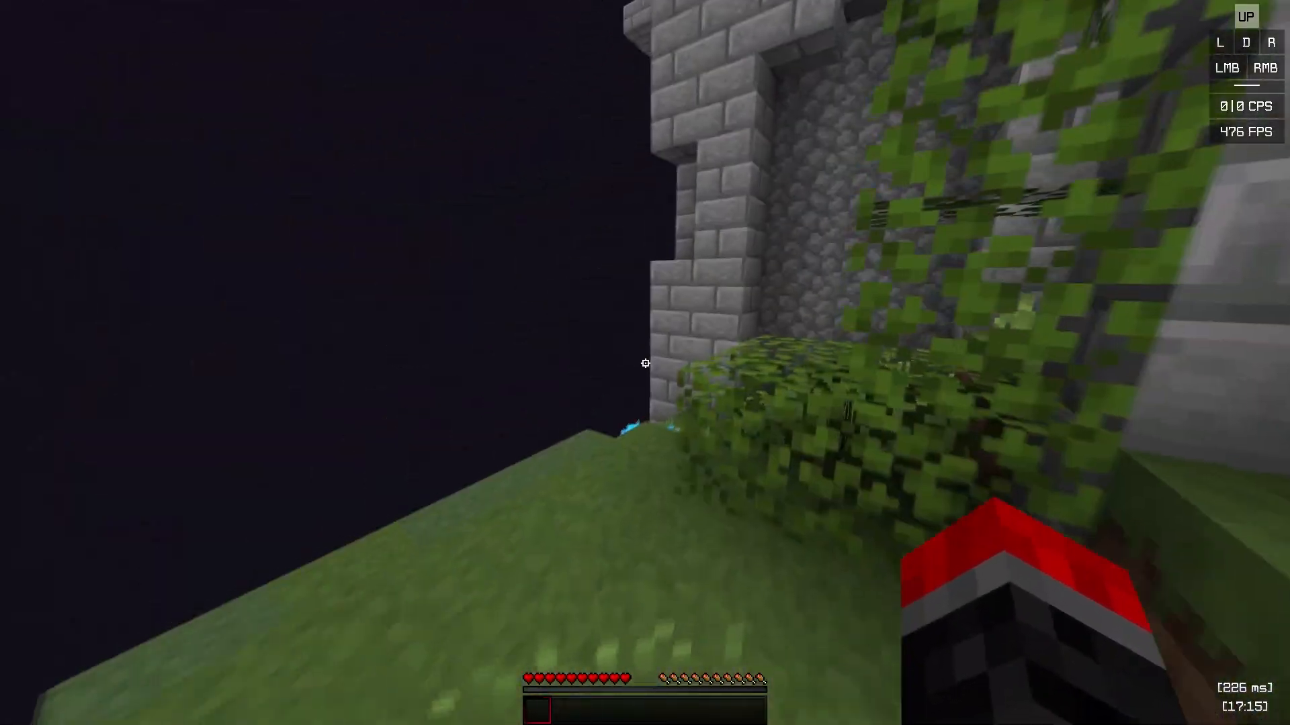
{"action": "mouse_move", "coordinate": [644, 363]}
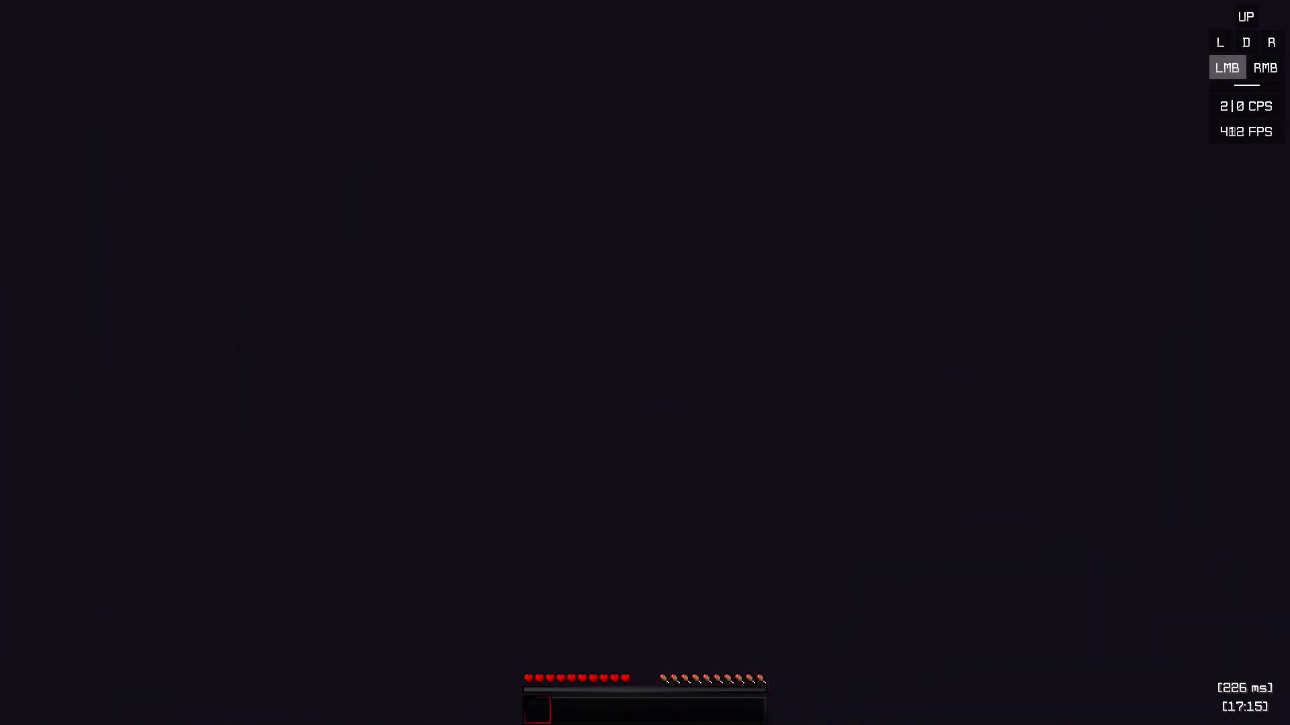
Step: Bring up the resource pack selection, review the packs, and resume playing in the Hypixel lobby
{"action": "key", "text": "Escape"}
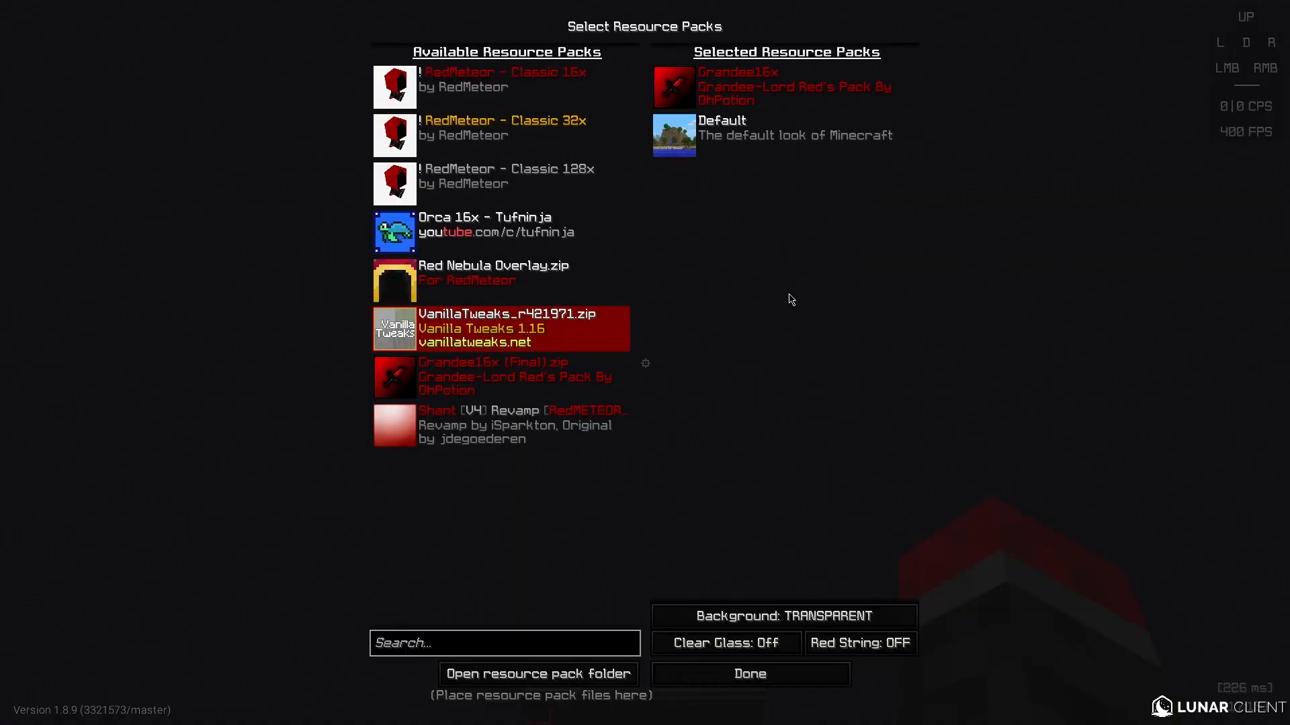
{"action": "left_click", "coordinate": [748, 673]}
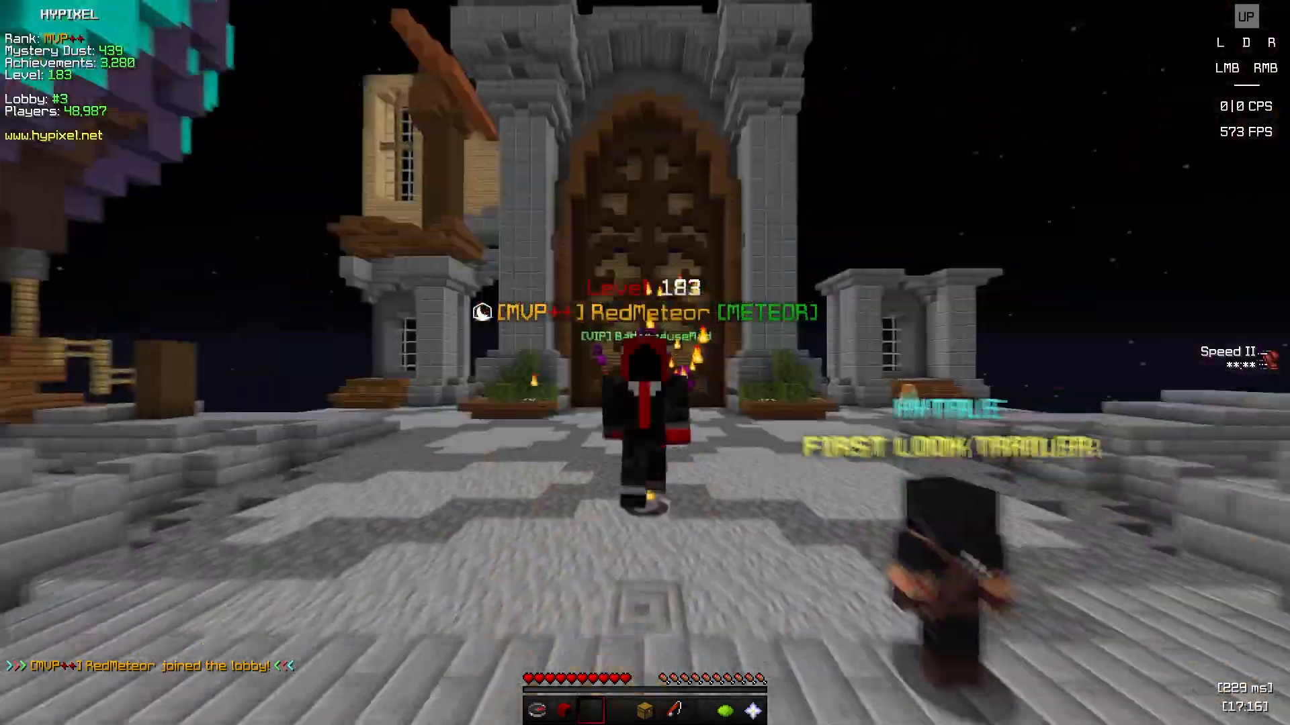
{"action": "mouse_move", "coordinate": [644, 363]}
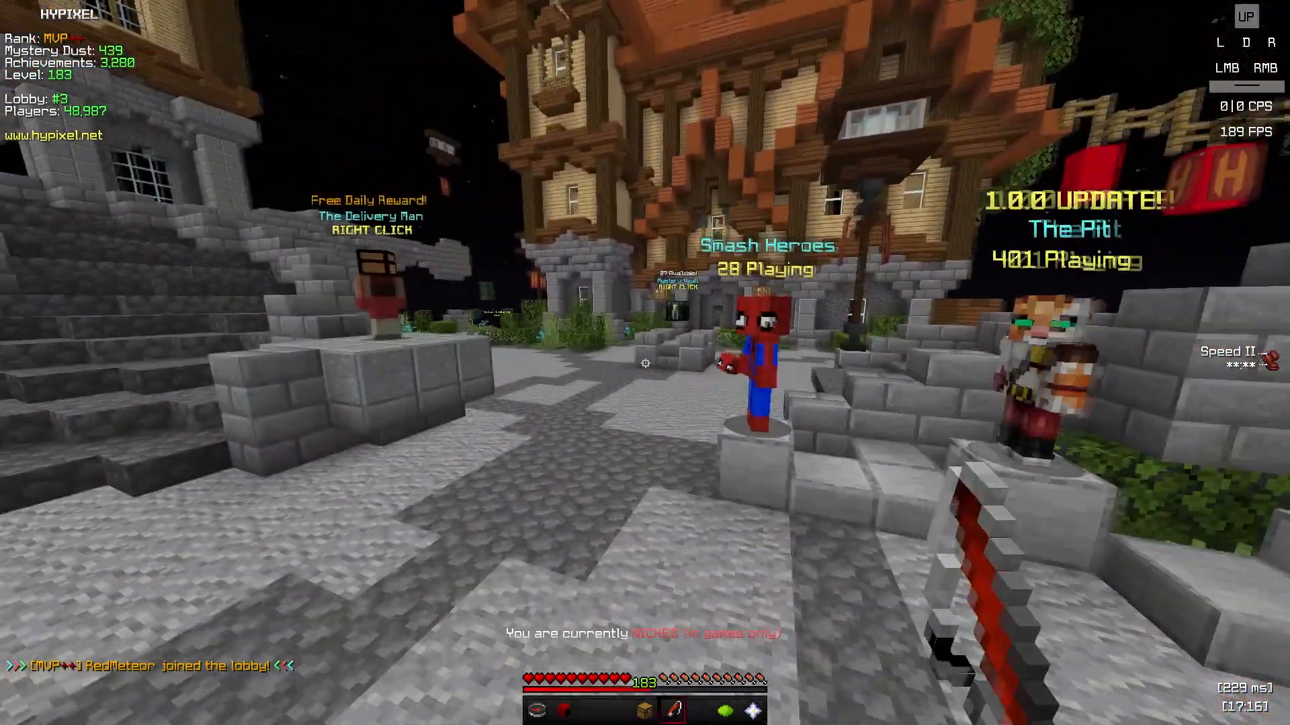
{"action": "mouse_move", "coordinate": [644, 363]}
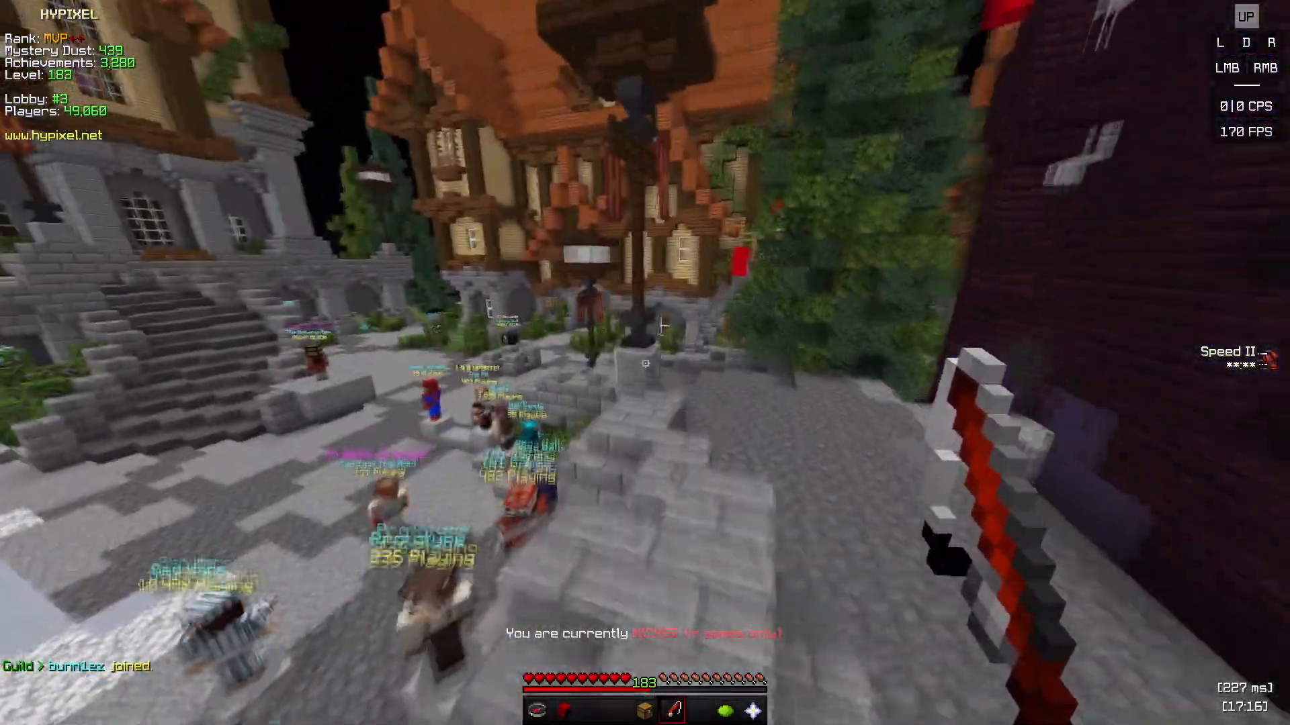
{"action": "mouse_move", "coordinate": [645, 362]}
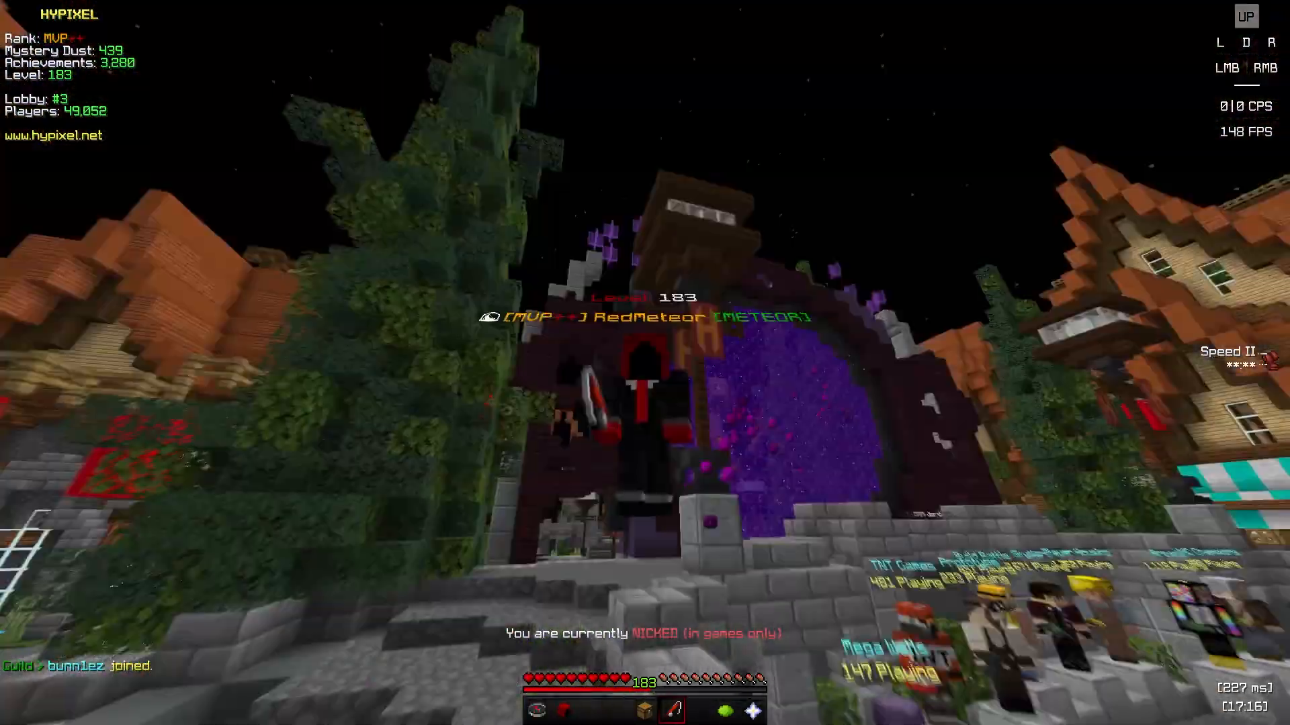
{"action": "mouse_move", "coordinate": [644, 362]}
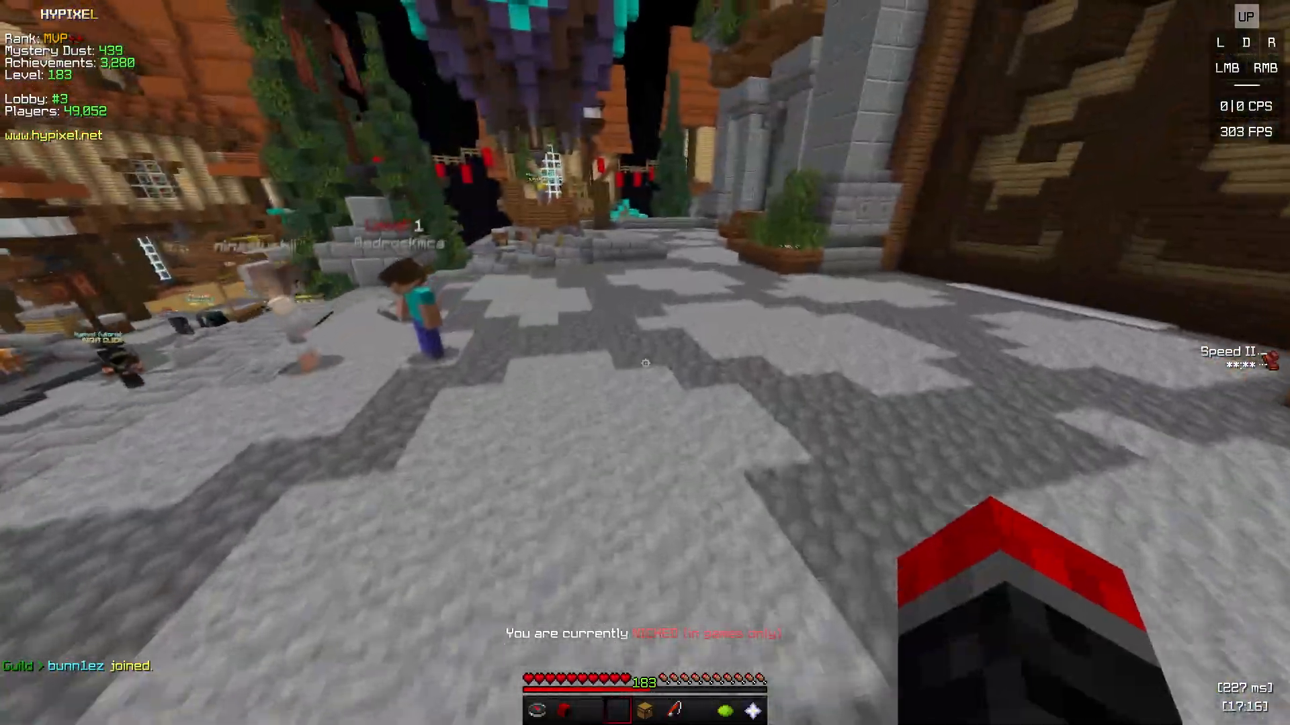
{"action": "mouse_move", "coordinate": [645, 363]}
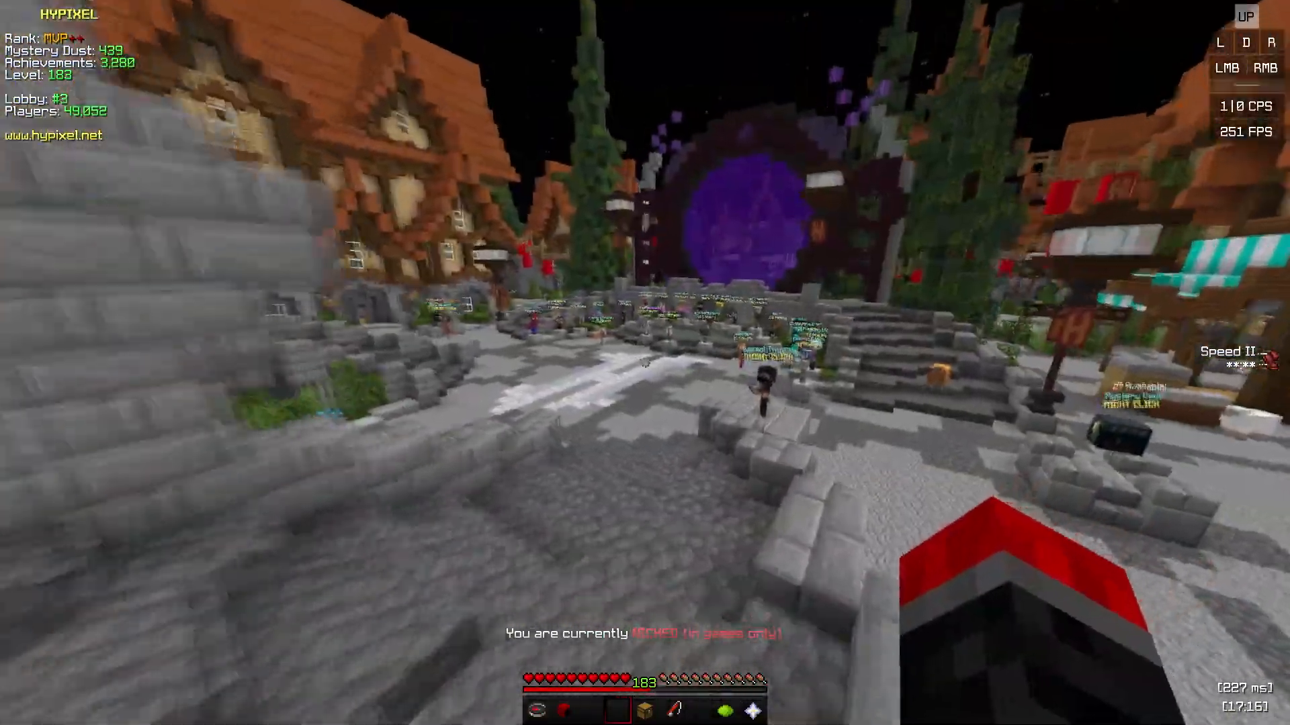
{"action": "mouse_move", "coordinate": [645, 363]}
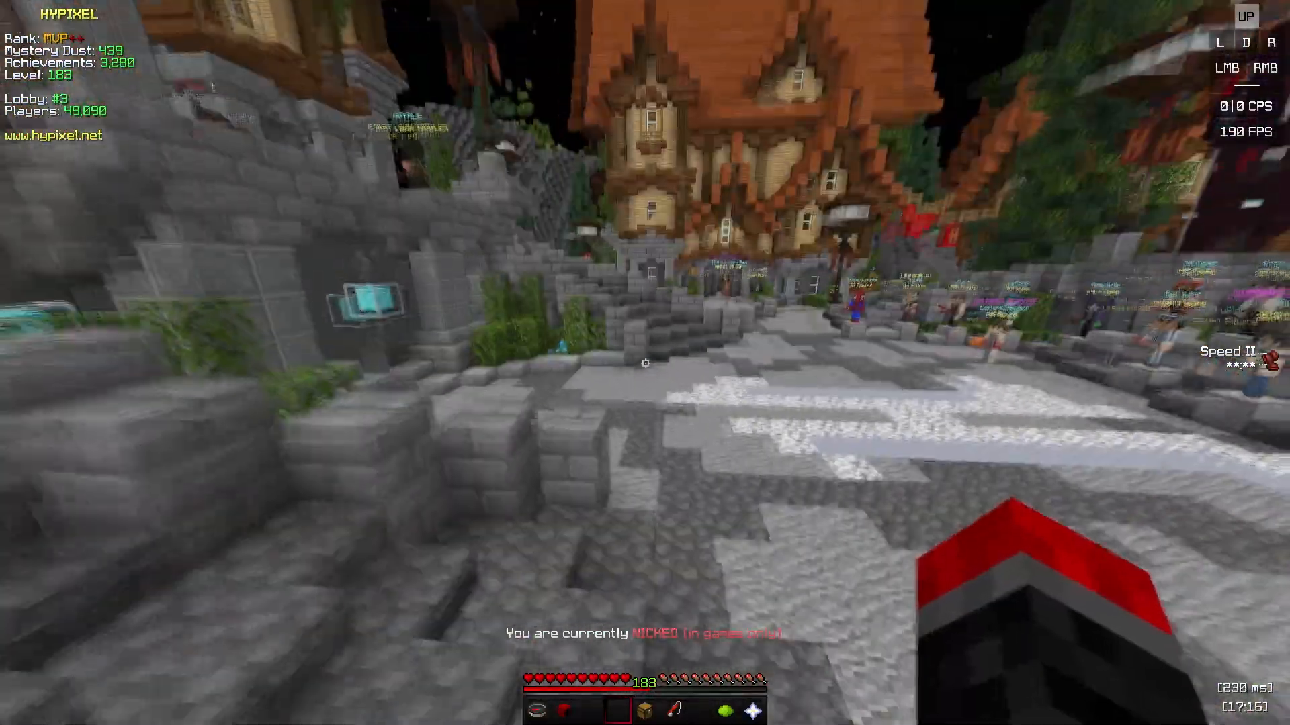
{"action": "mouse_move", "coordinate": [645, 363]}
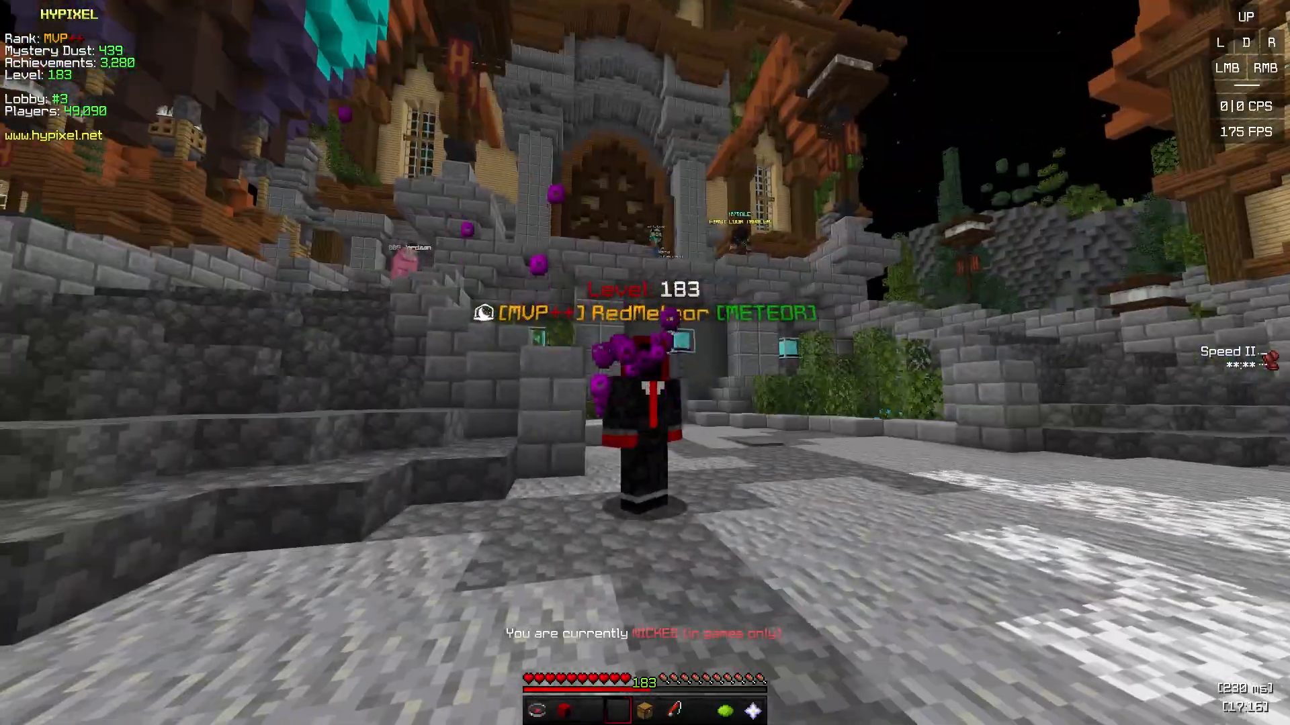